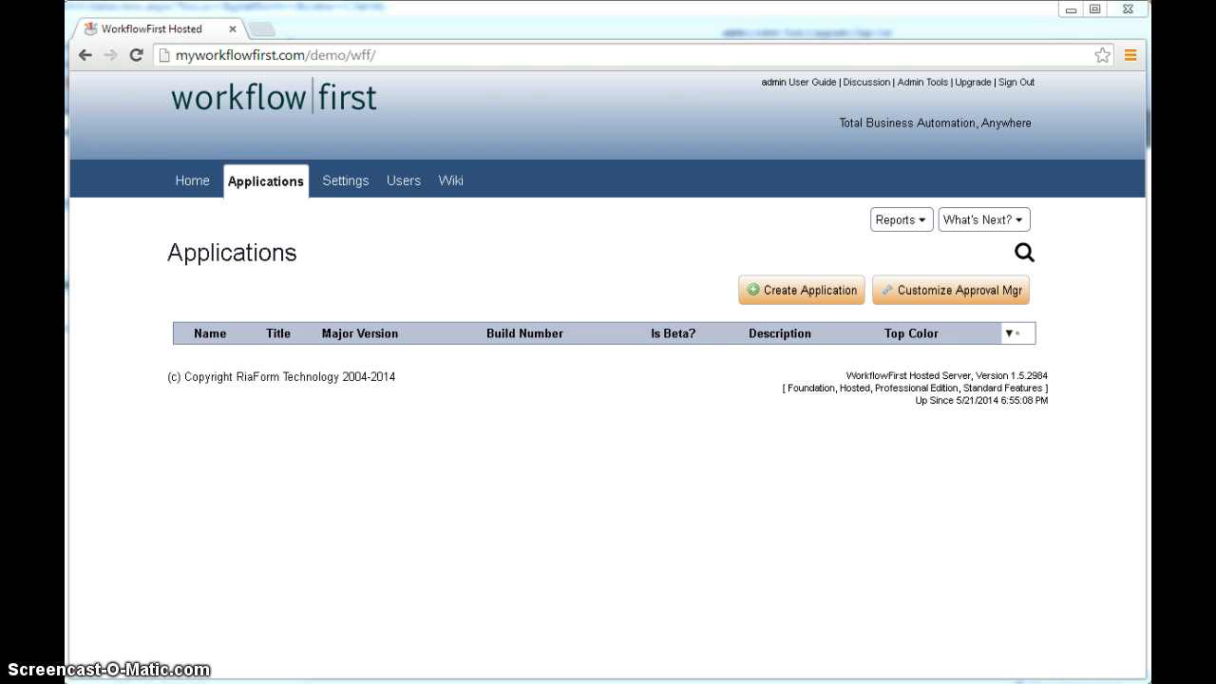
pyautogui.moveTo(198, 308)
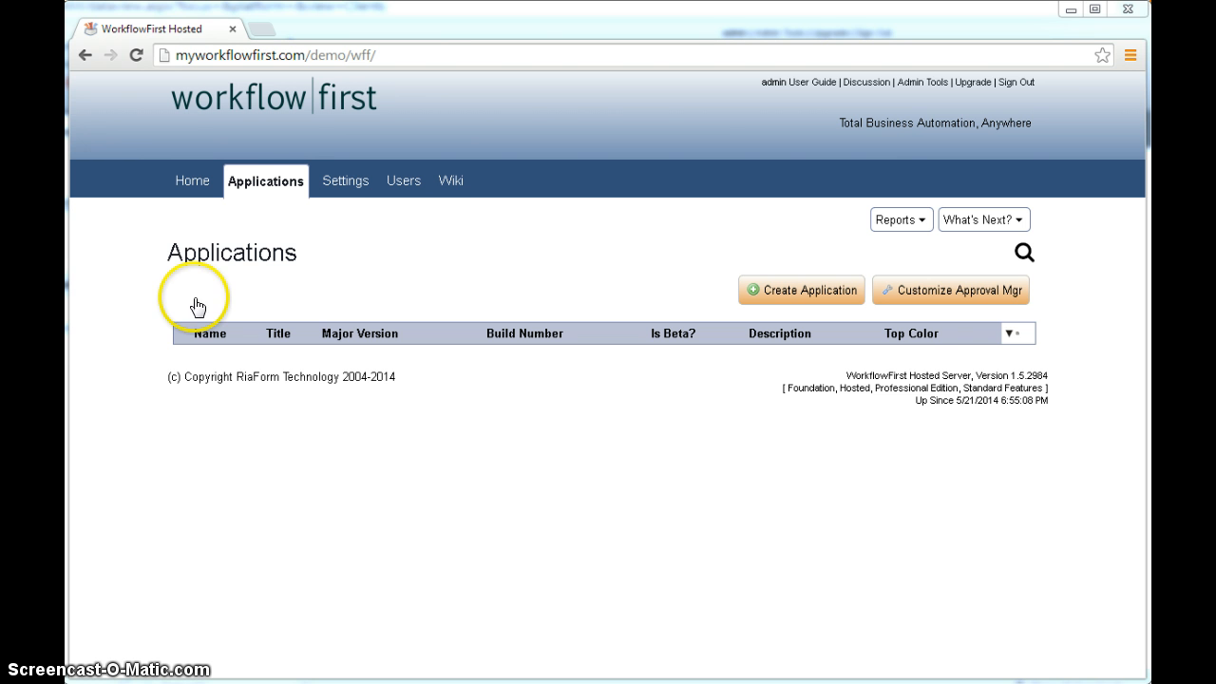
pyautogui.moveTo(304, 232)
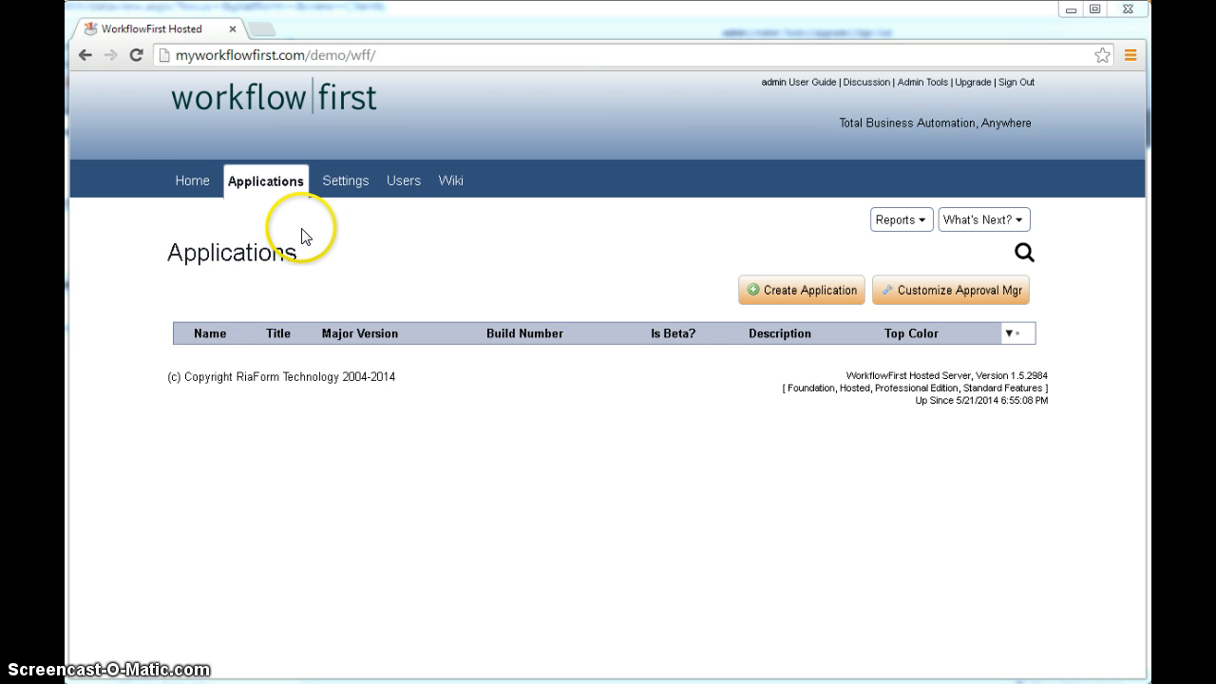
pyautogui.moveTo(273, 207)
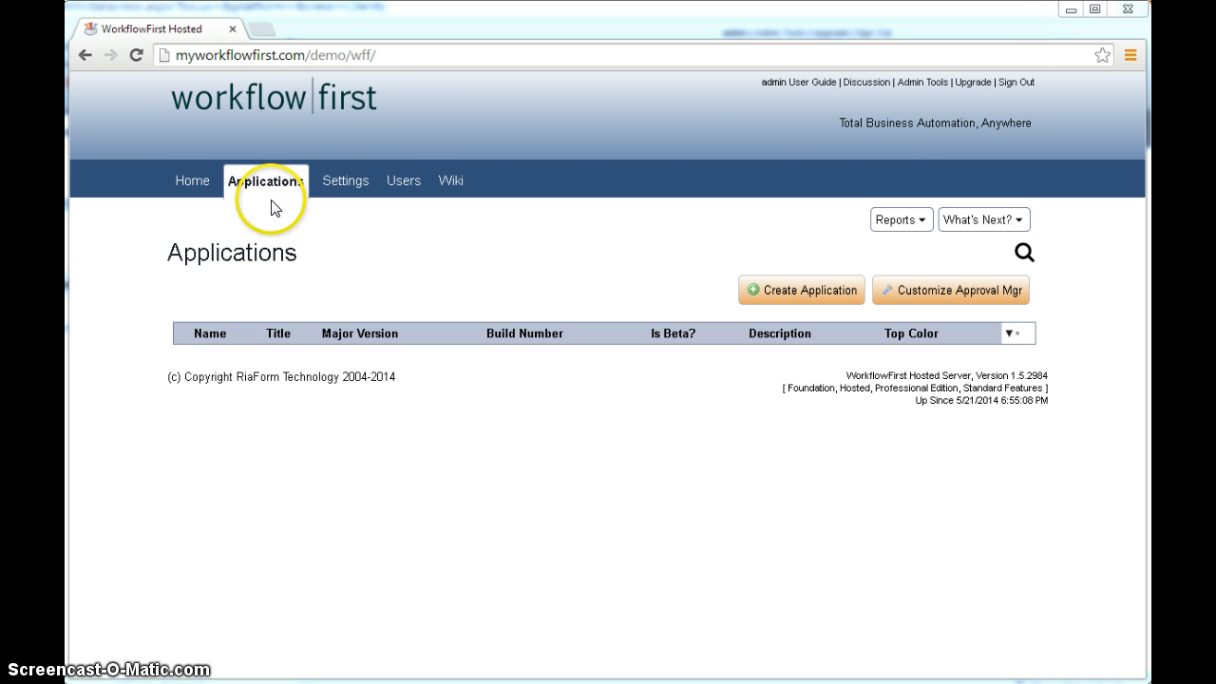
pyautogui.moveTo(321, 224)
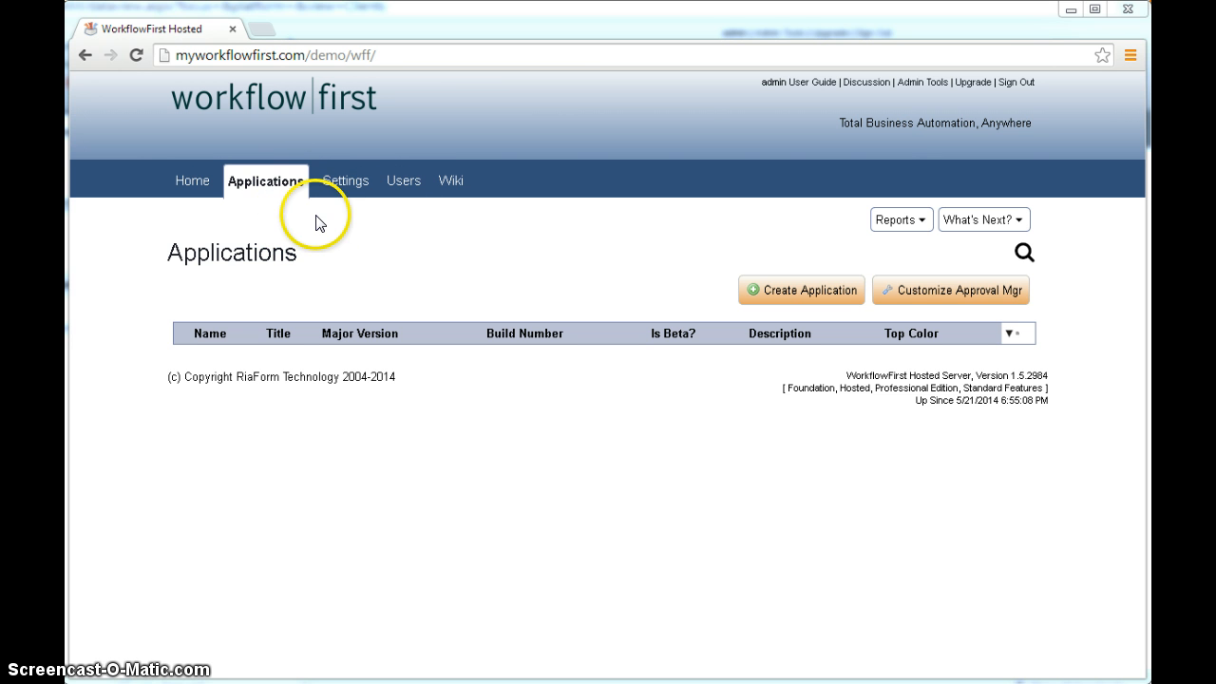
pyautogui.moveTo(325, 247)
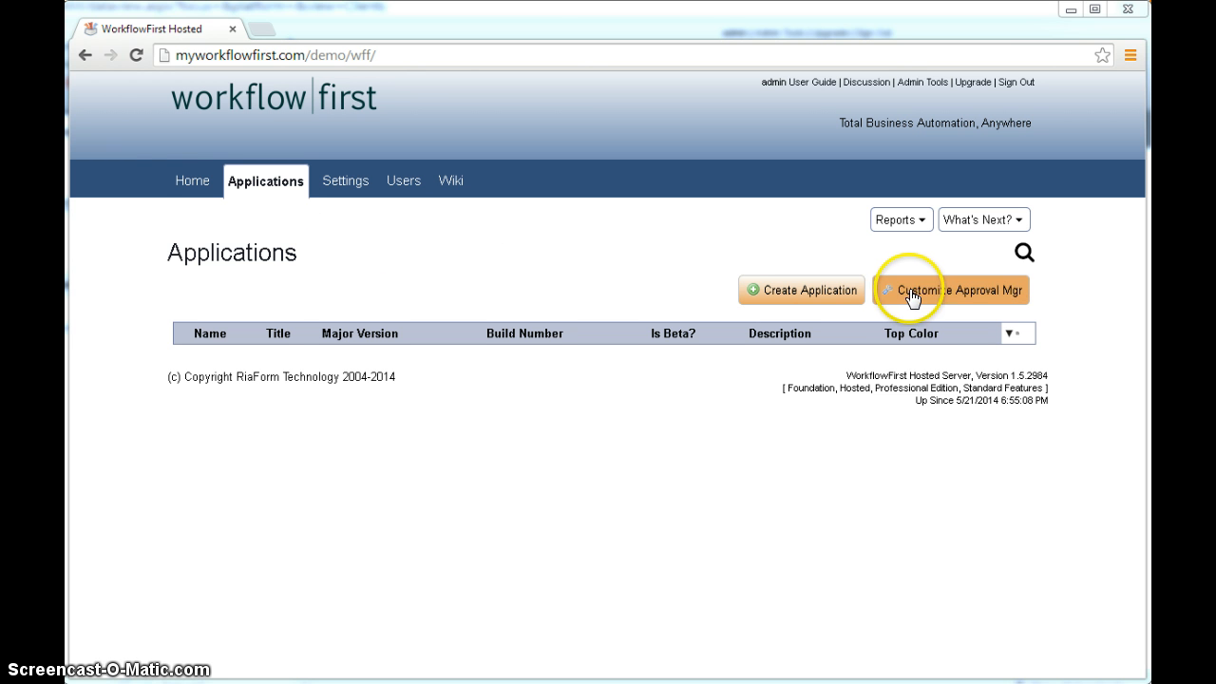
pyautogui.moveTo(935, 302)
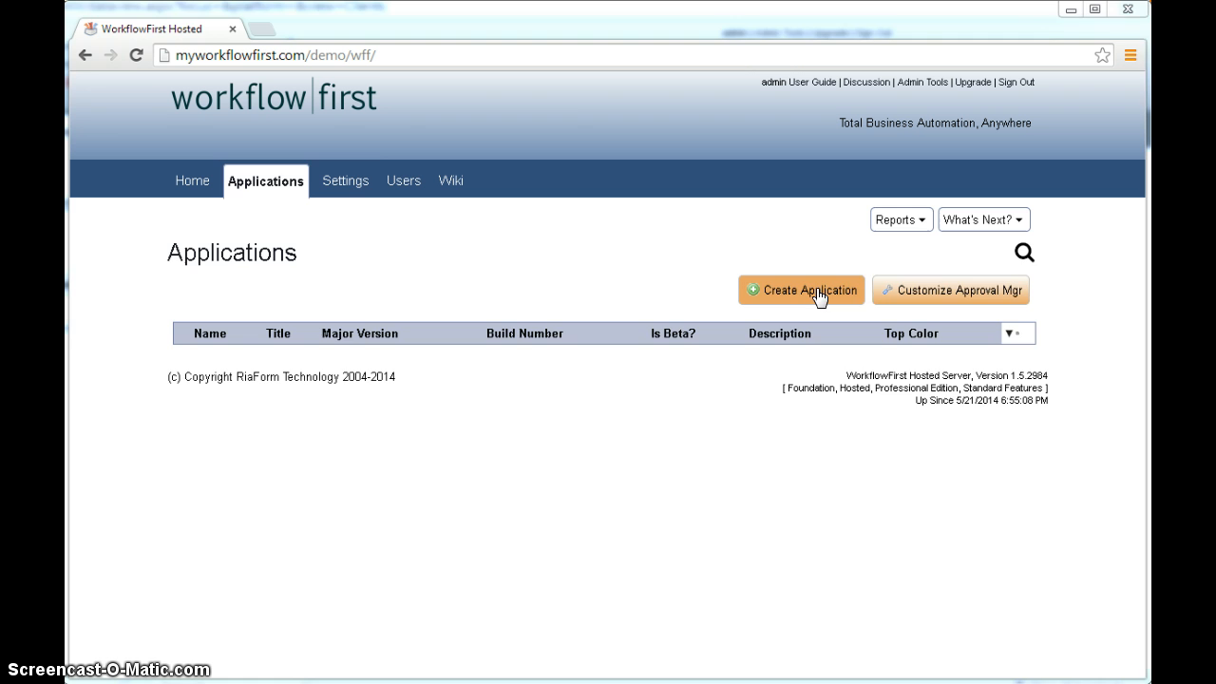
# Create a new application named Demo App.
pyautogui.click(802, 289)
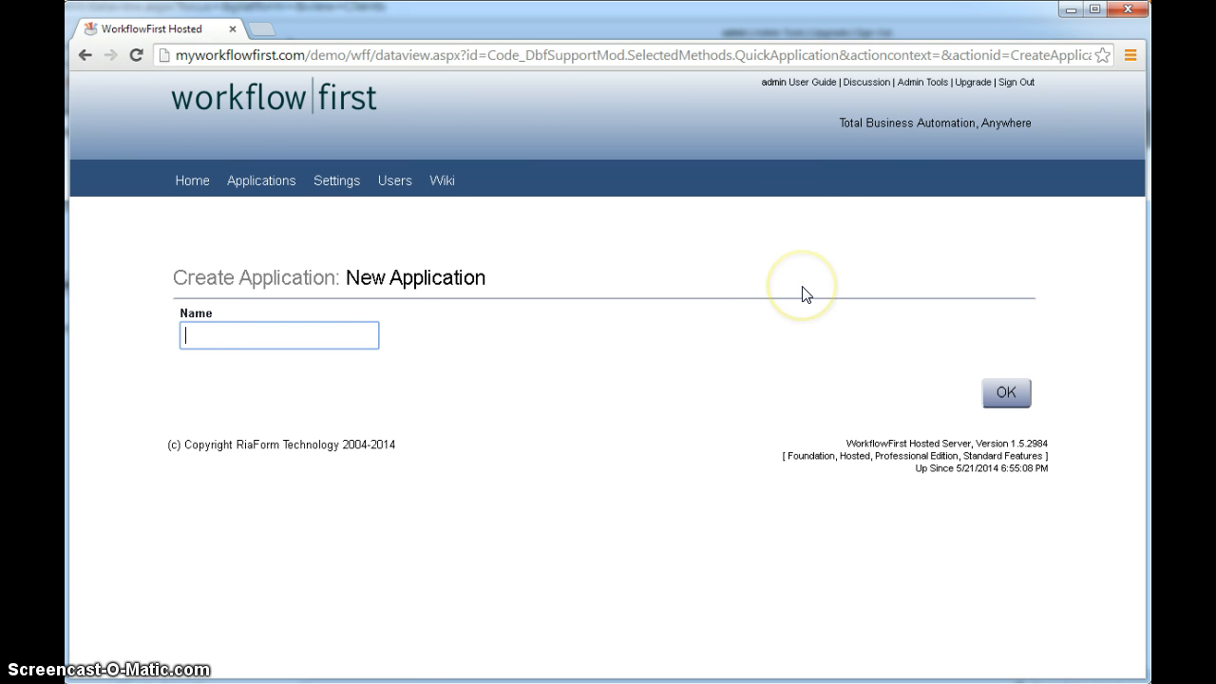
pyautogui.write('Demo App')
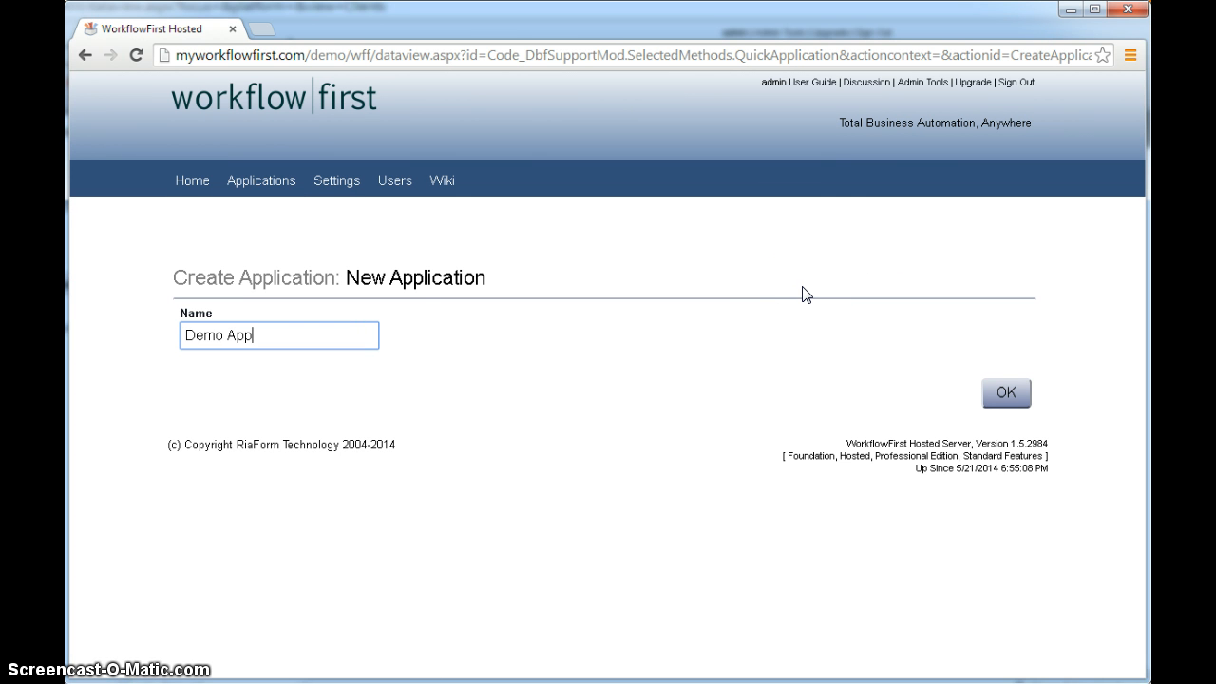
pyautogui.click(1005, 391)
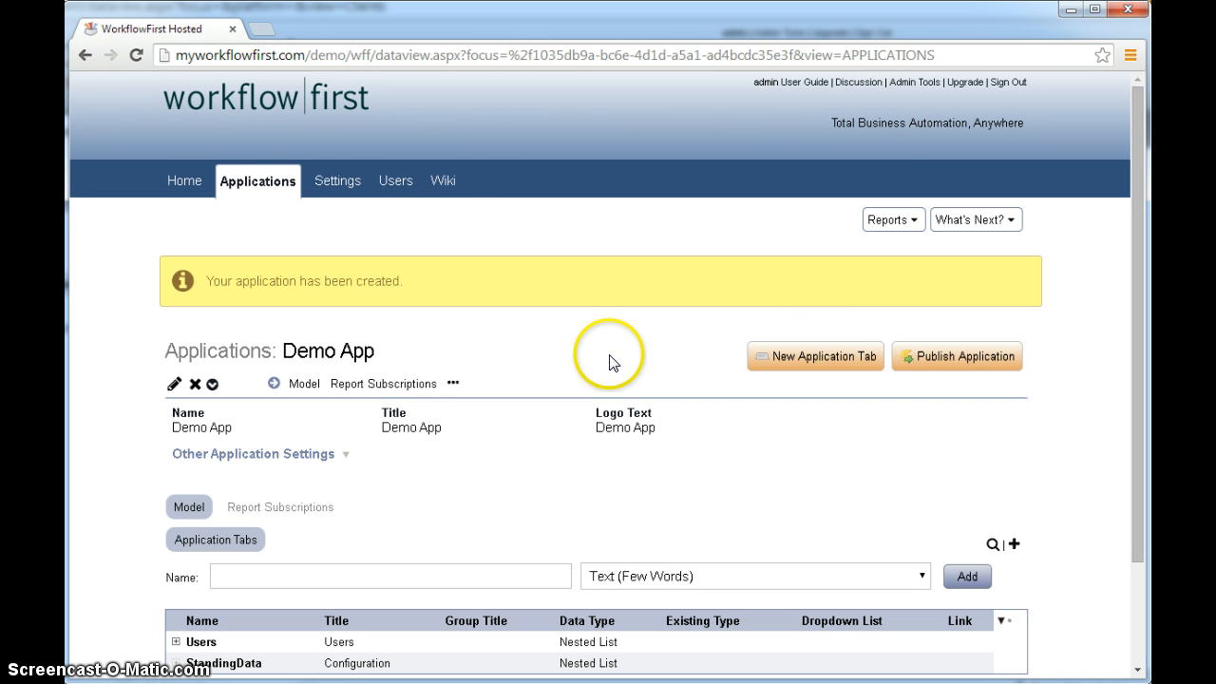
pyautogui.moveTo(460, 364)
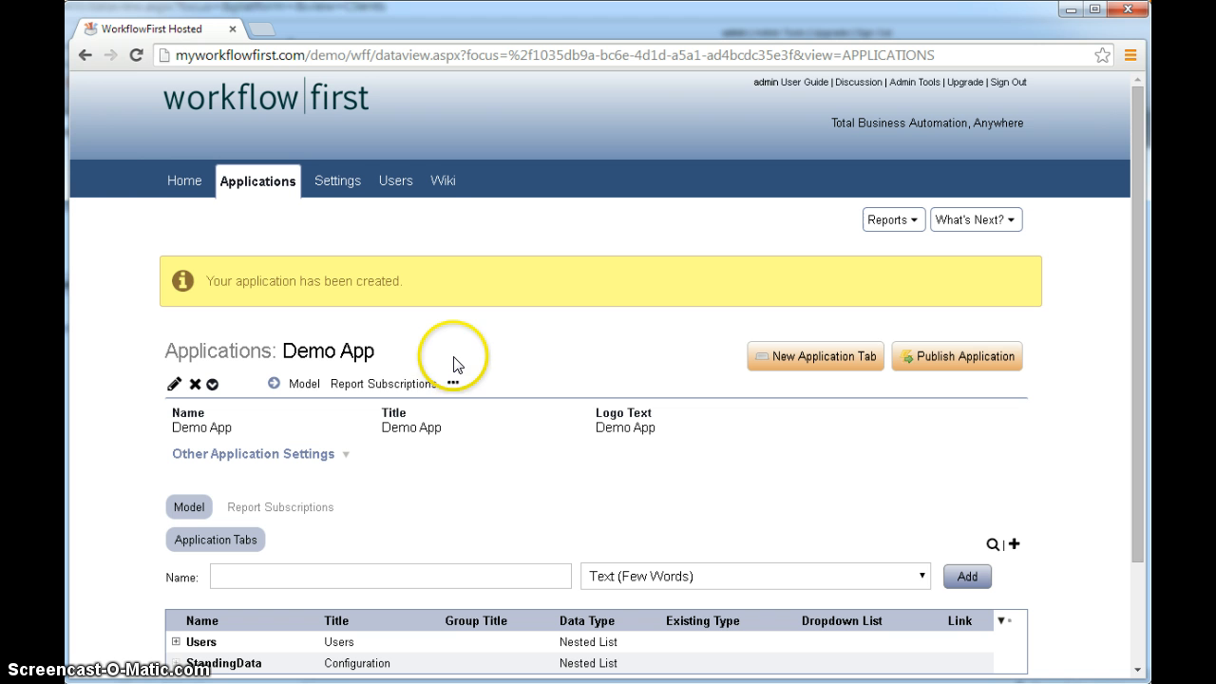
pyautogui.moveTo(426, 372)
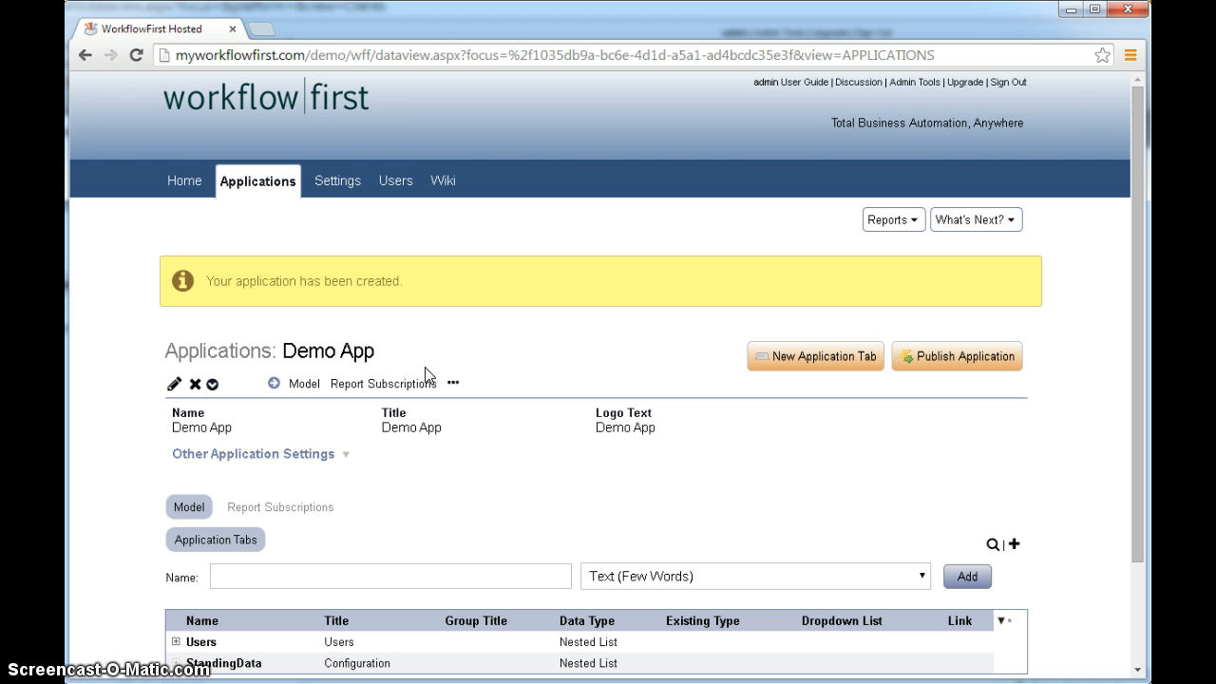
pyautogui.moveTo(510, 388)
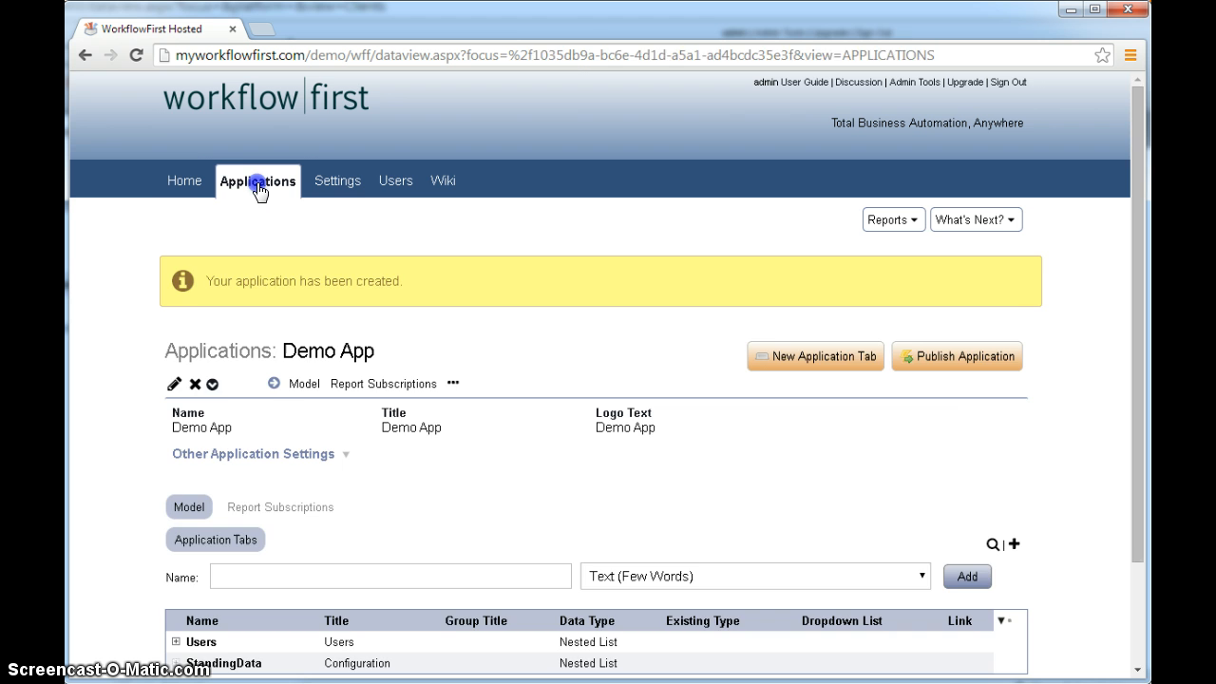
pyautogui.click(259, 180)
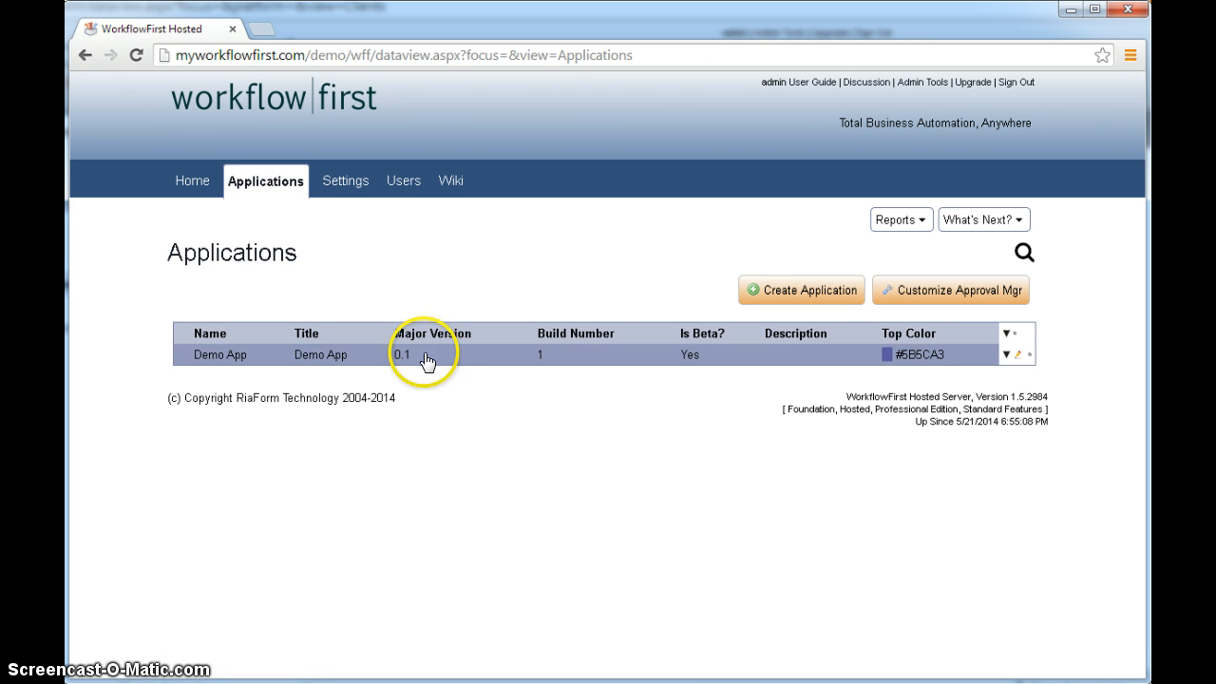
pyautogui.moveTo(464, 365)
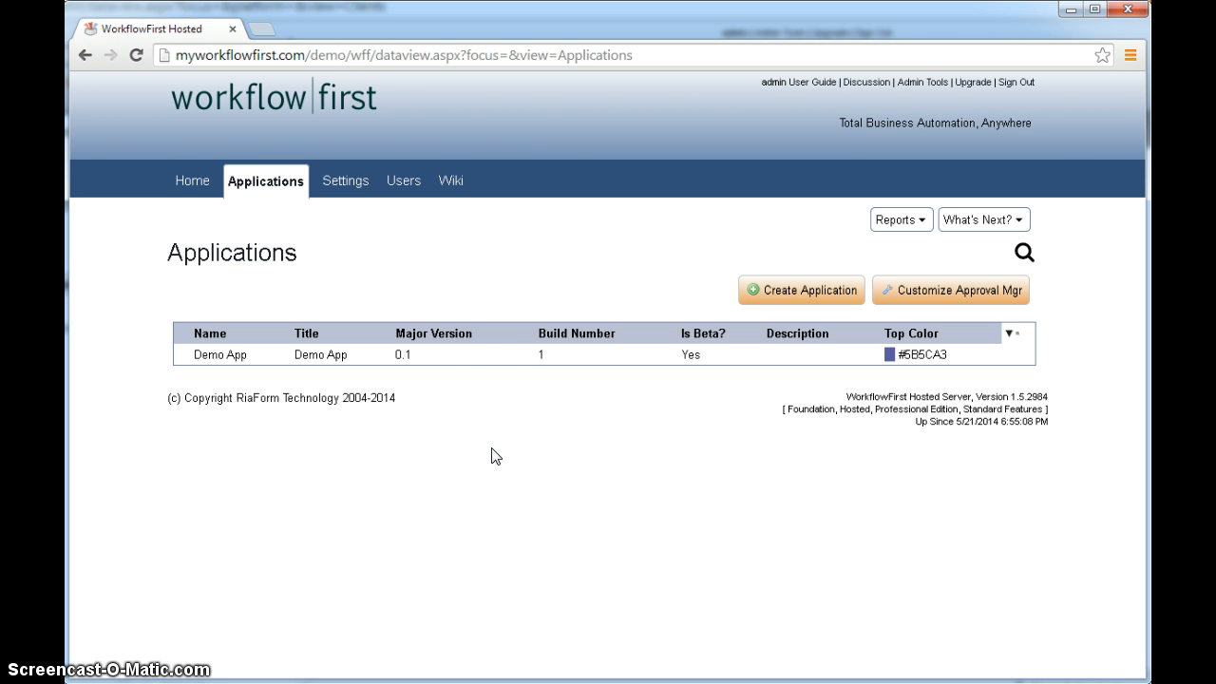
pyautogui.click(221, 355)
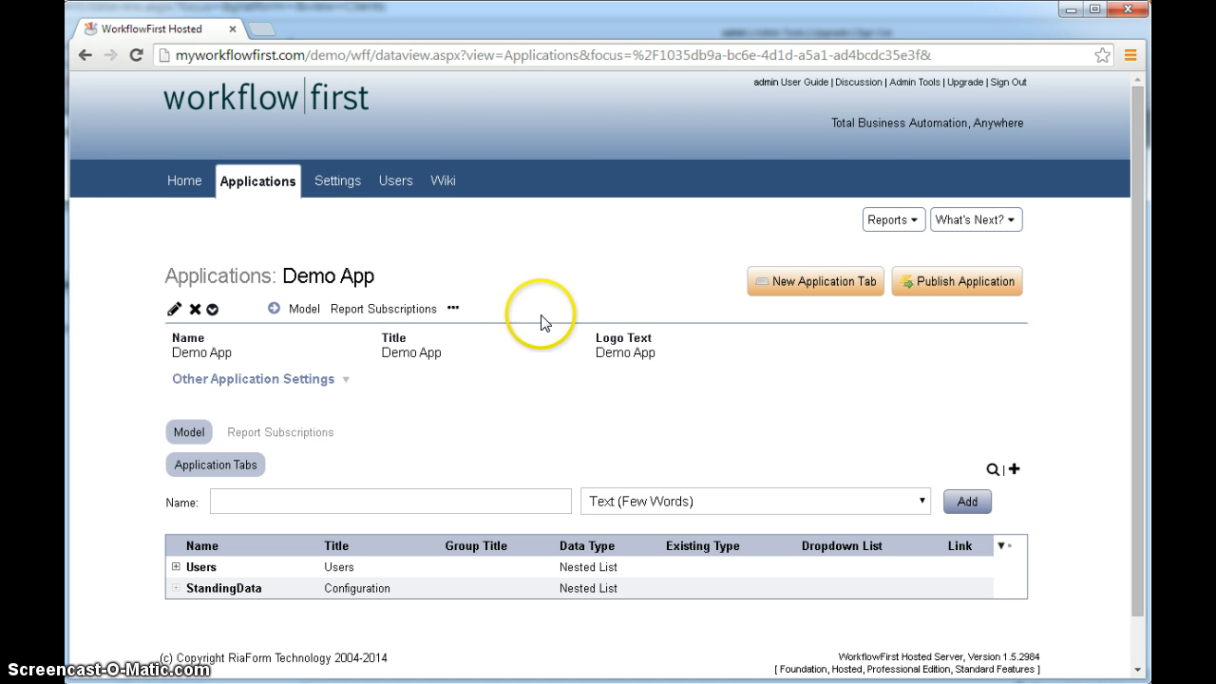
pyautogui.moveTo(555, 301)
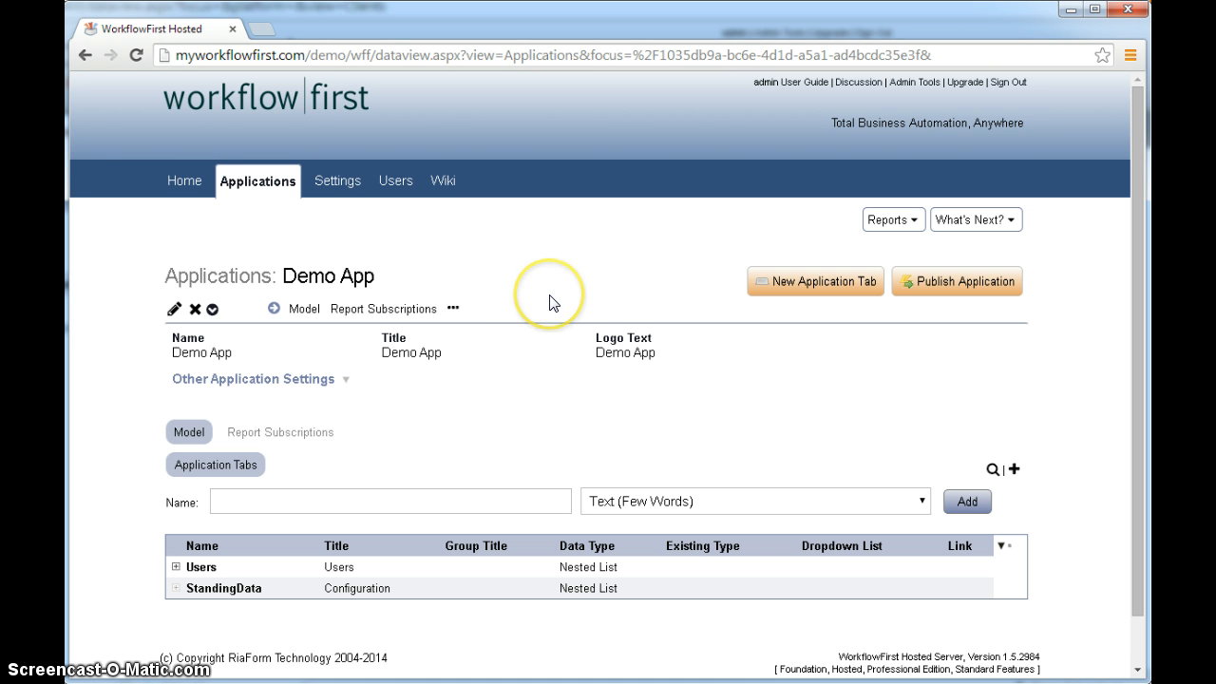
pyautogui.moveTo(672, 331)
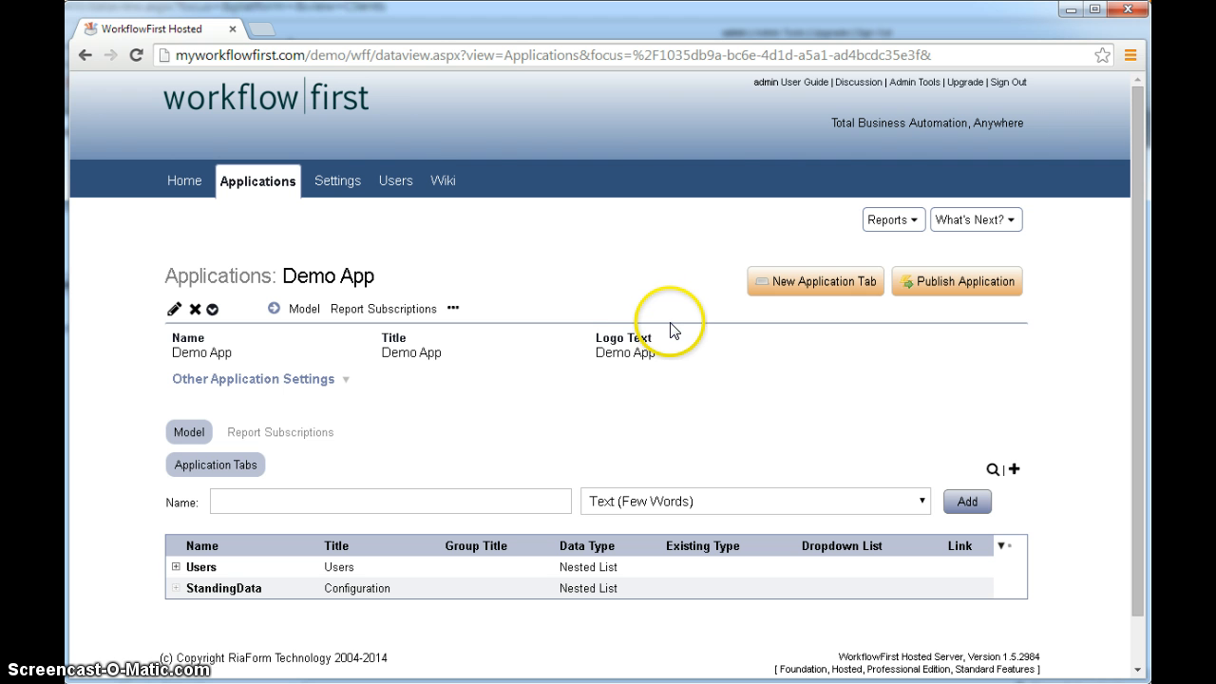
pyautogui.moveTo(966, 282)
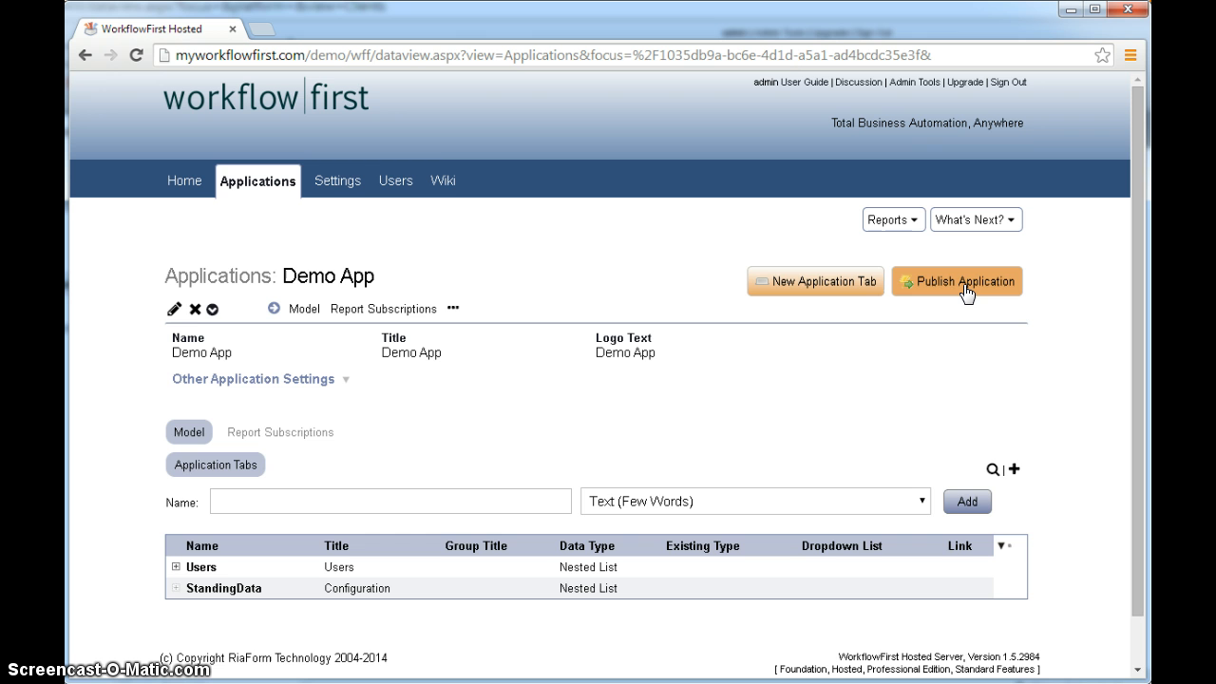
# Publish Demo App with the default publishing options so it is compiled and deployed.
pyautogui.click(957, 281)
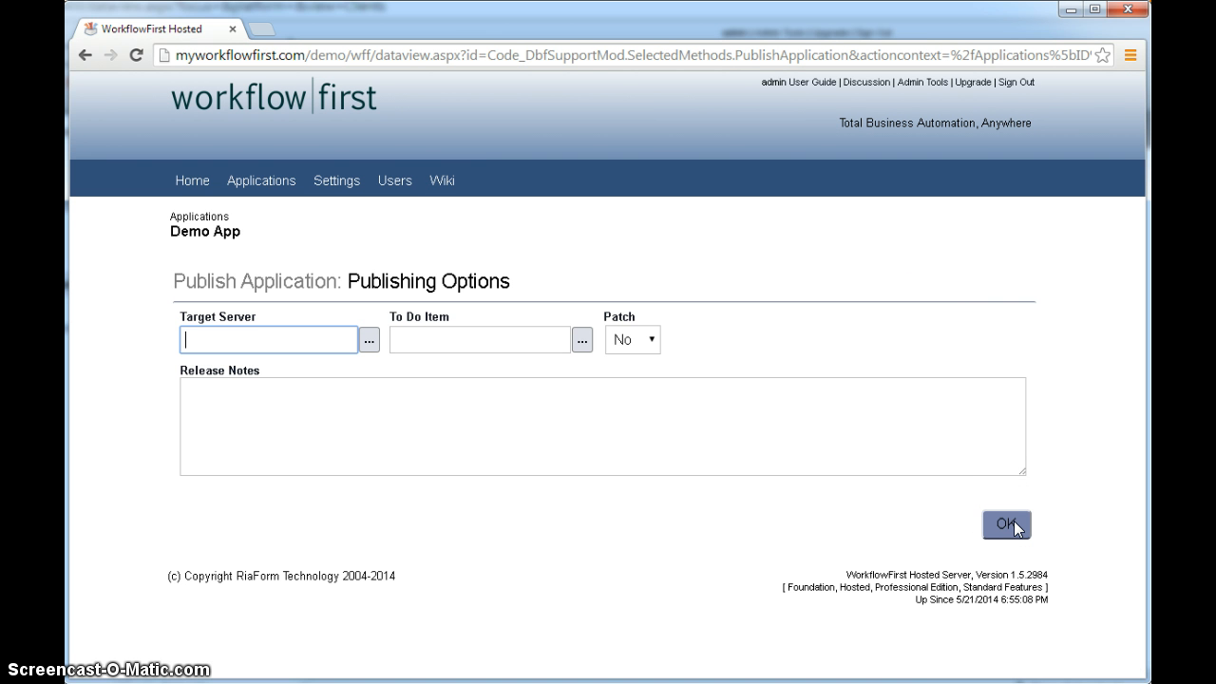
pyautogui.click(426, 426)
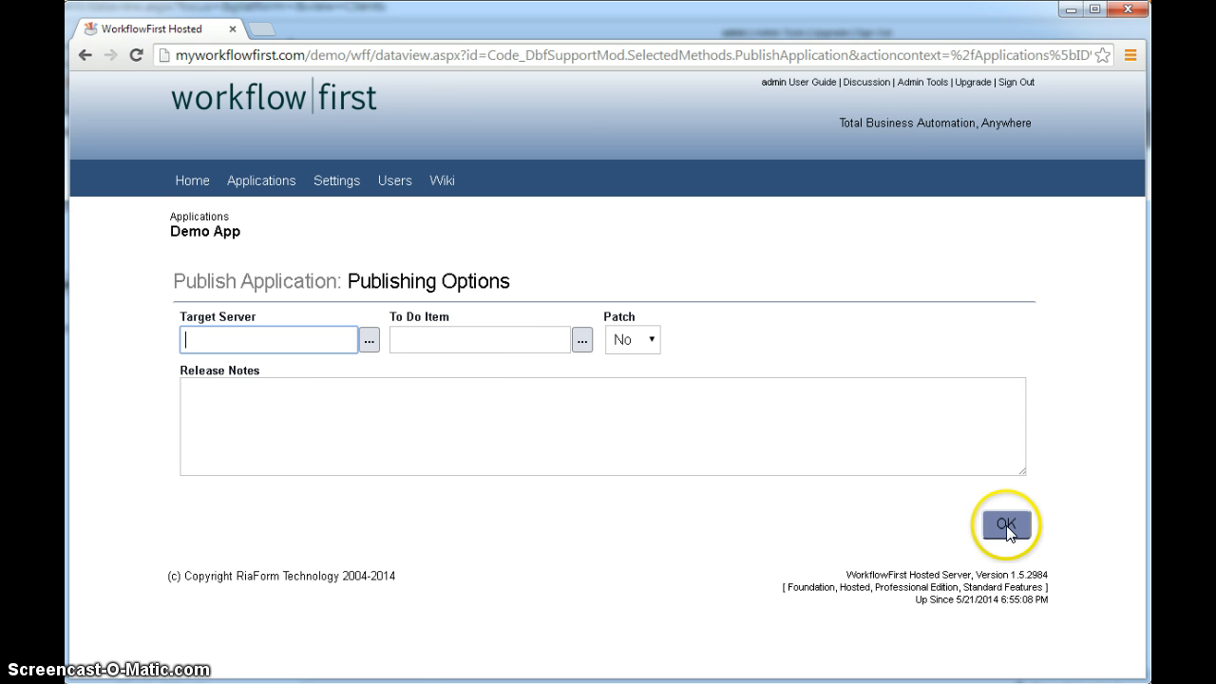
pyautogui.click(1006, 525)
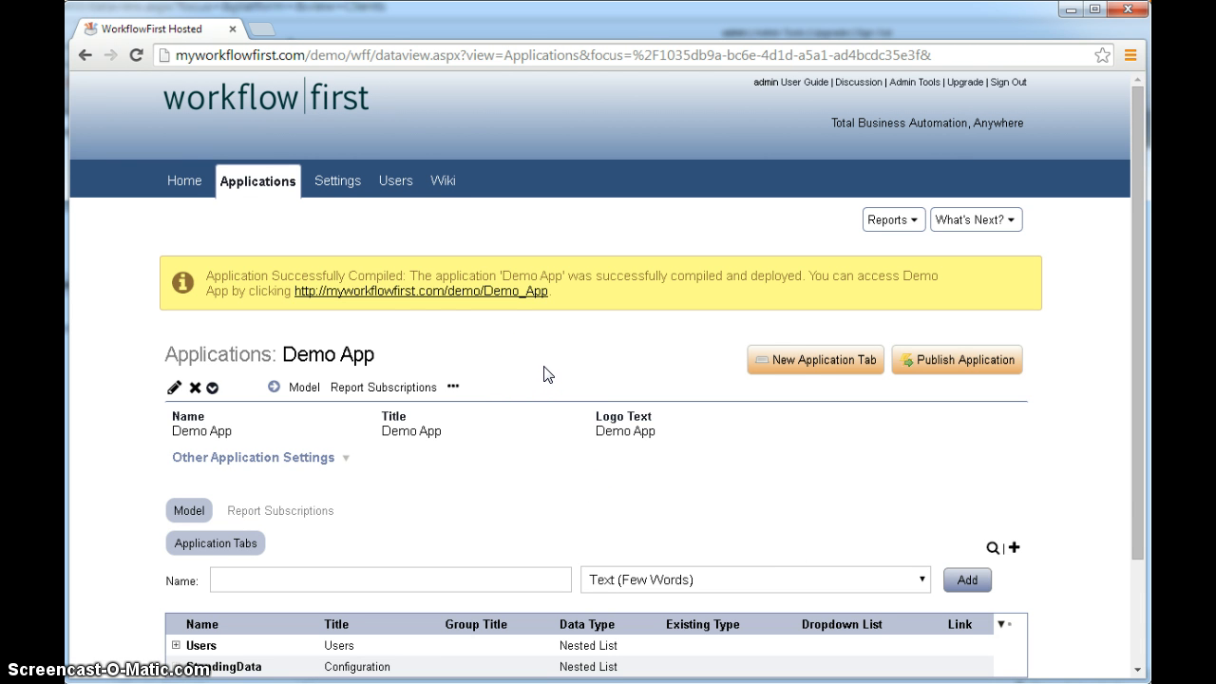
pyautogui.moveTo(482, 296)
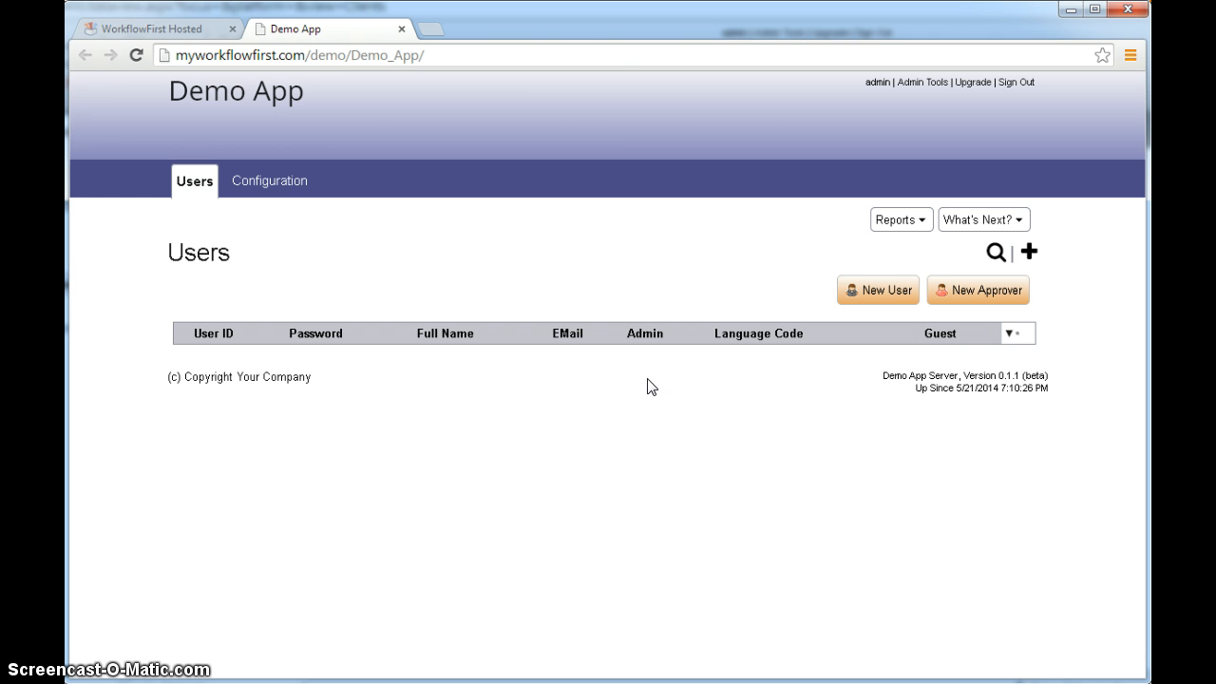
pyautogui.moveTo(633, 434)
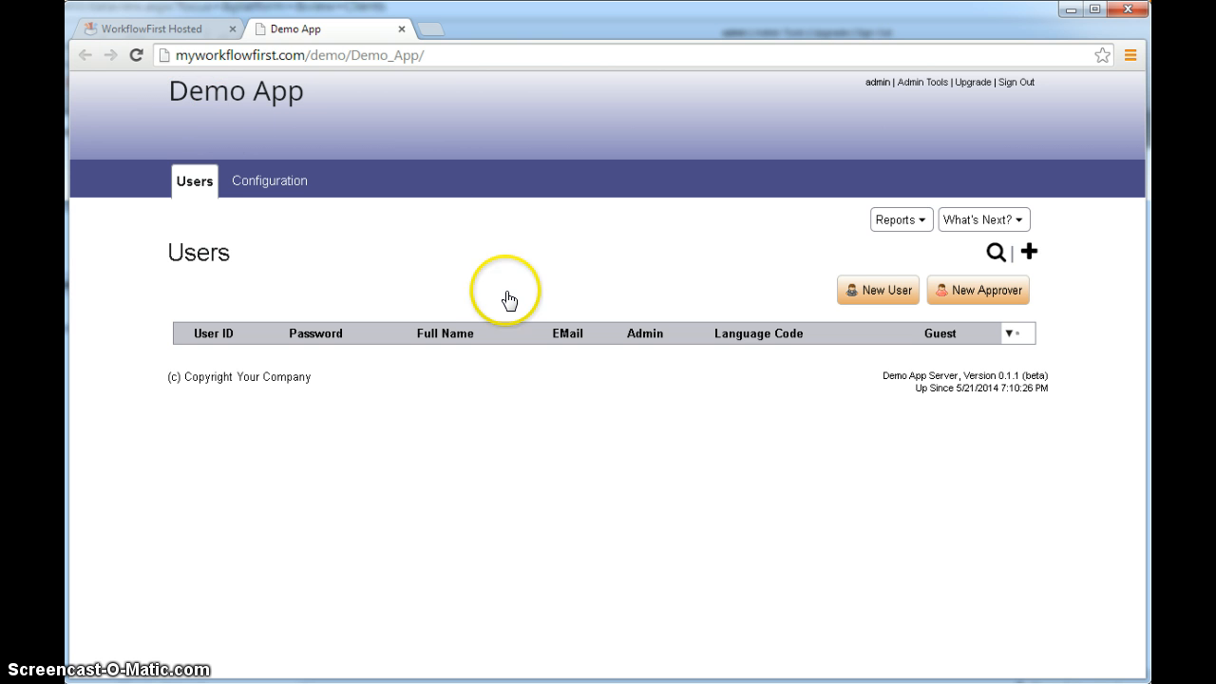
pyautogui.moveTo(275, 238)
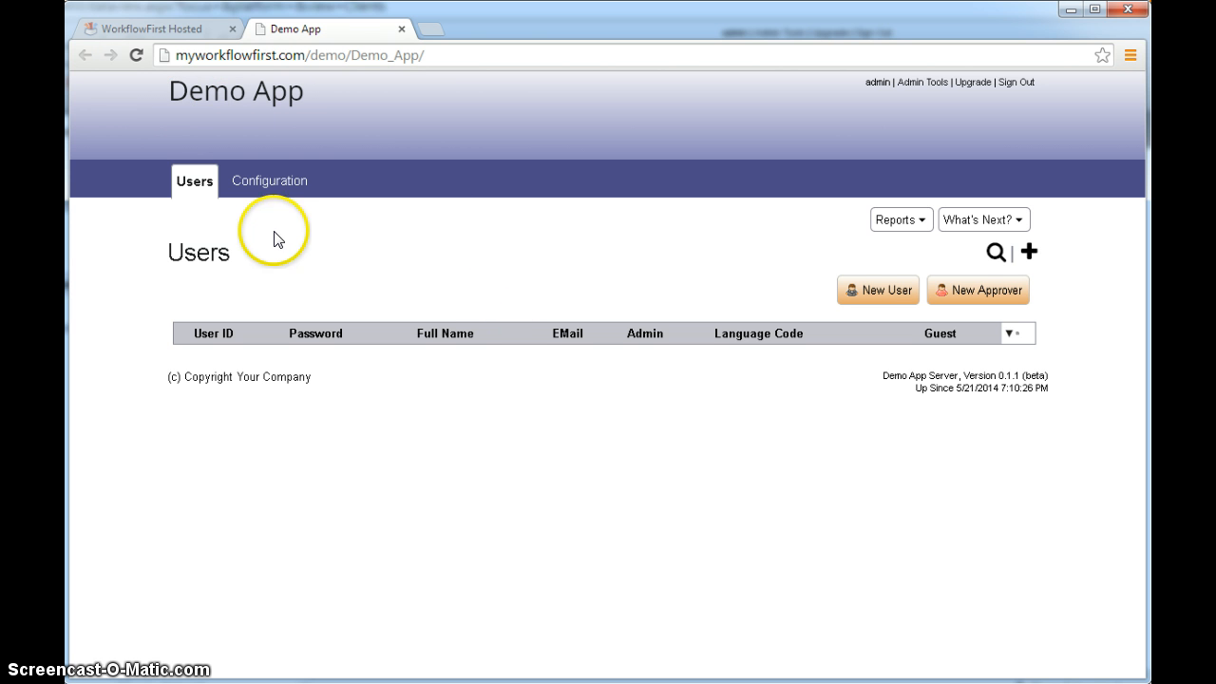
pyautogui.moveTo(429, 259)
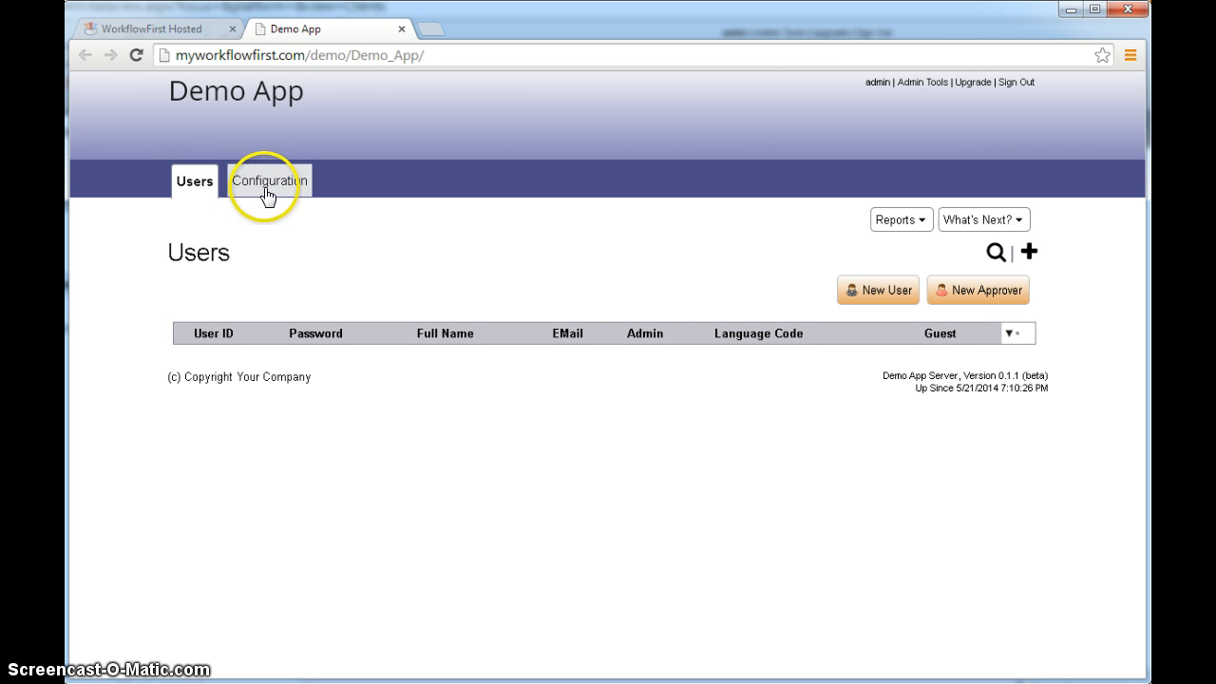
pyautogui.moveTo(441, 299)
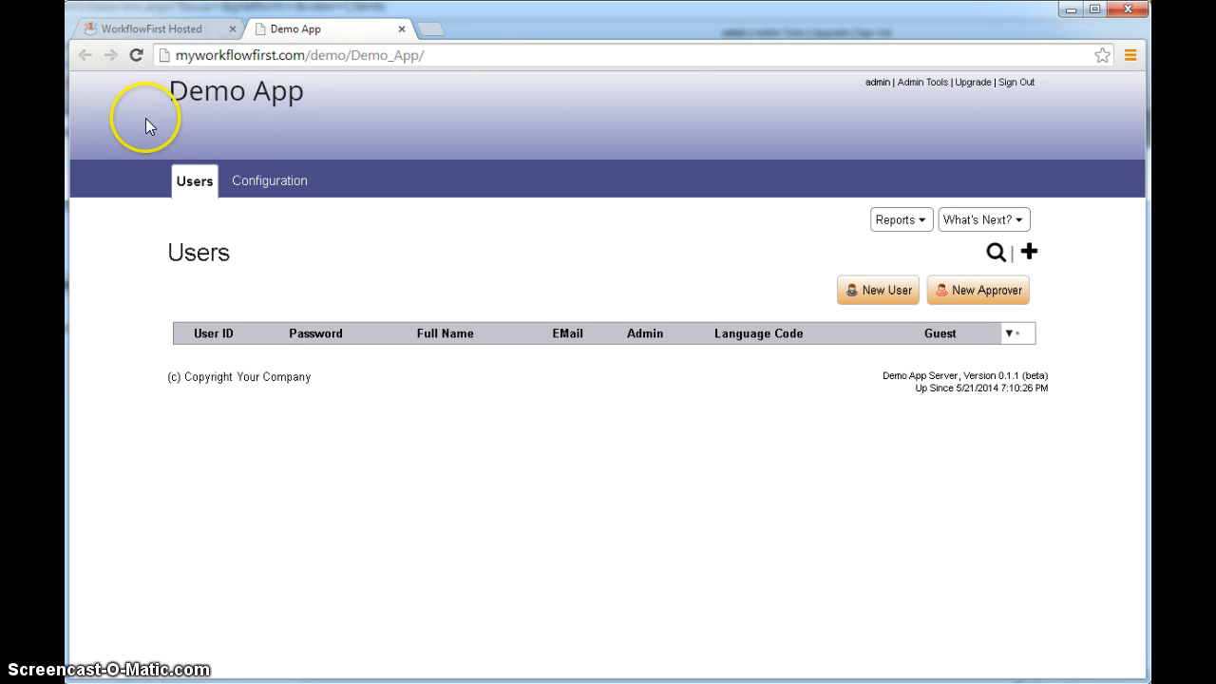
pyautogui.moveTo(159, 29)
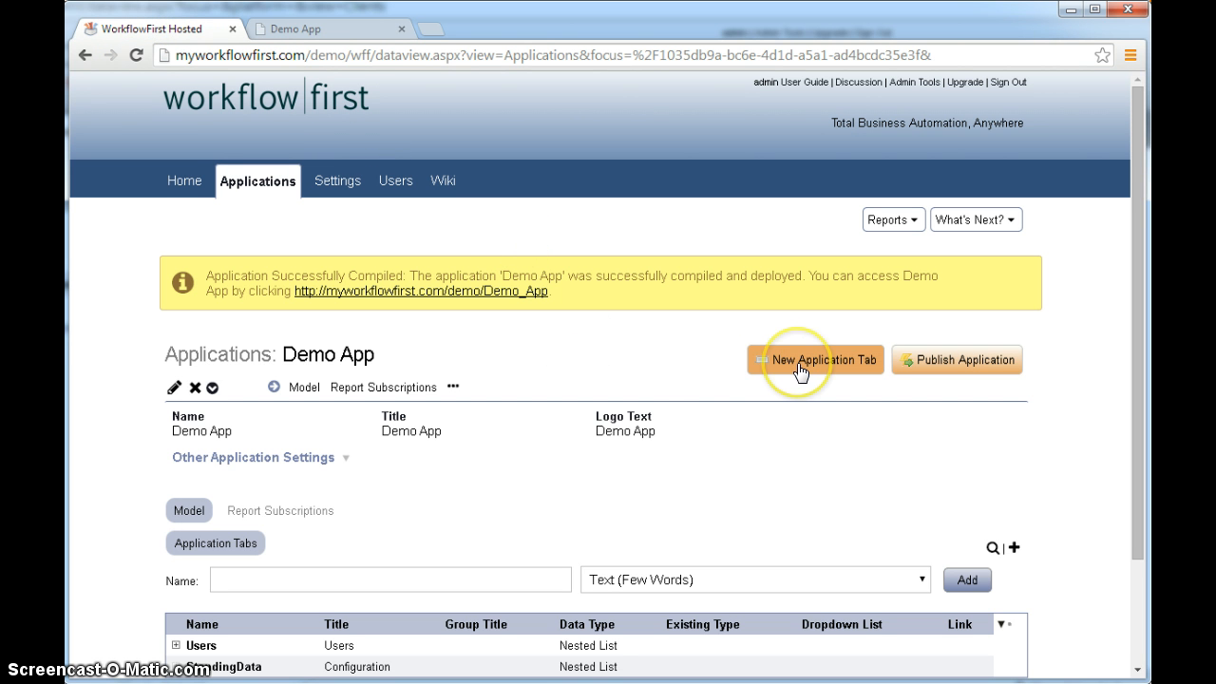
pyautogui.moveTo(846, 389)
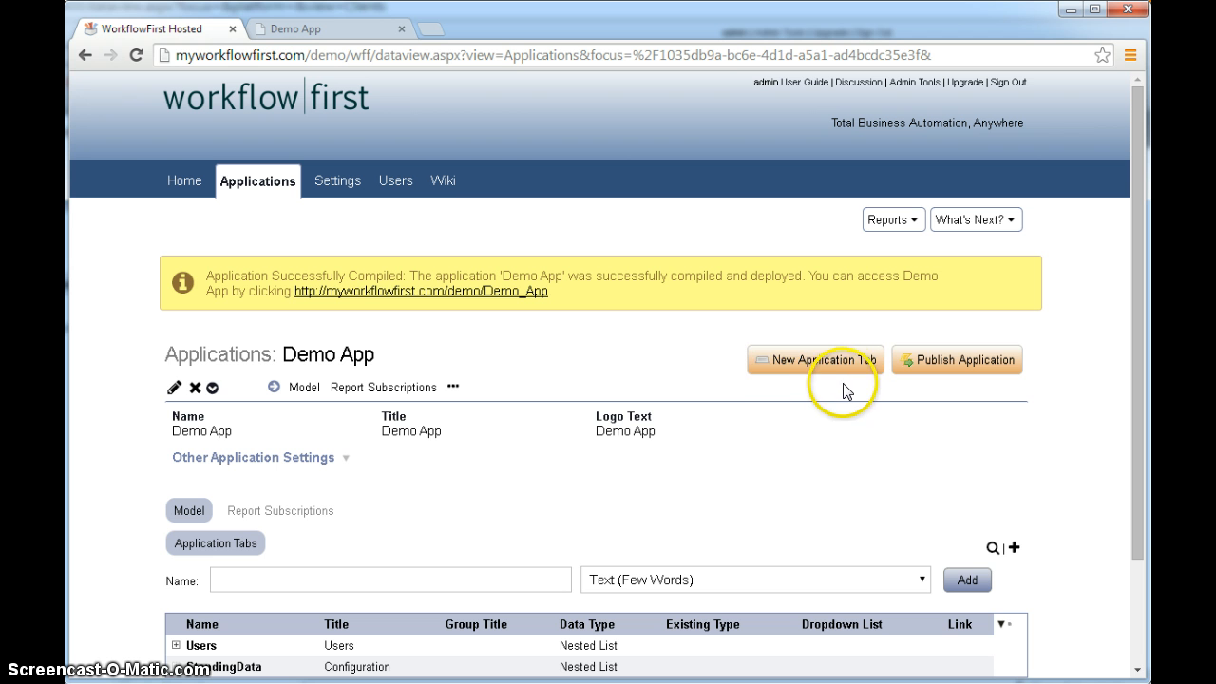
pyautogui.moveTo(815, 359)
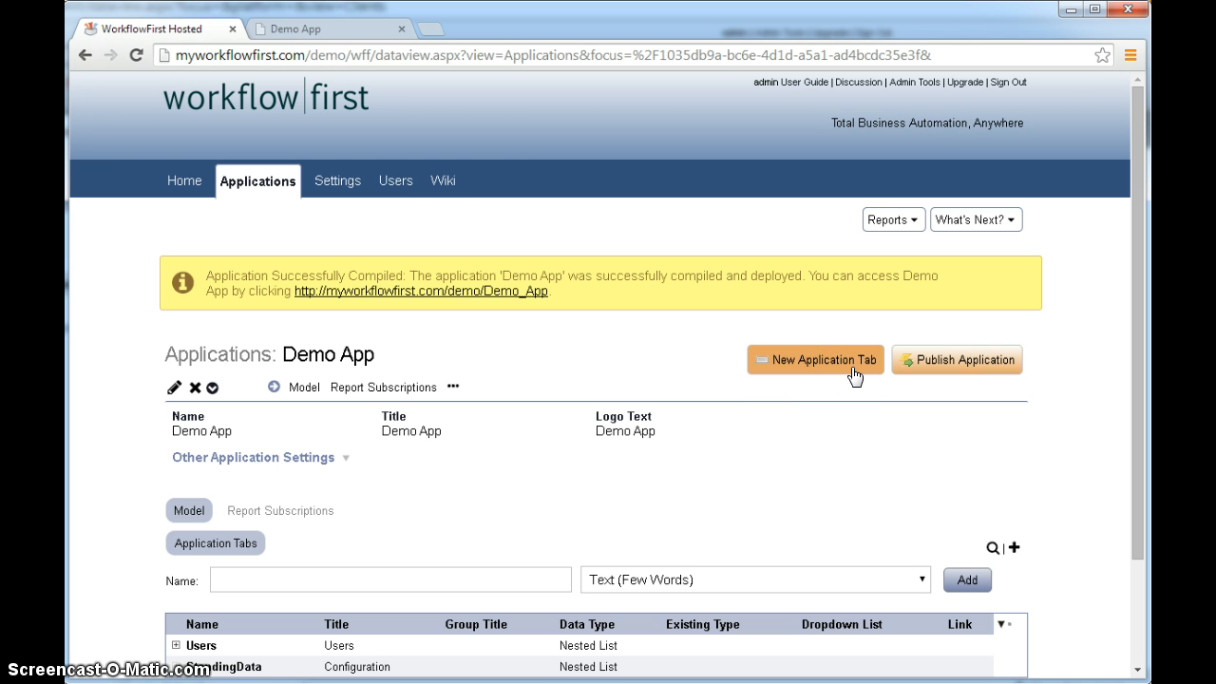
pyautogui.moveTo(809, 369)
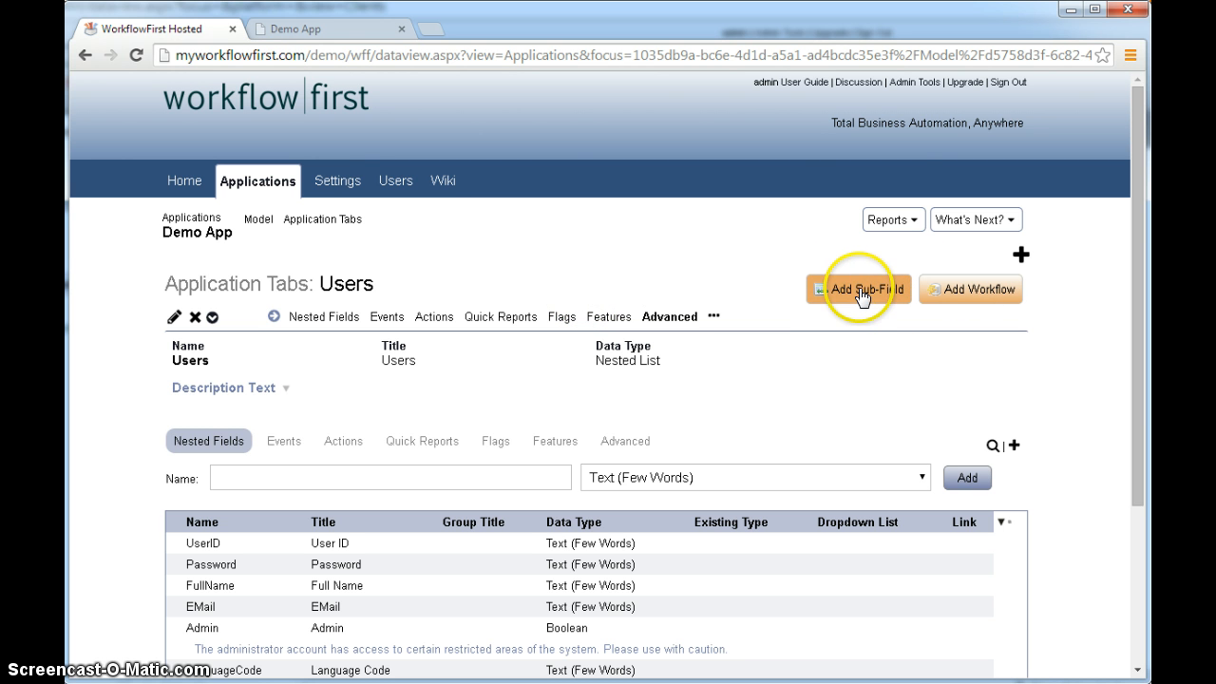
pyautogui.moveTo(726, 235)
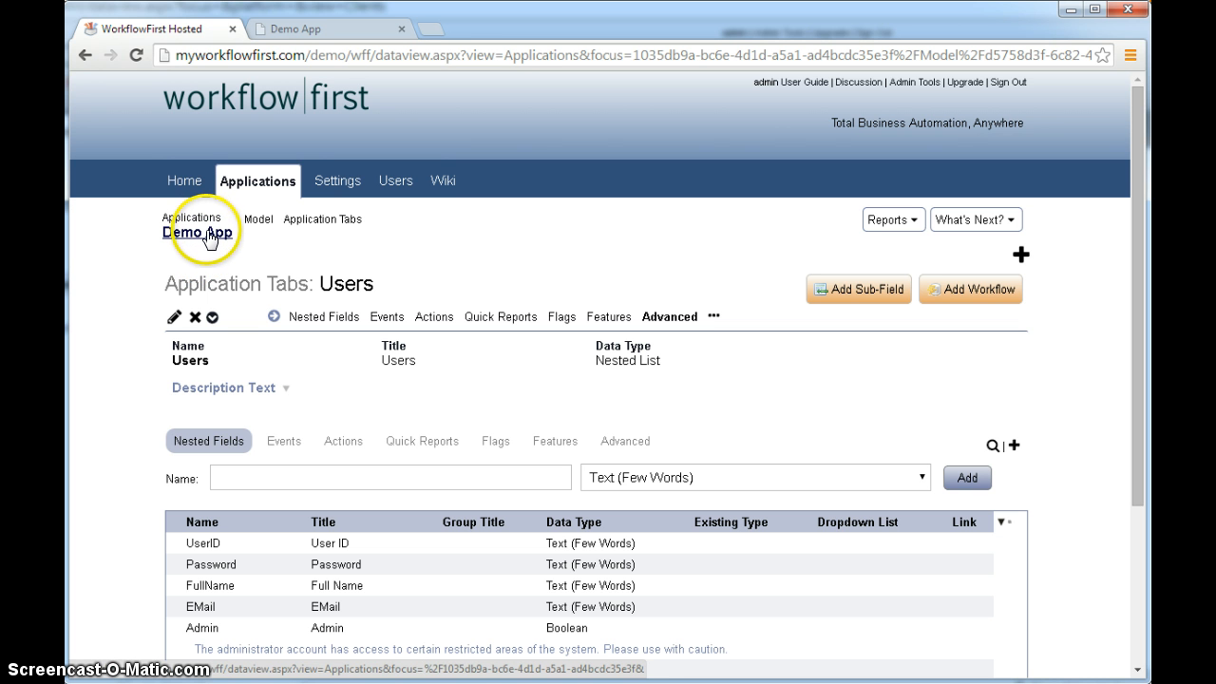
pyautogui.click(197, 232)
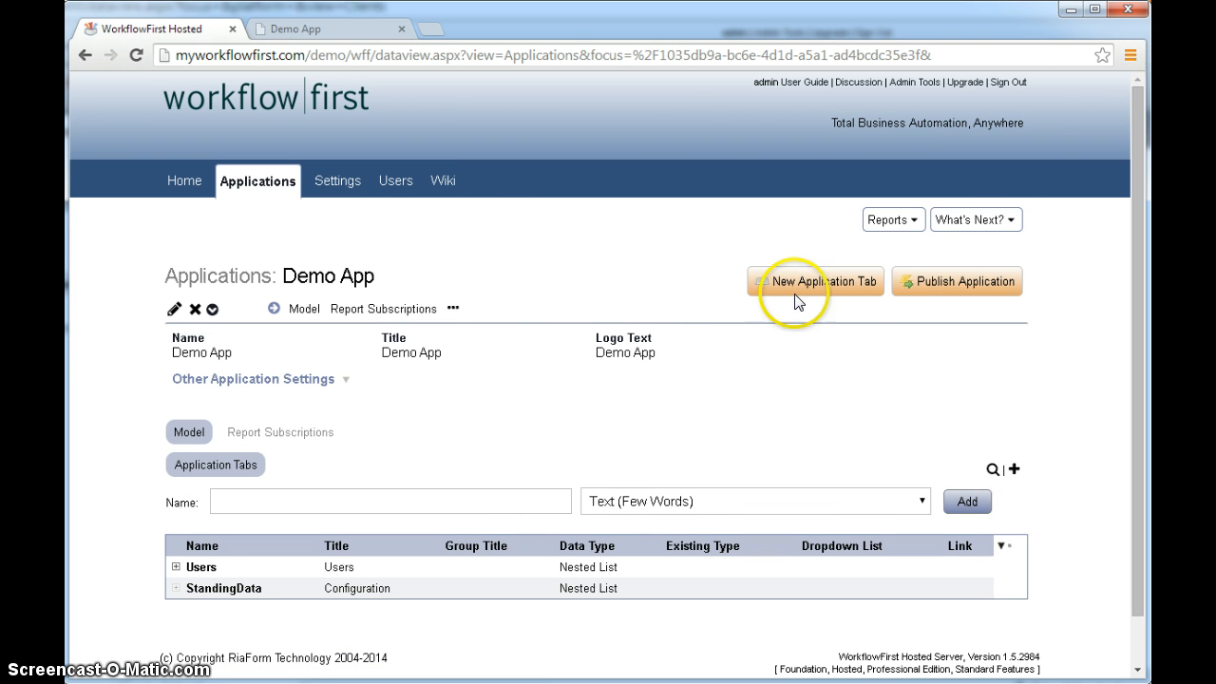
pyautogui.click(977, 221)
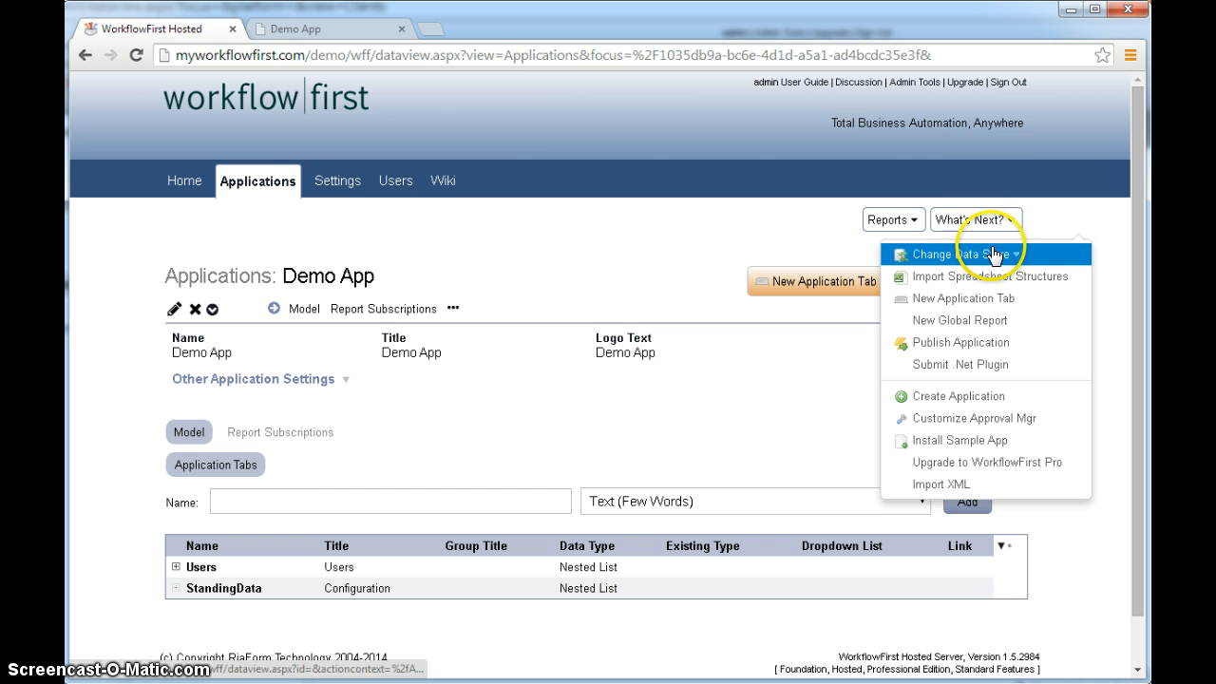
pyautogui.moveTo(980, 296)
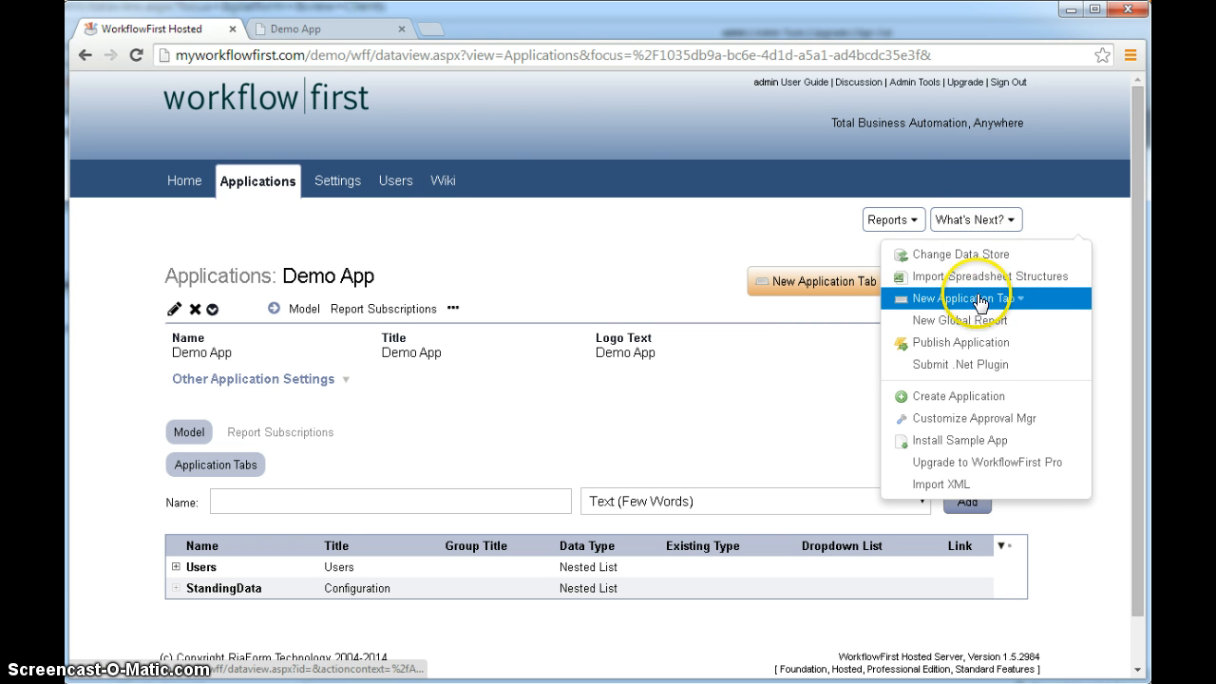
pyautogui.moveTo(962, 342)
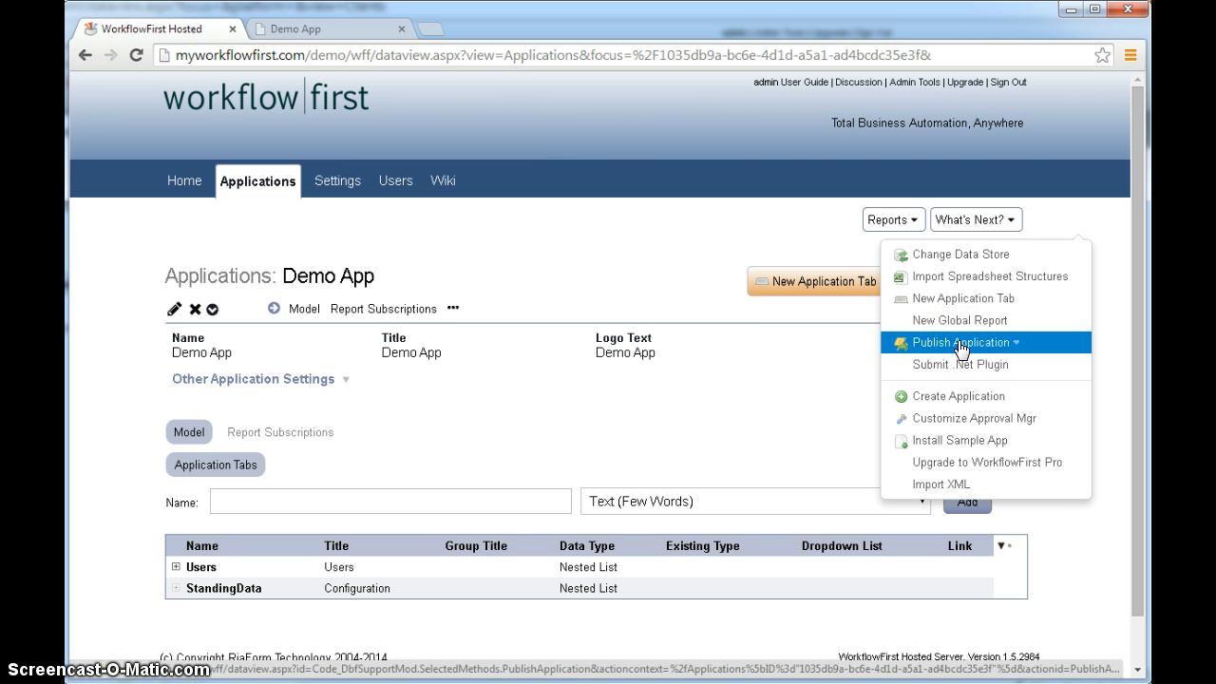
pyautogui.click(962, 342)
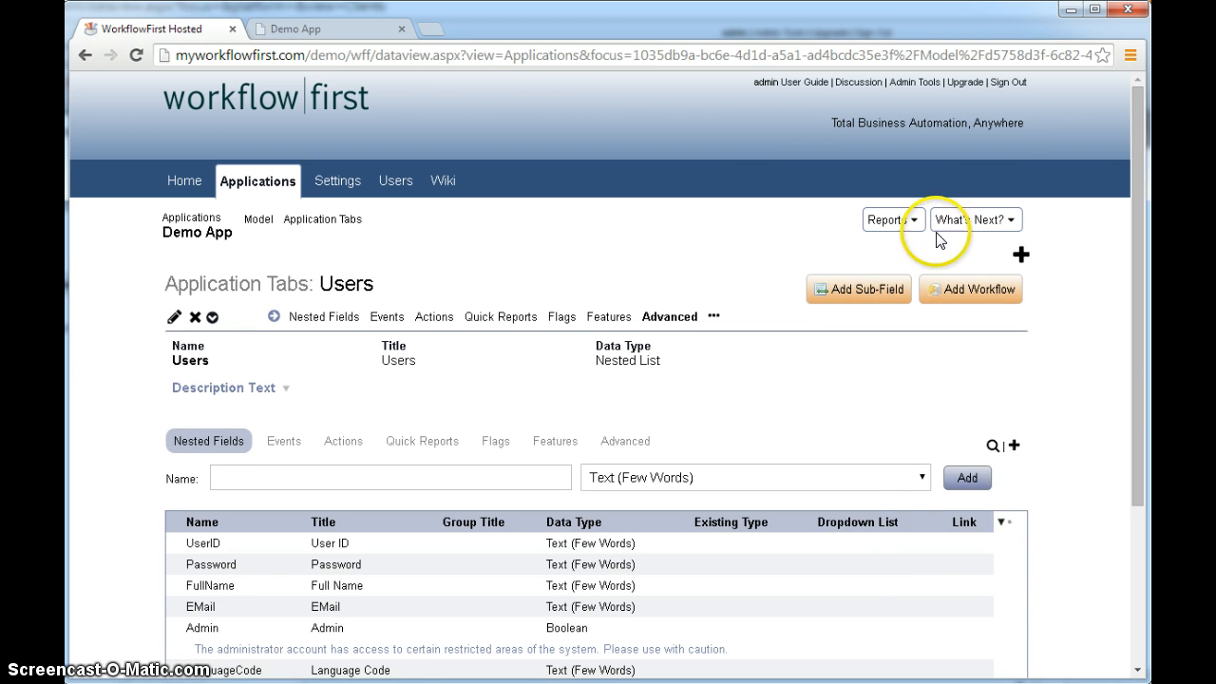
pyautogui.click(969, 220)
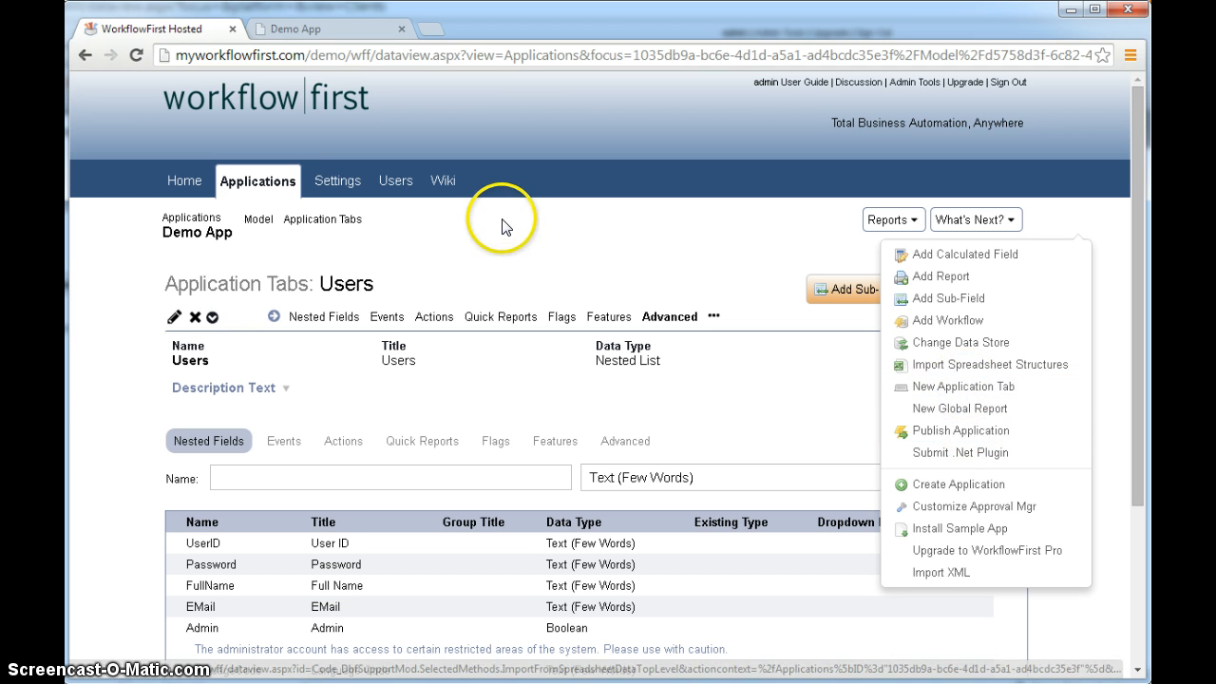
# Add a new application tab named Tickets to Demo App from its overview page.
pyautogui.click(198, 232)
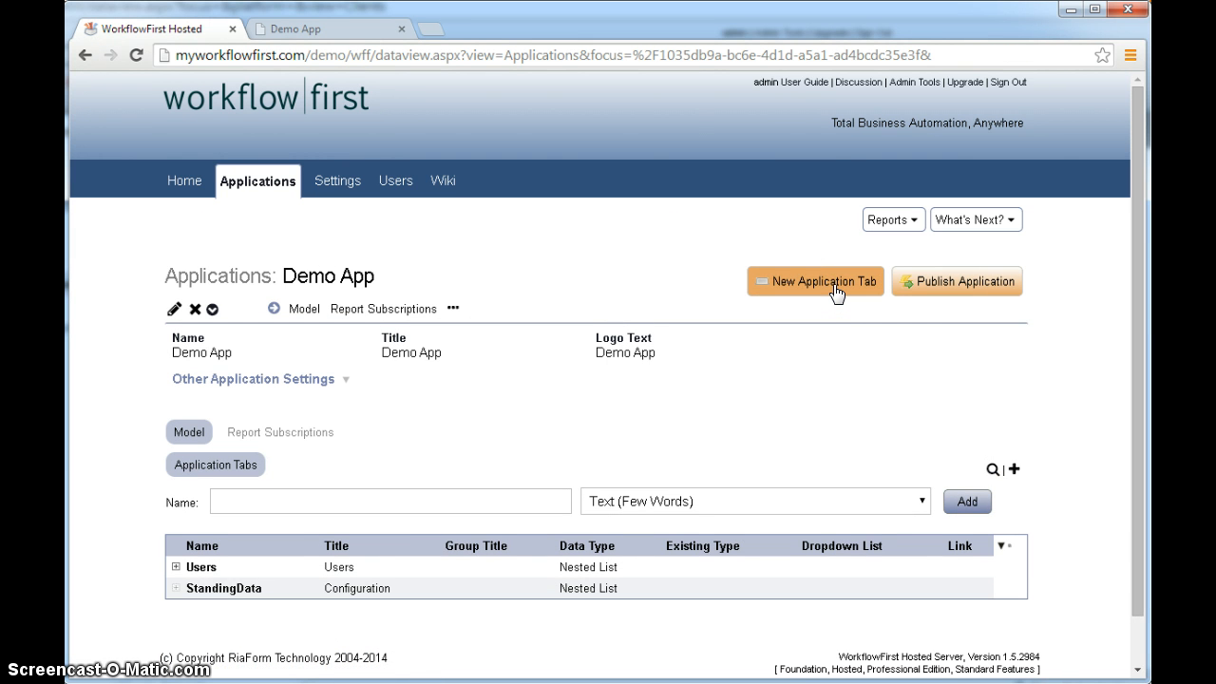
pyautogui.click(815, 281)
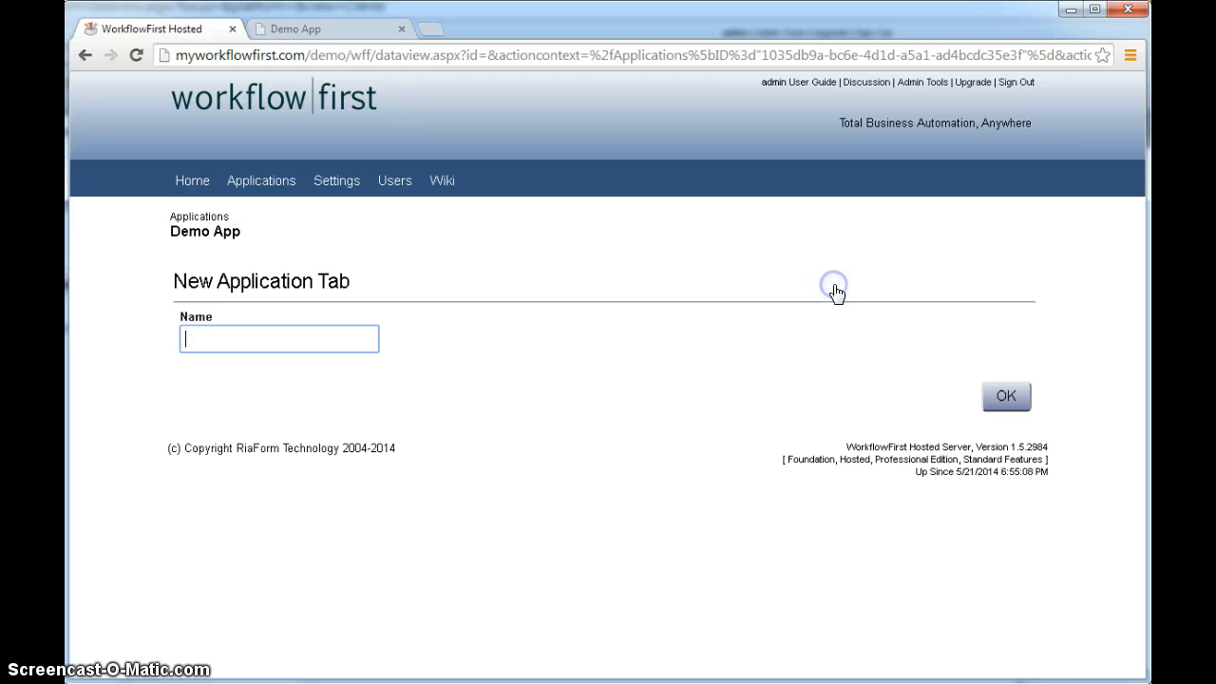
pyautogui.write('Ticke')
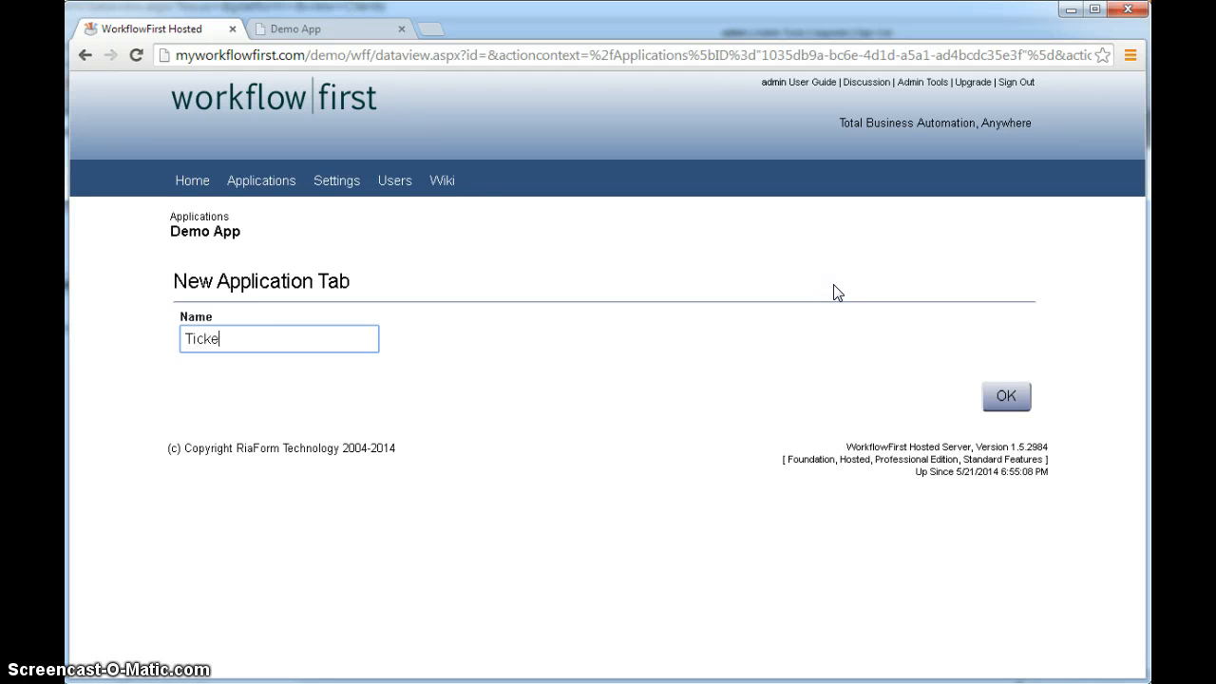
pyautogui.write('ts')
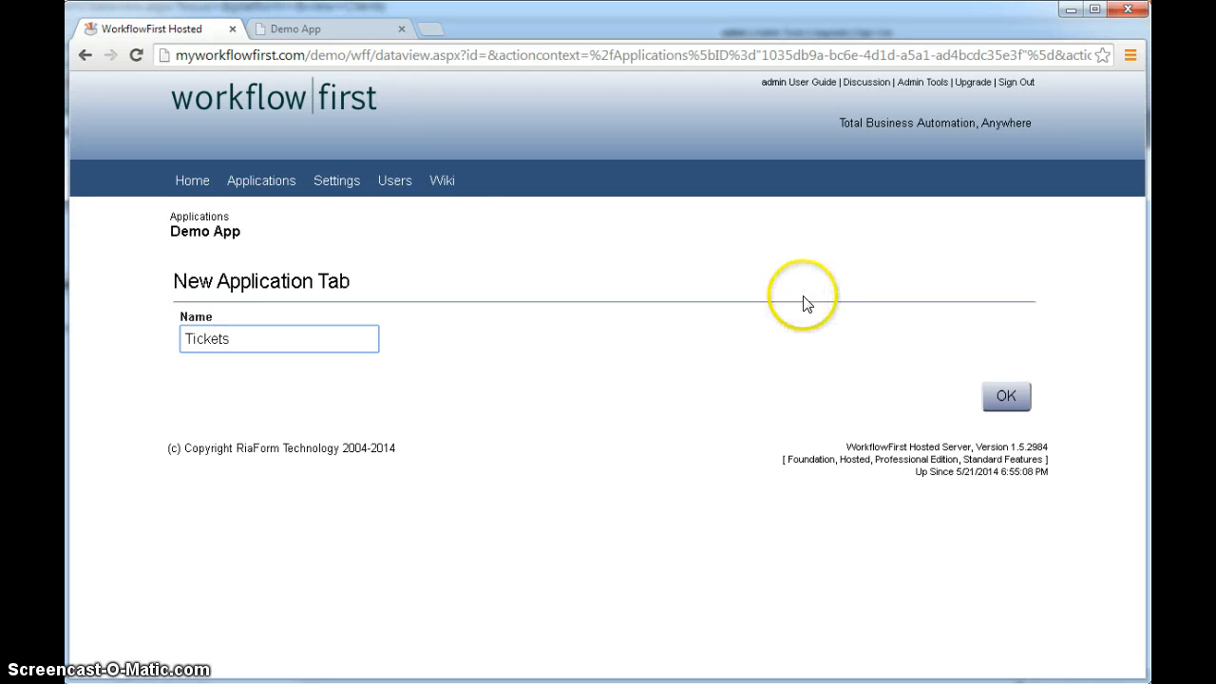
pyautogui.click(1005, 397)
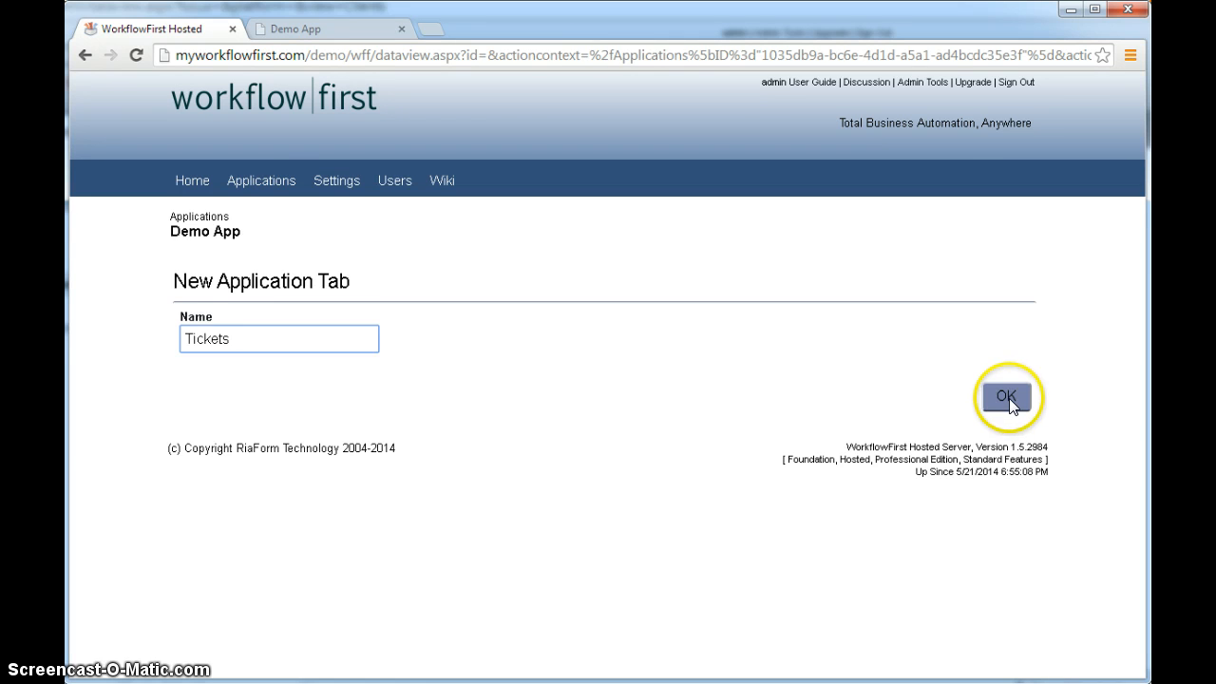
pyautogui.click(1007, 397)
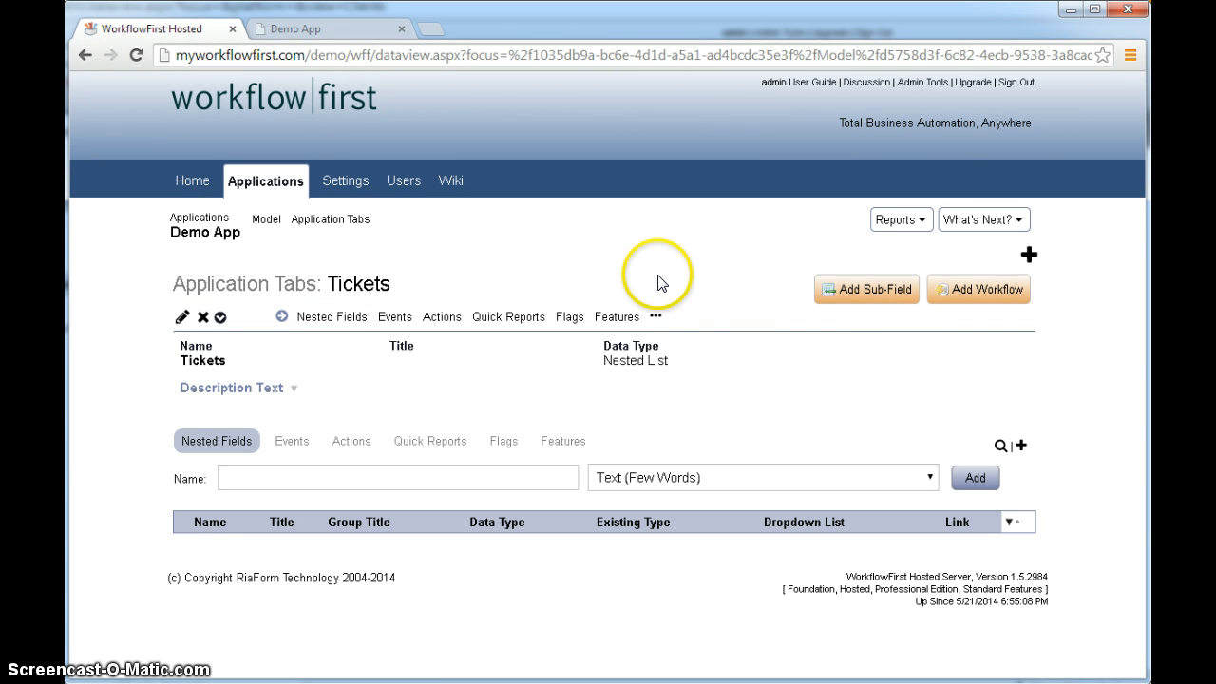
pyautogui.moveTo(662, 284)
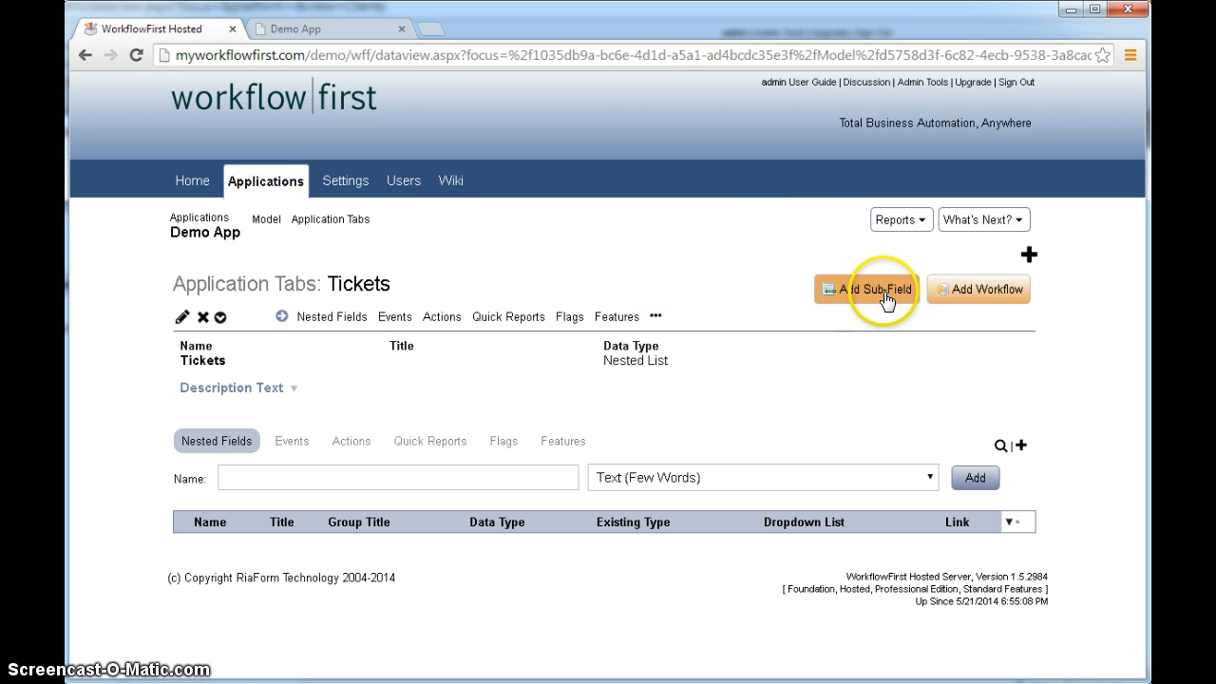
pyautogui.moveTo(699, 275)
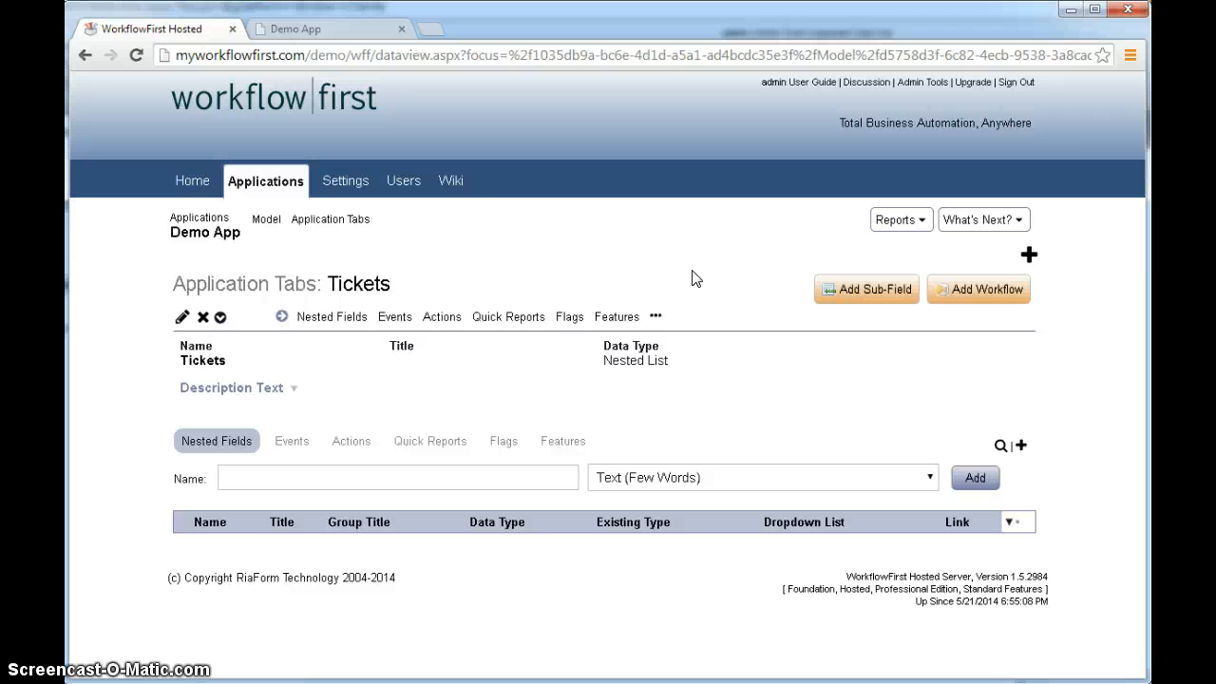
pyautogui.moveTo(690, 279)
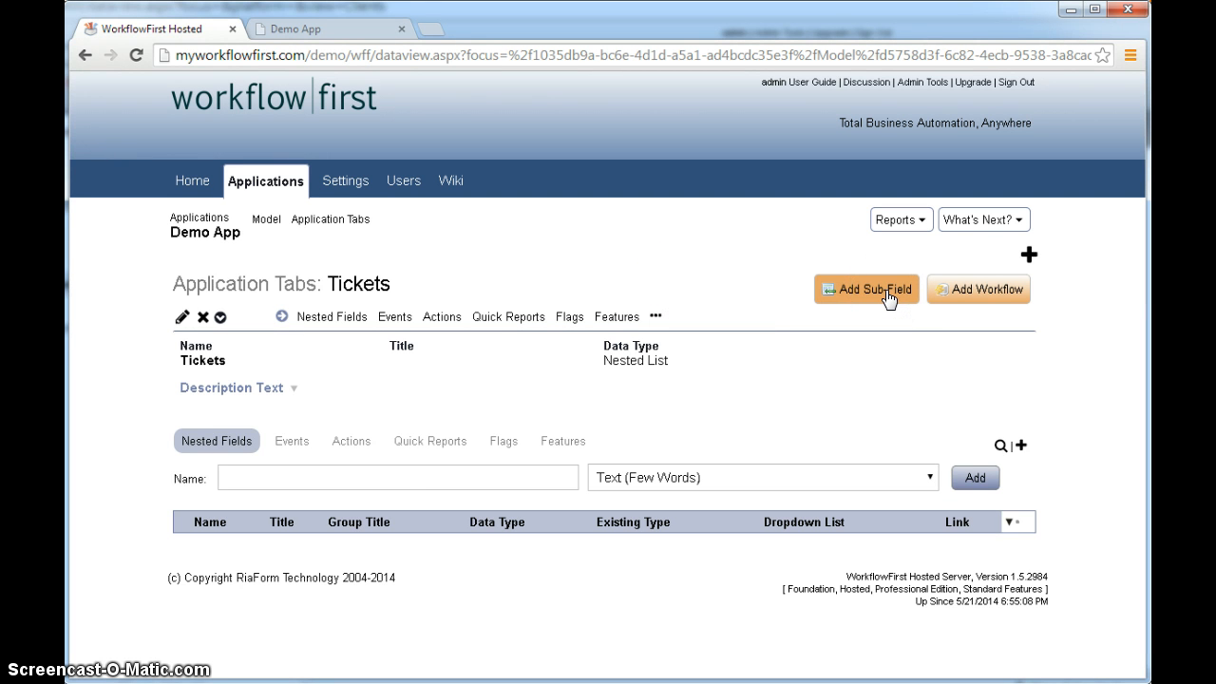
pyautogui.click(397, 479)
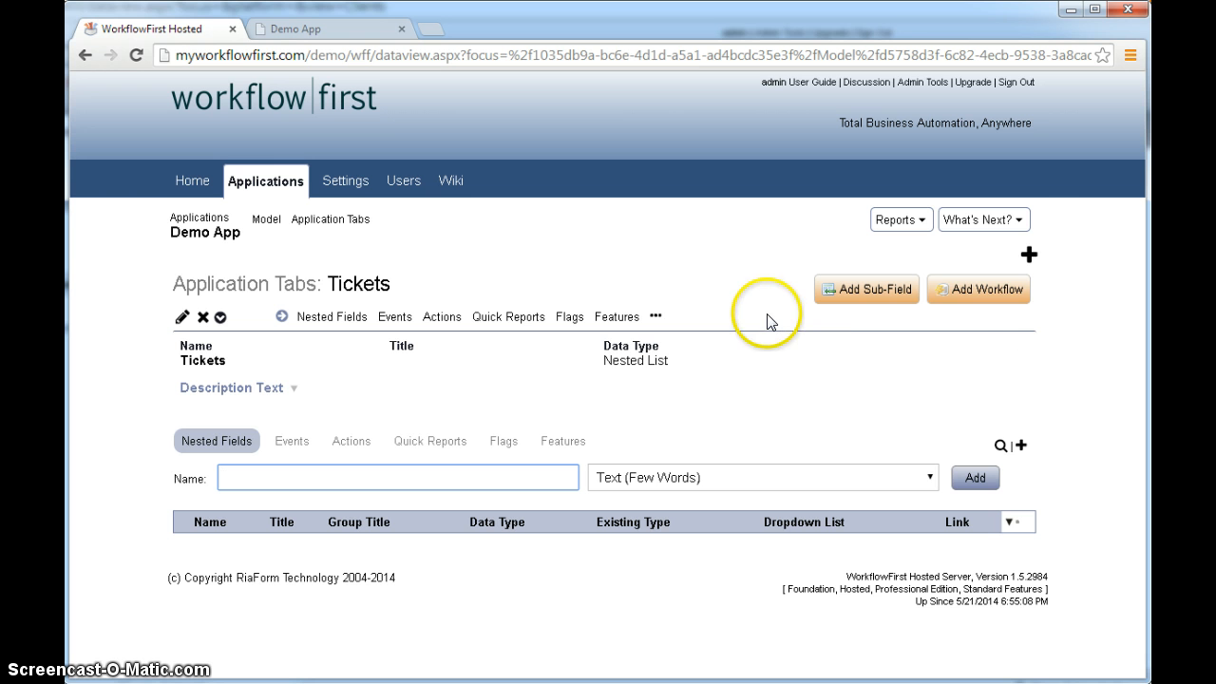
pyautogui.moveTo(992, 342)
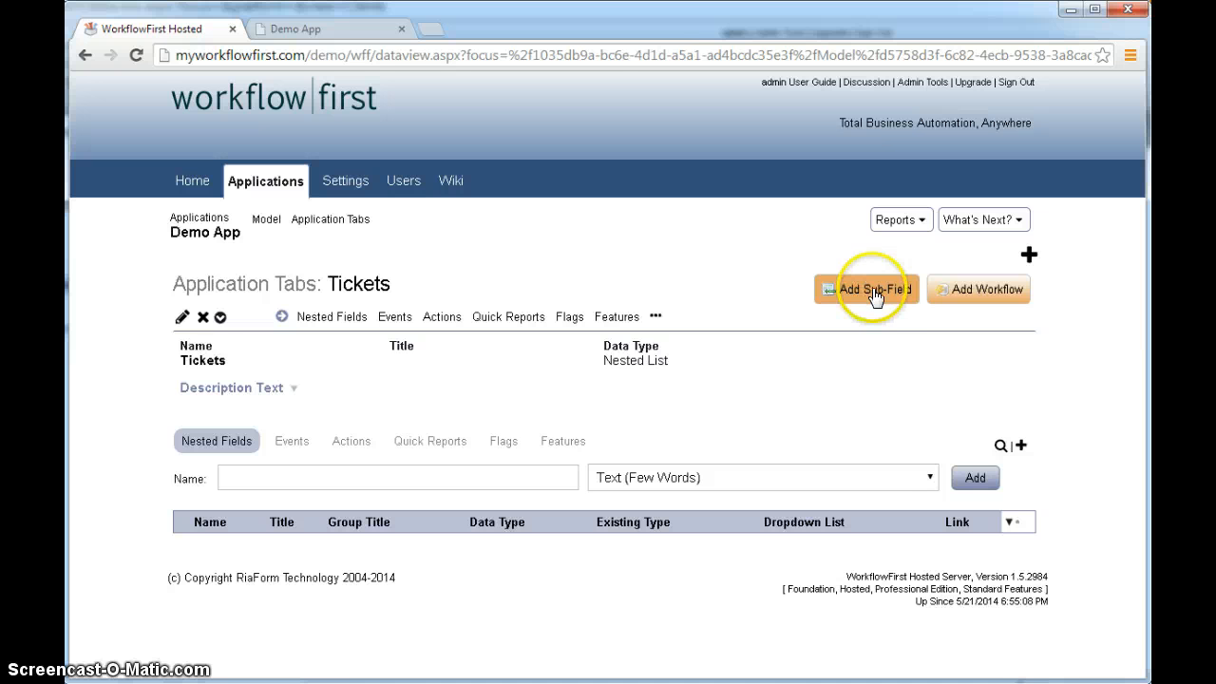
# Add a Text (Few Words) sub-field named Test to the Tickets tab.
pyautogui.click(867, 288)
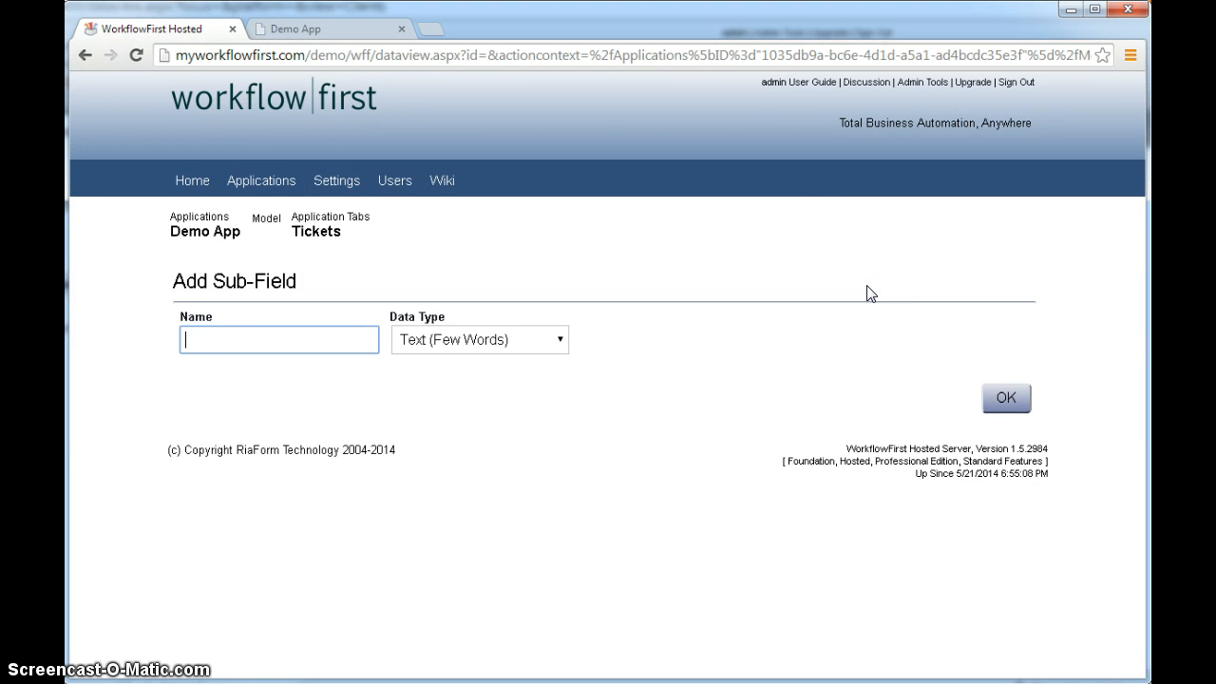
pyautogui.write('Test')
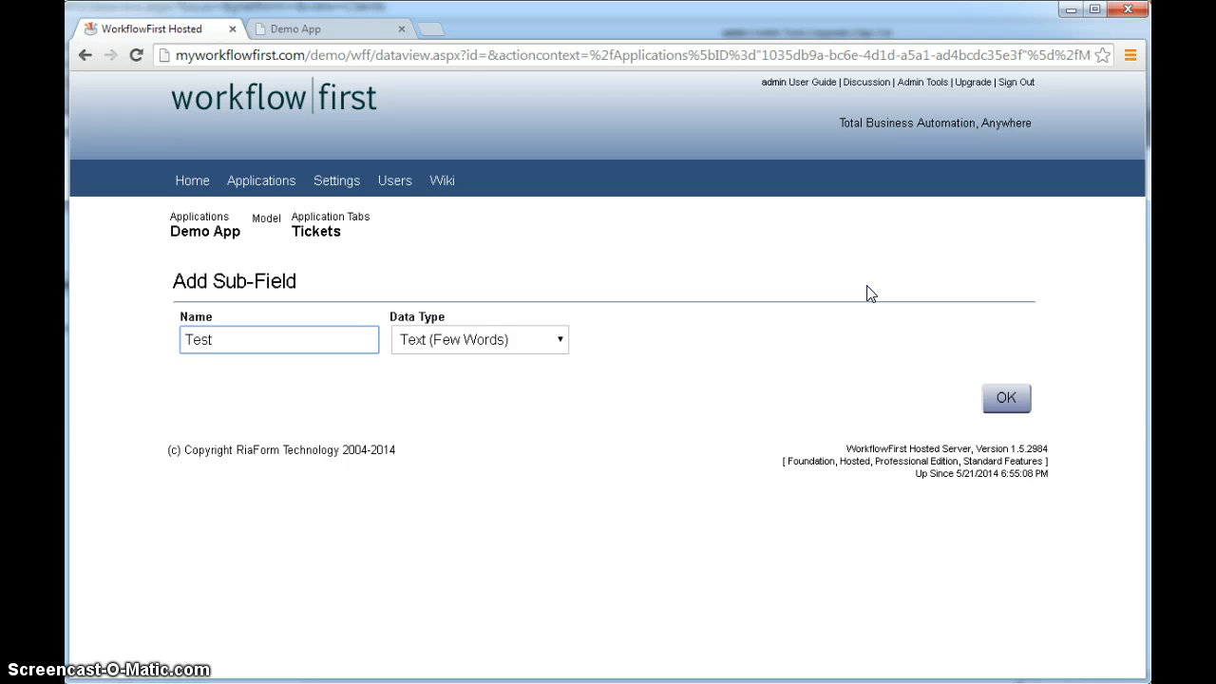
pyautogui.click(1005, 399)
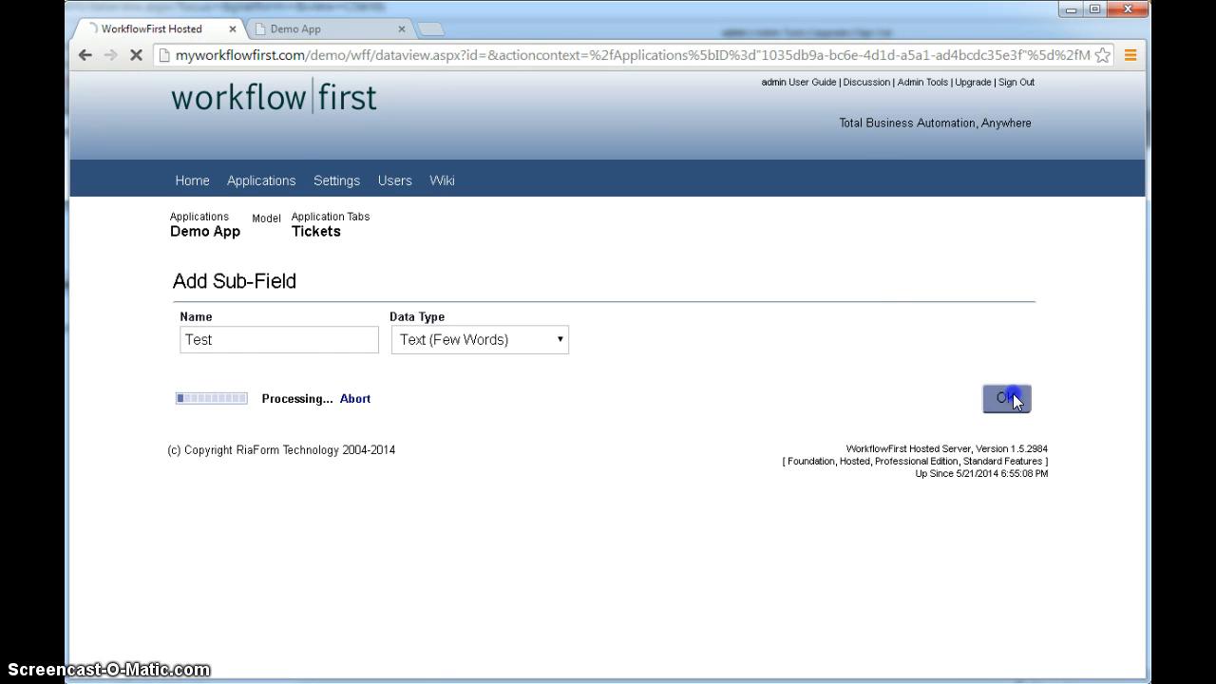
pyautogui.click(1005, 399)
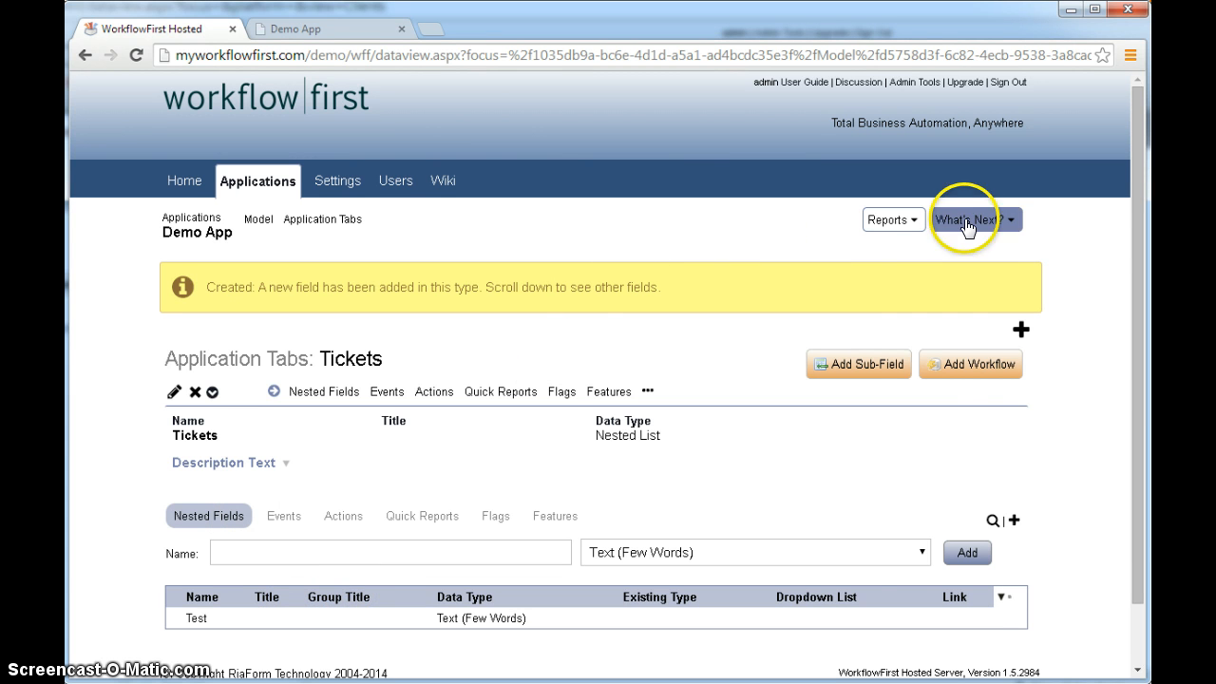
# Republish Demo App with the default options so Tickets shows the Test column.
pyautogui.click(969, 220)
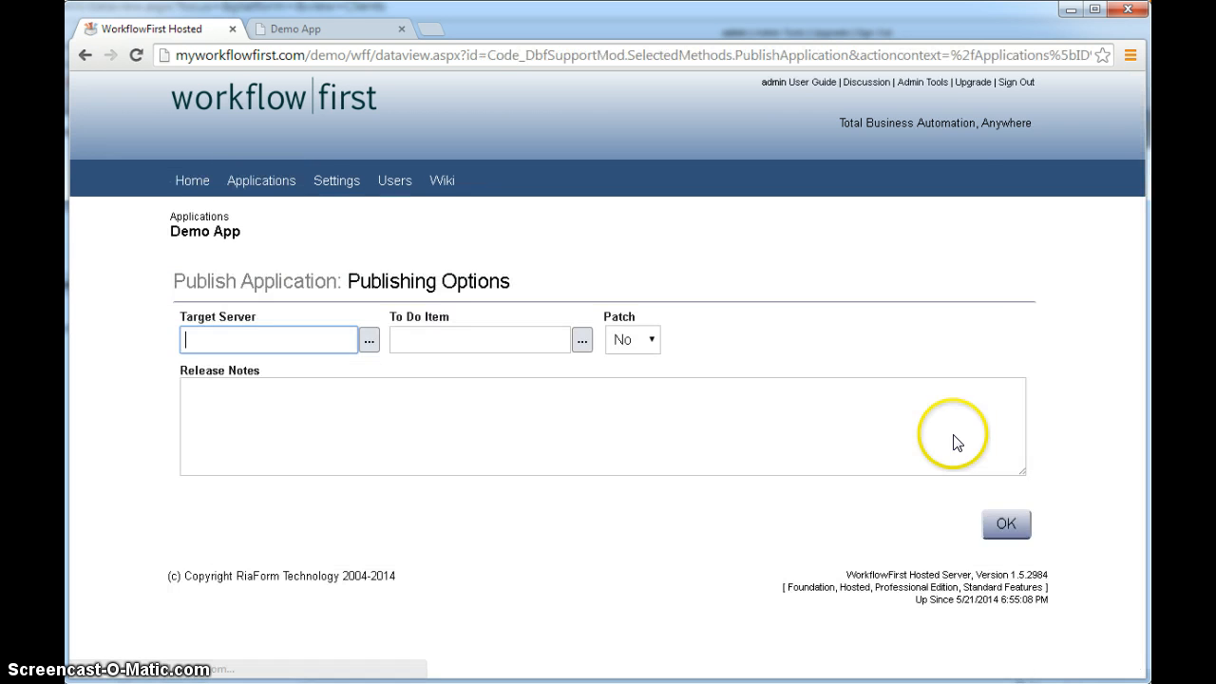
pyautogui.click(1005, 525)
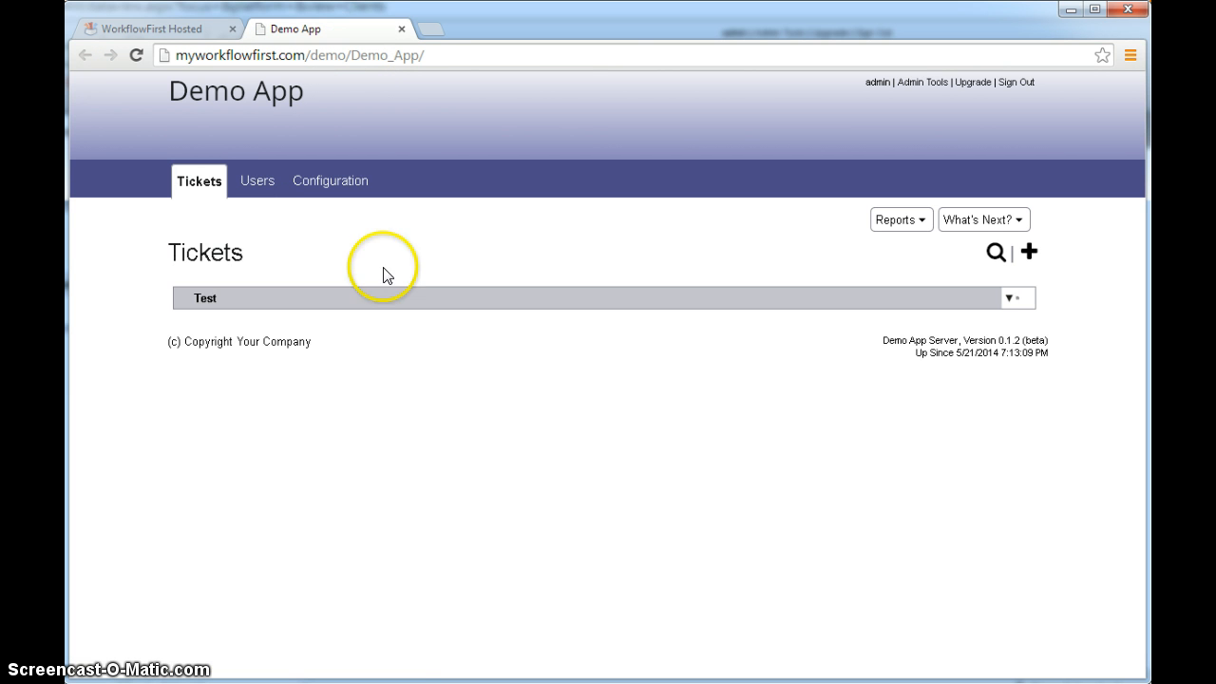
pyautogui.moveTo(365, 247)
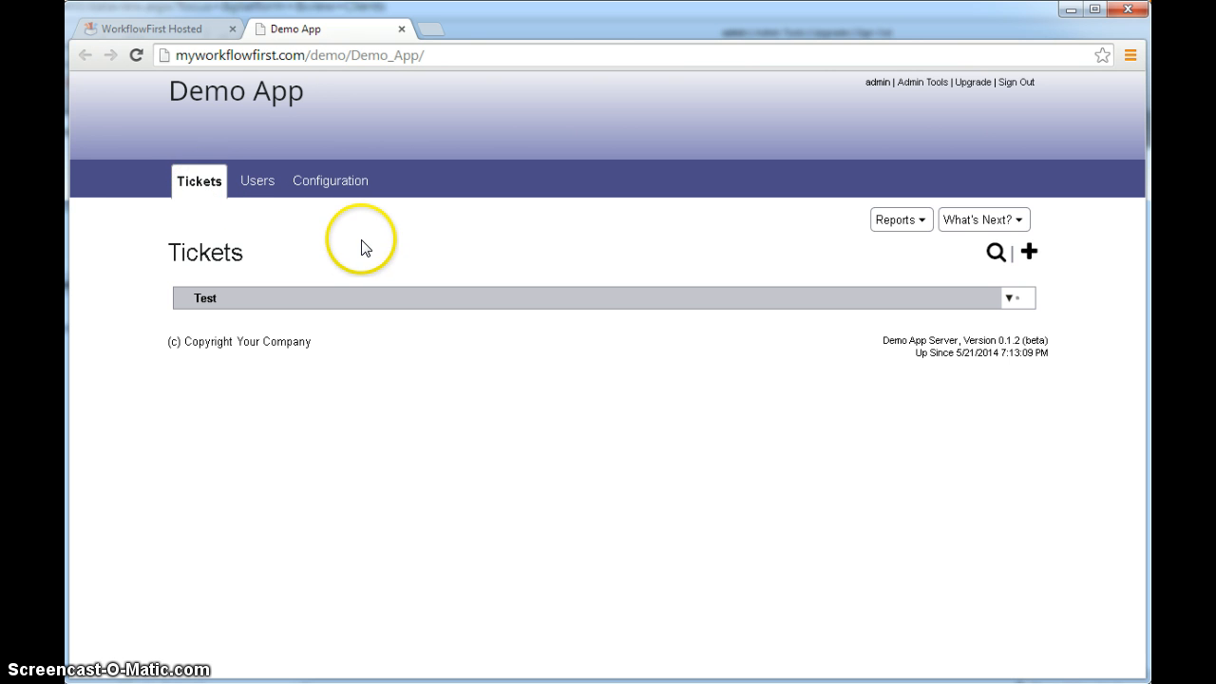
pyautogui.moveTo(1030, 253)
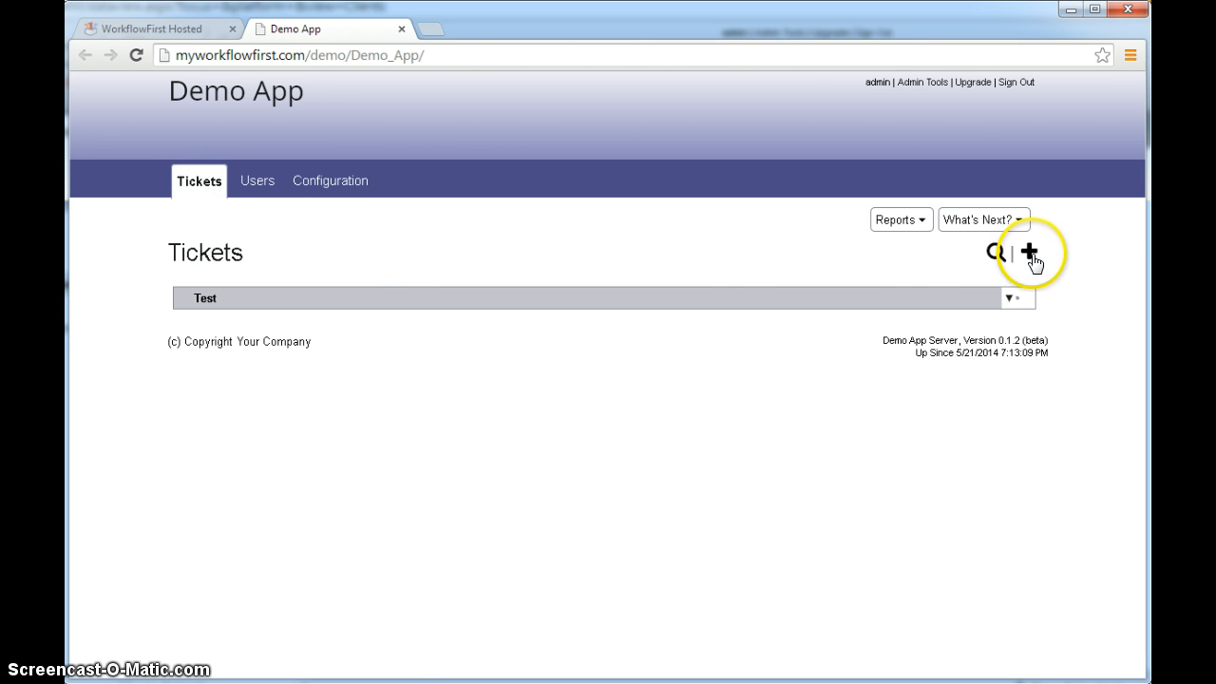
pyautogui.moveTo(1030, 252)
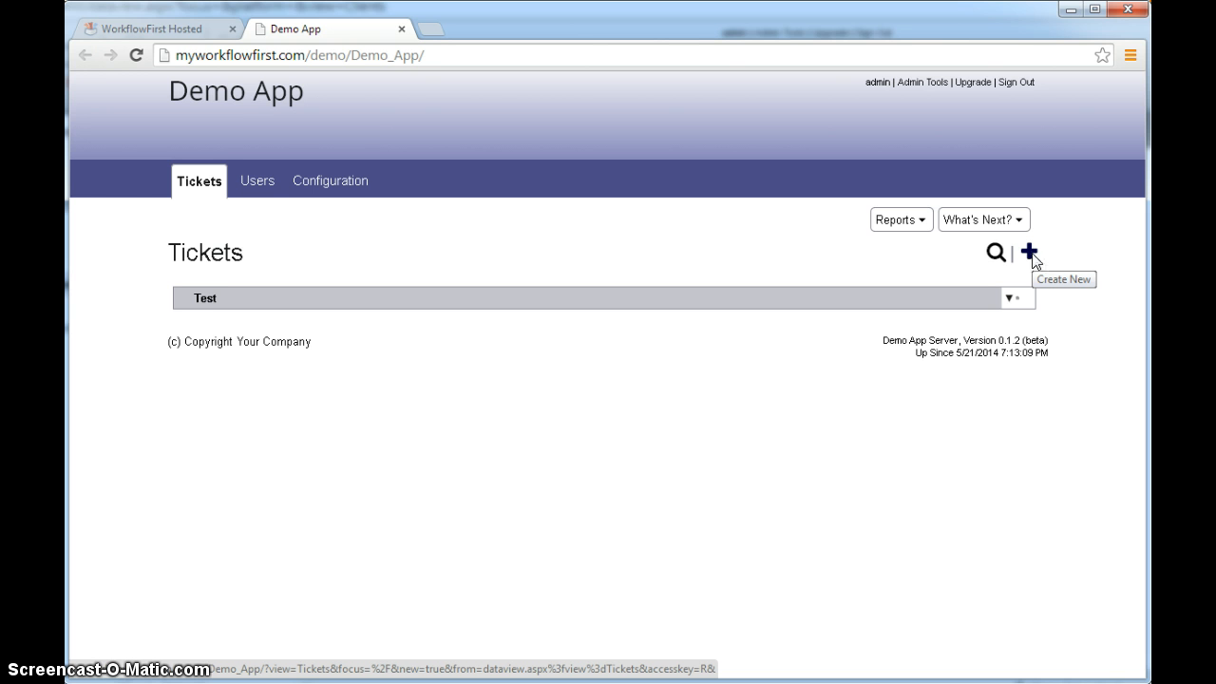
# Start a new ticket in Demo App and enter 'dgdfg' in its Test field.
pyautogui.click(1028, 251)
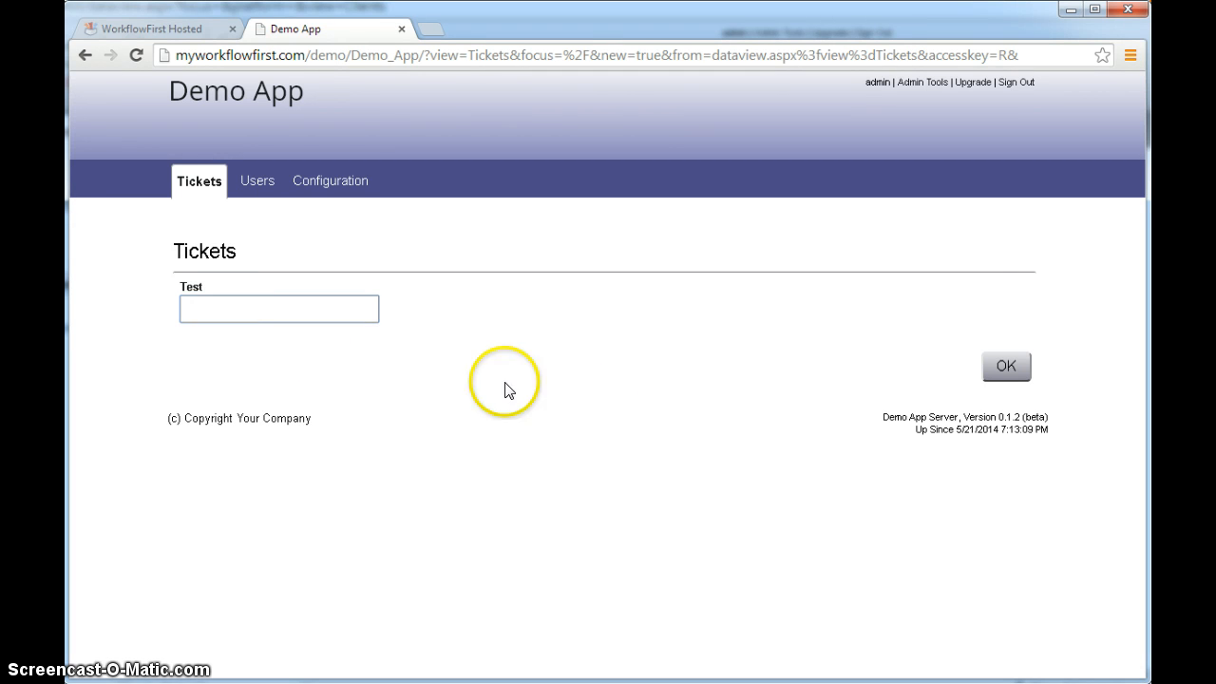
pyautogui.write('dgdfg')
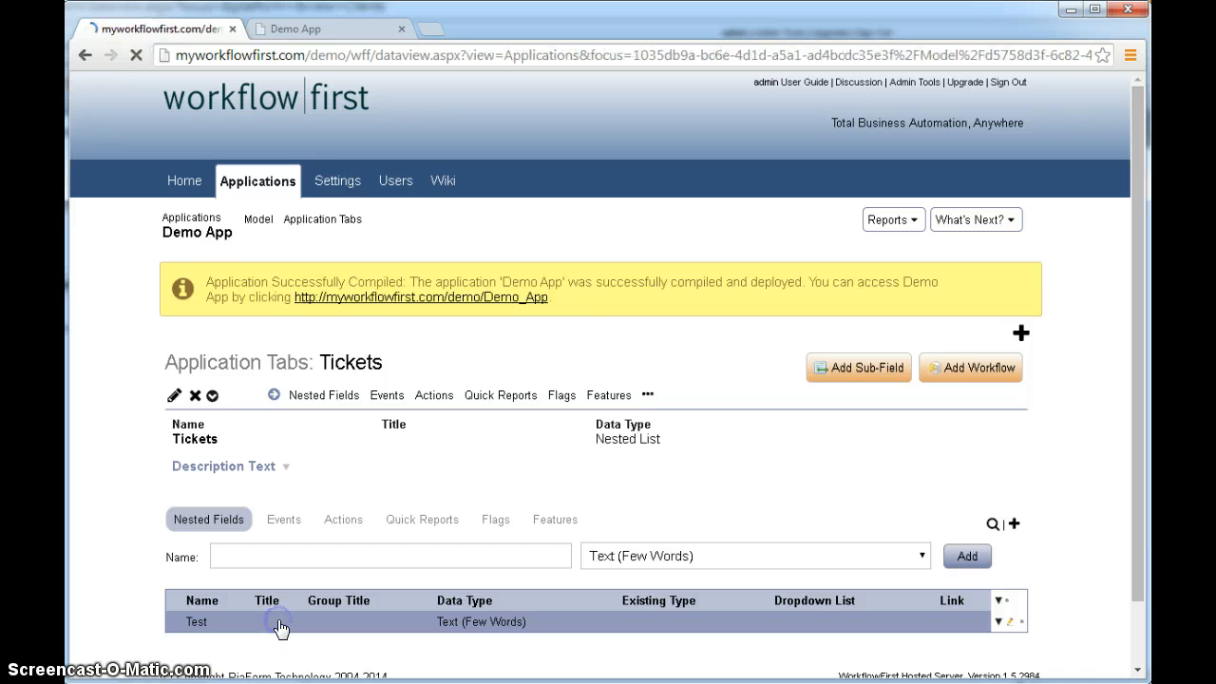
# Add an Age field of type Number (Integer) to Tickets and recompile Demo App.
pyautogui.click(83, 53)
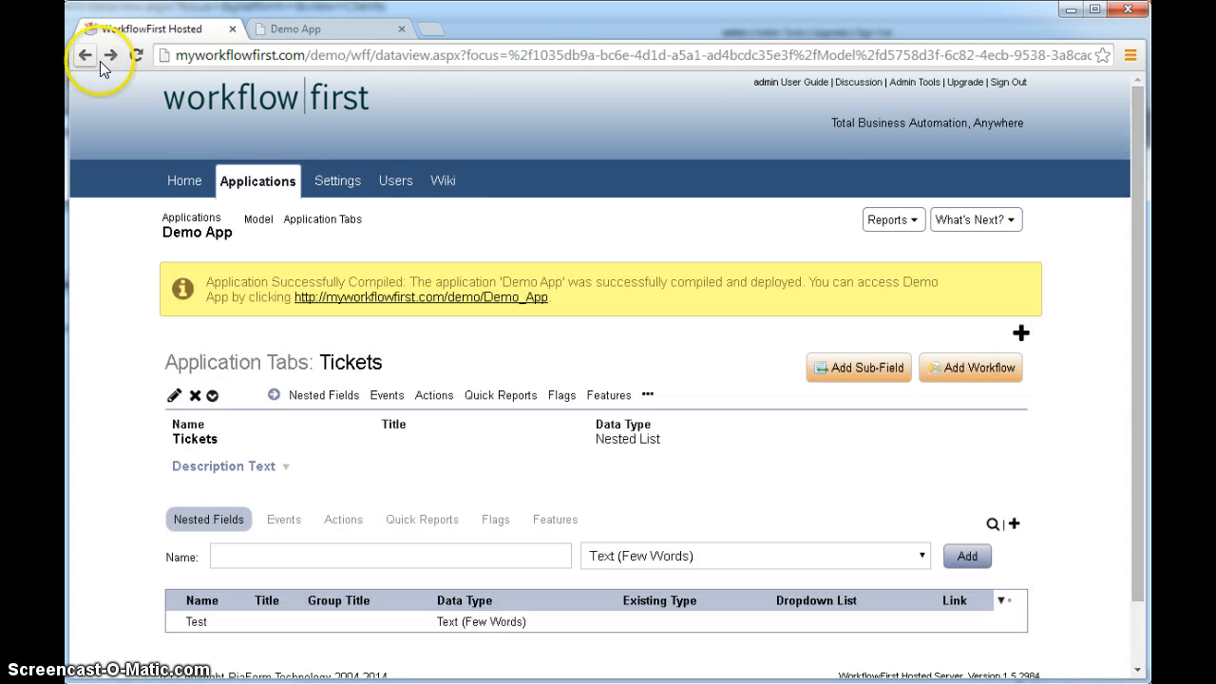
pyautogui.moveTo(365, 118)
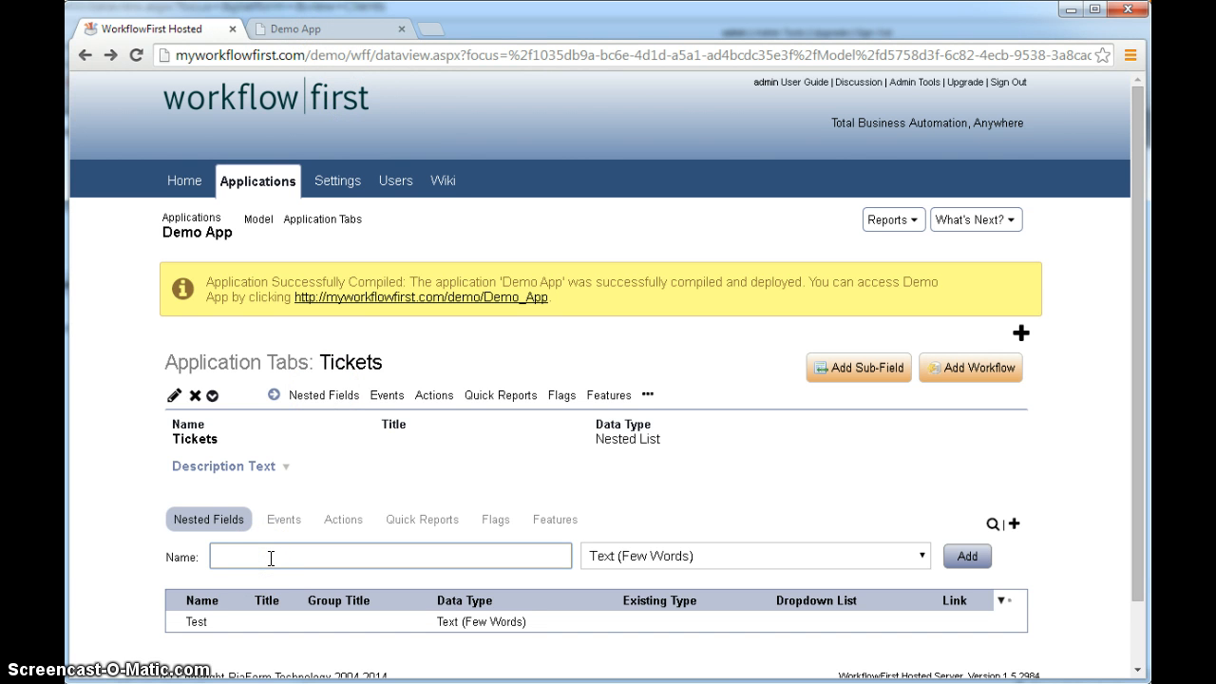
pyautogui.write('Age')
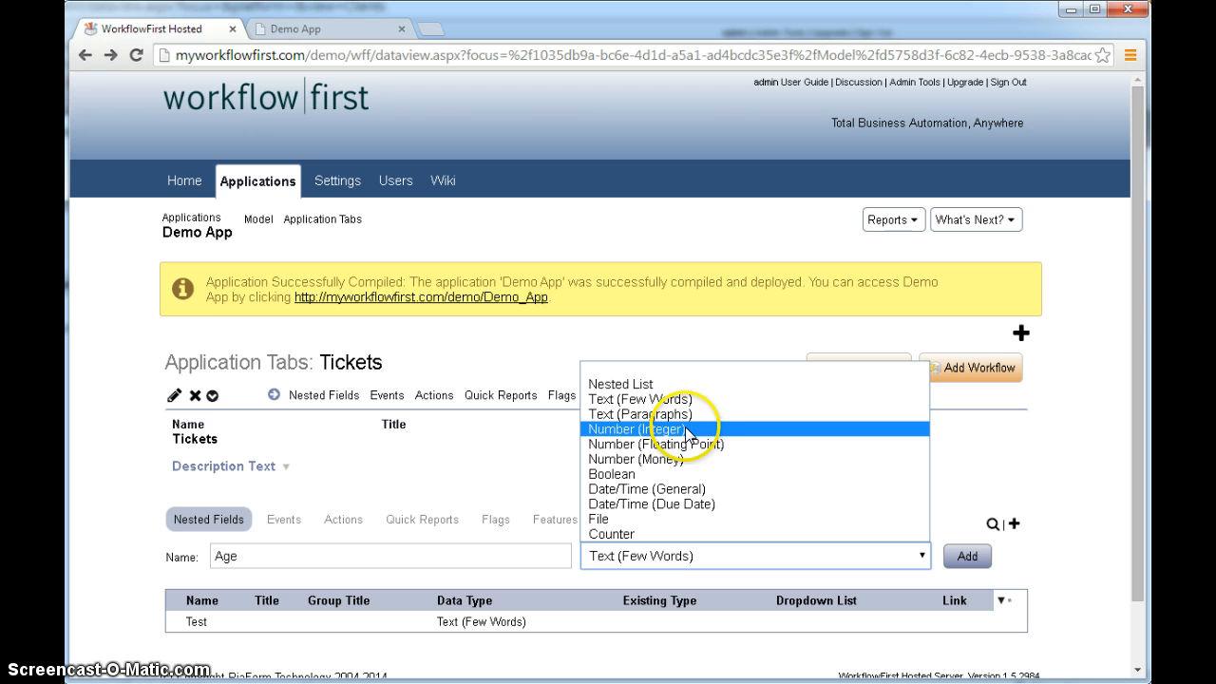
pyautogui.moveTo(704, 433)
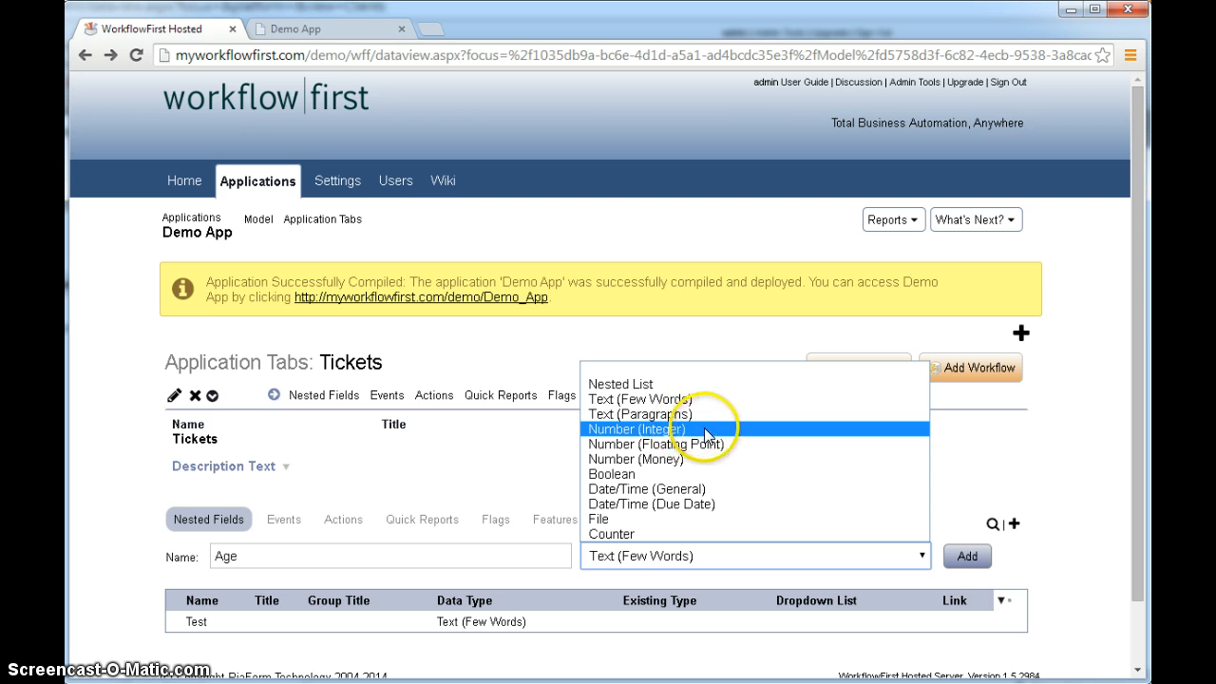
pyautogui.click(637, 429)
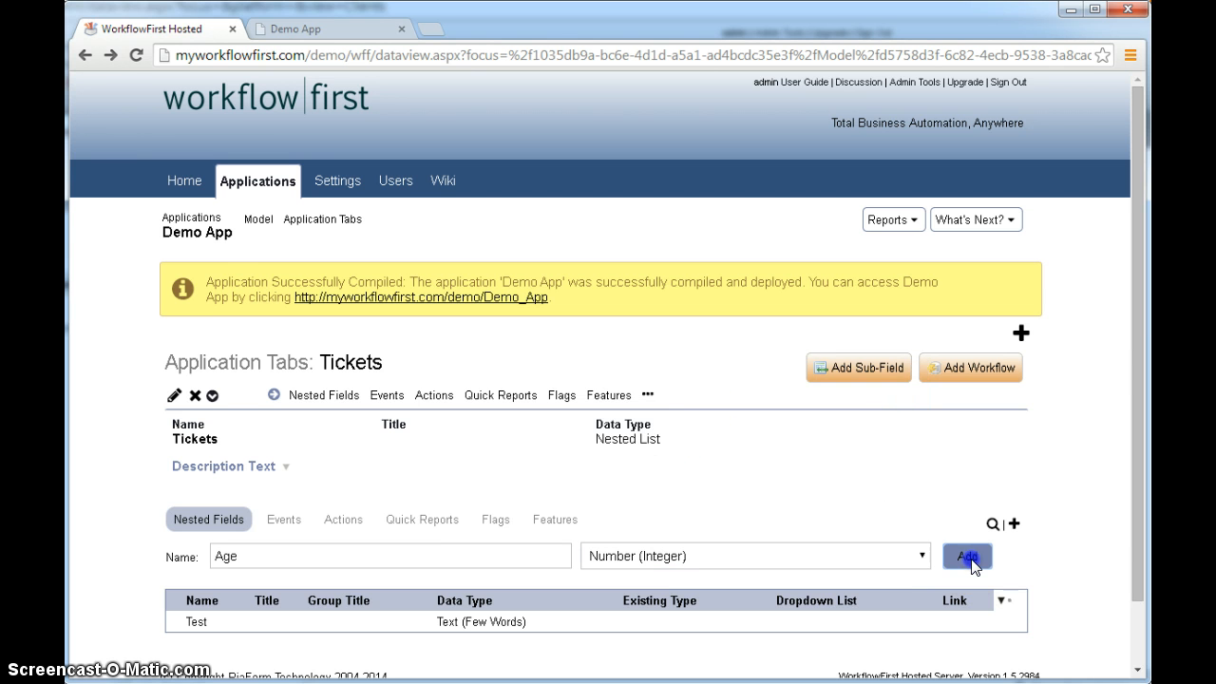
pyautogui.click(968, 555)
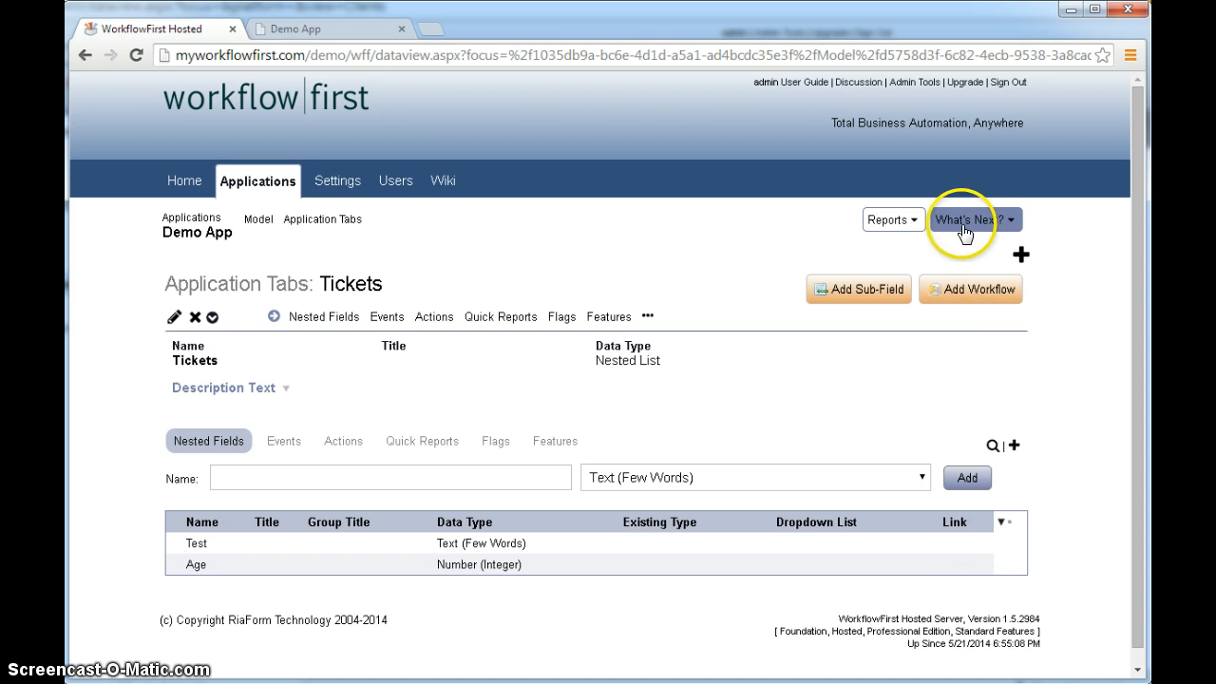
pyautogui.click(969, 221)
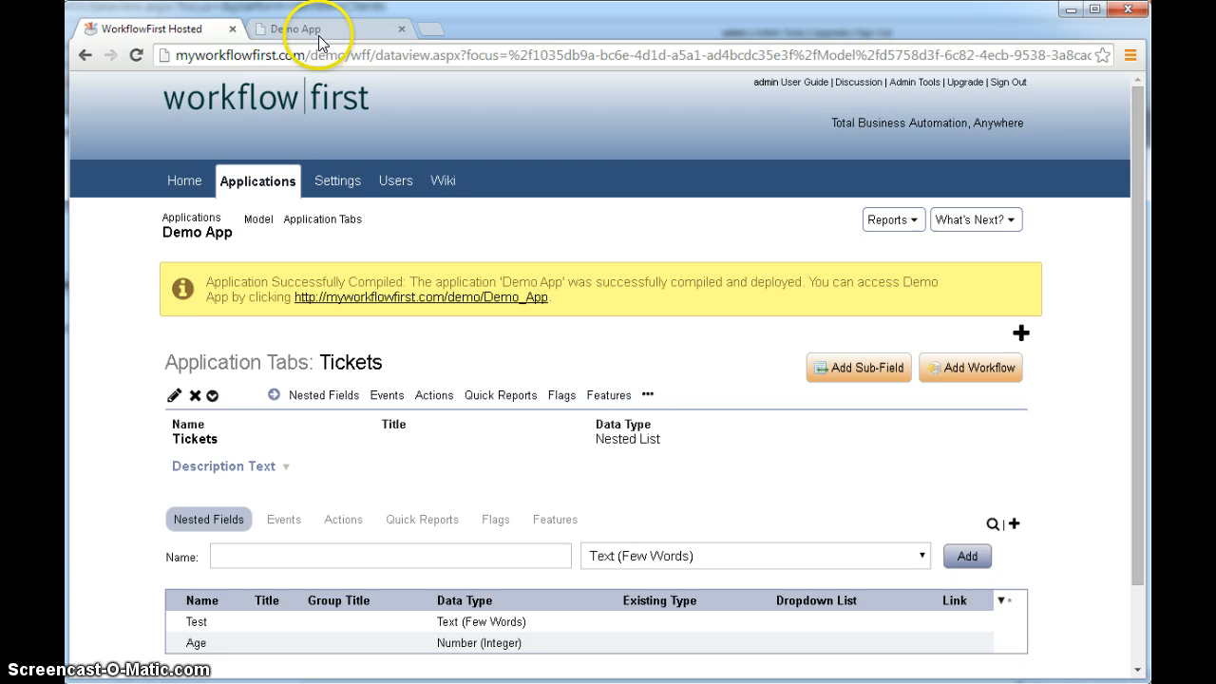
# Save a new ticket with Test 'Henry' and Age 22 in Demo App.
pyautogui.click(300, 28)
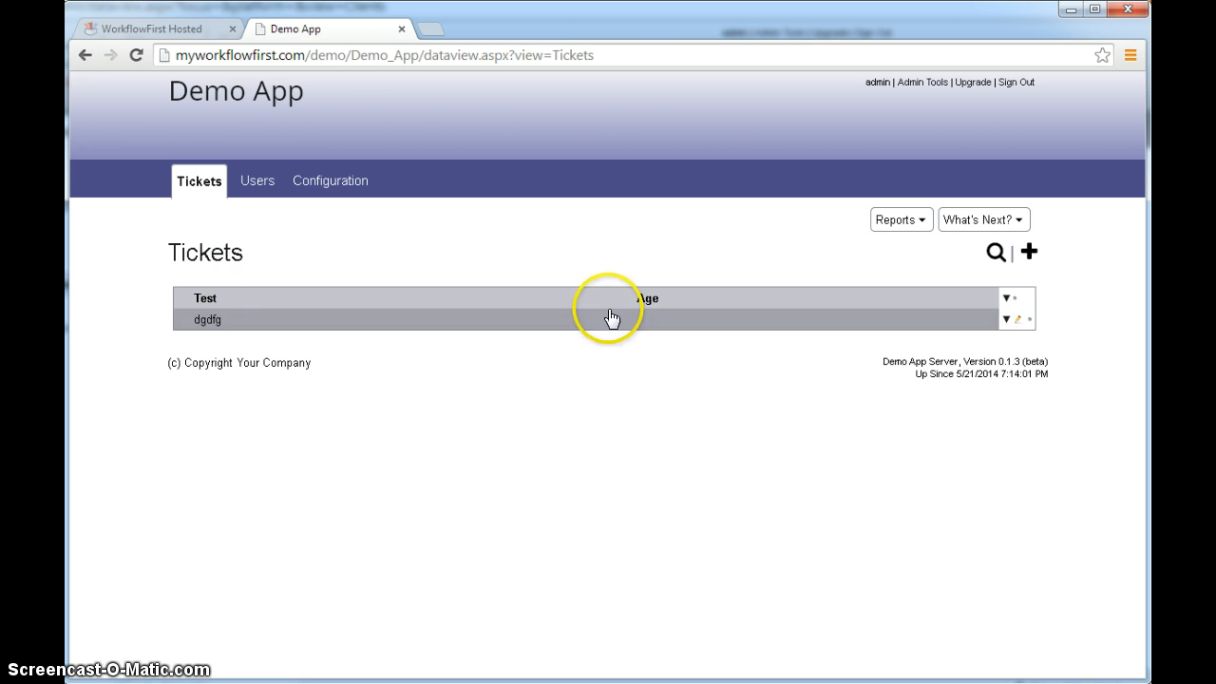
pyautogui.click(1030, 251)
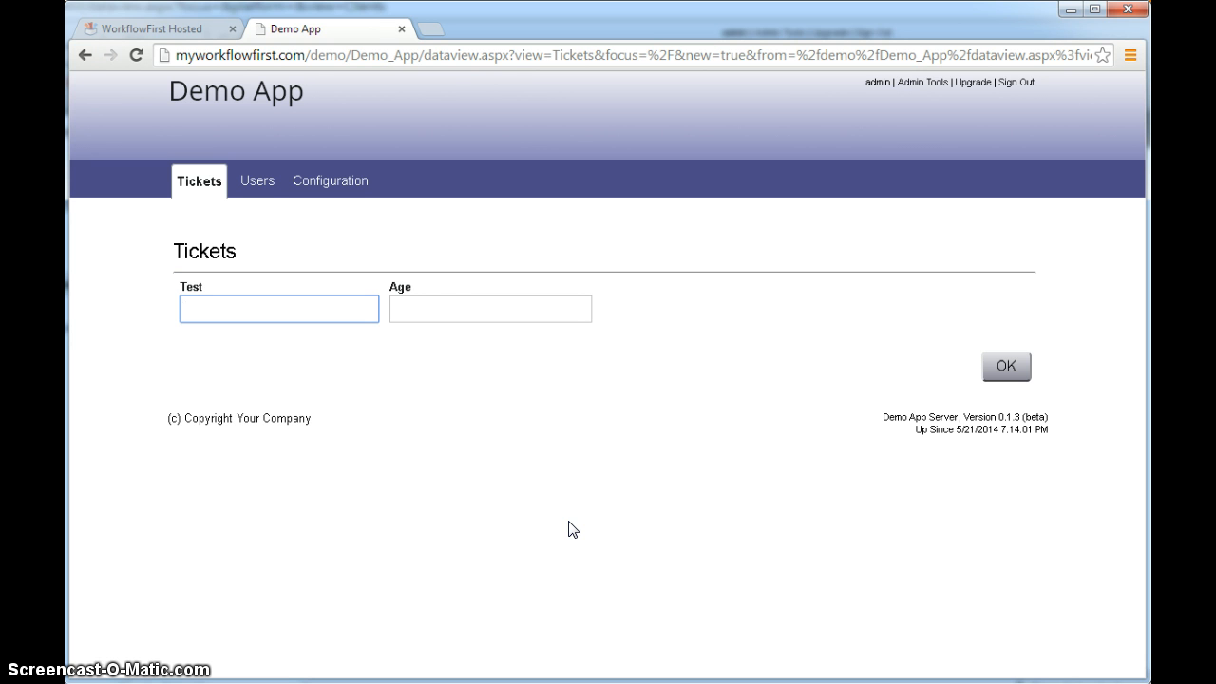
pyautogui.write('Henry')
pyautogui.click(490, 310)
pyautogui.write('22')
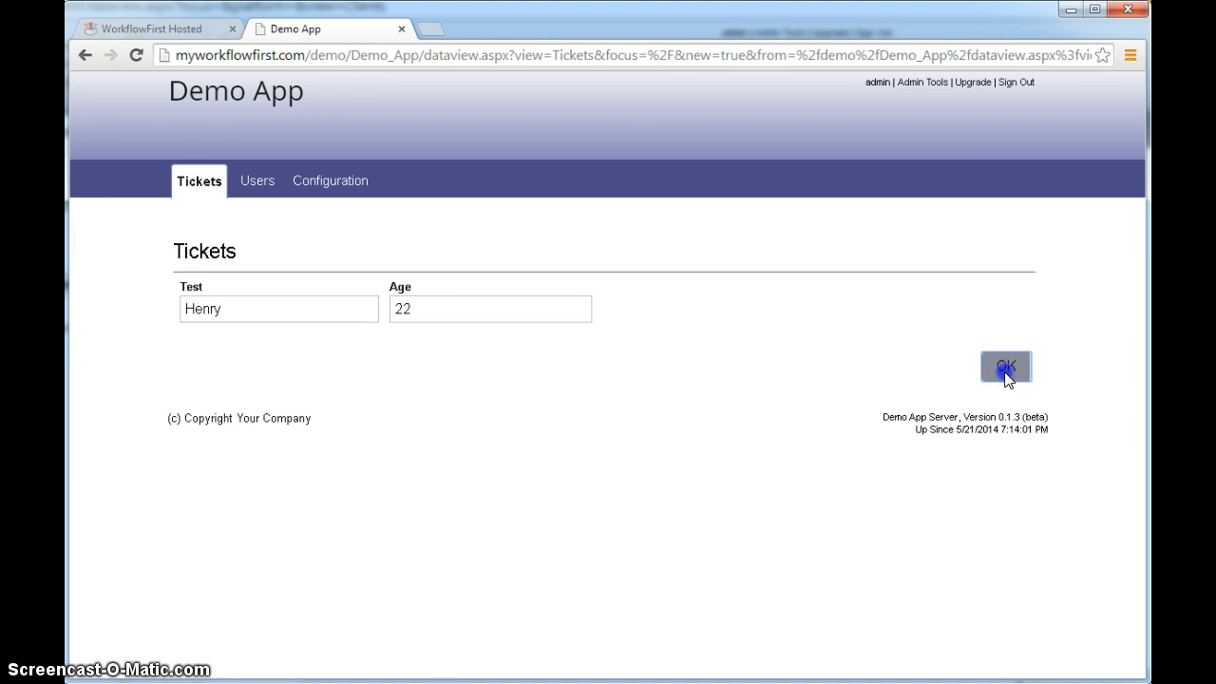
pyautogui.click(1005, 367)
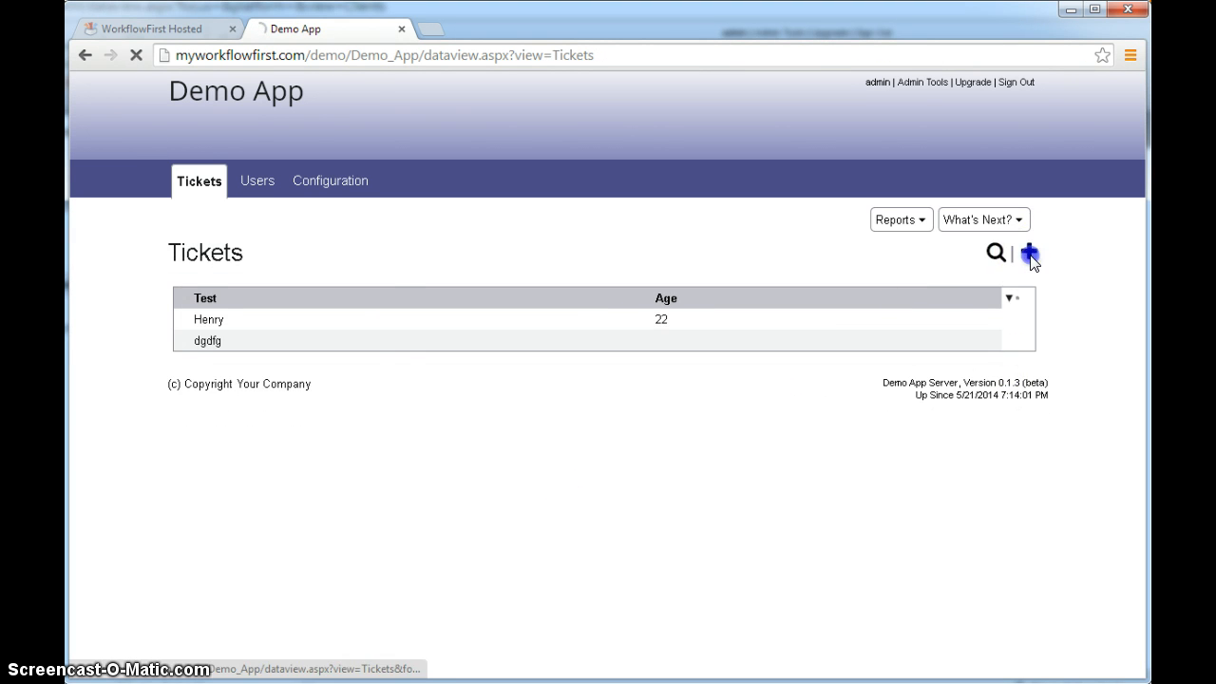
# Start another blank ticket form on the Tickets tab.
pyautogui.click(1030, 254)
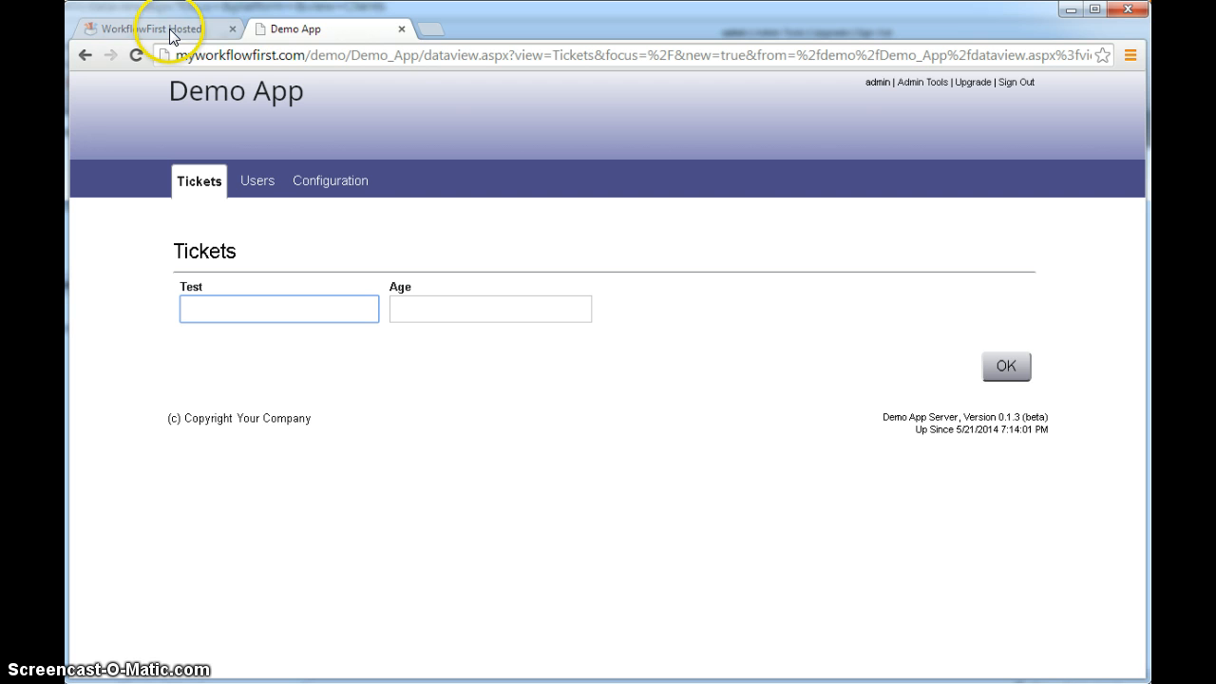
pyautogui.moveTo(171, 29)
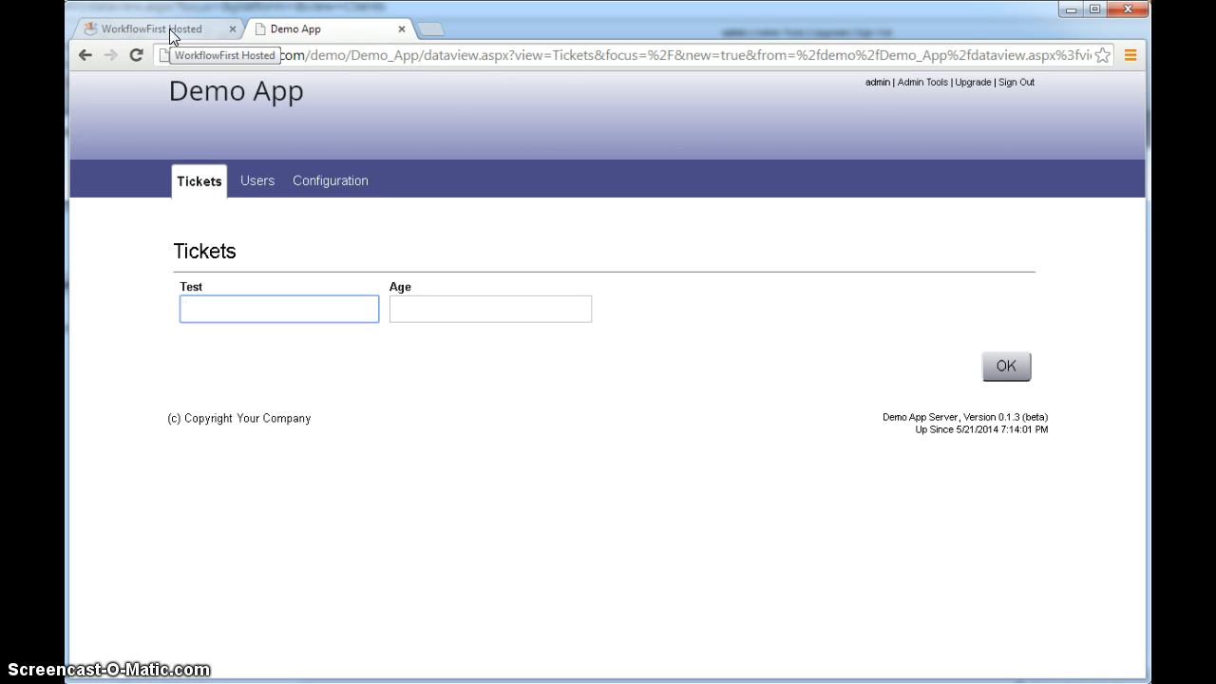
pyautogui.click(277, 308)
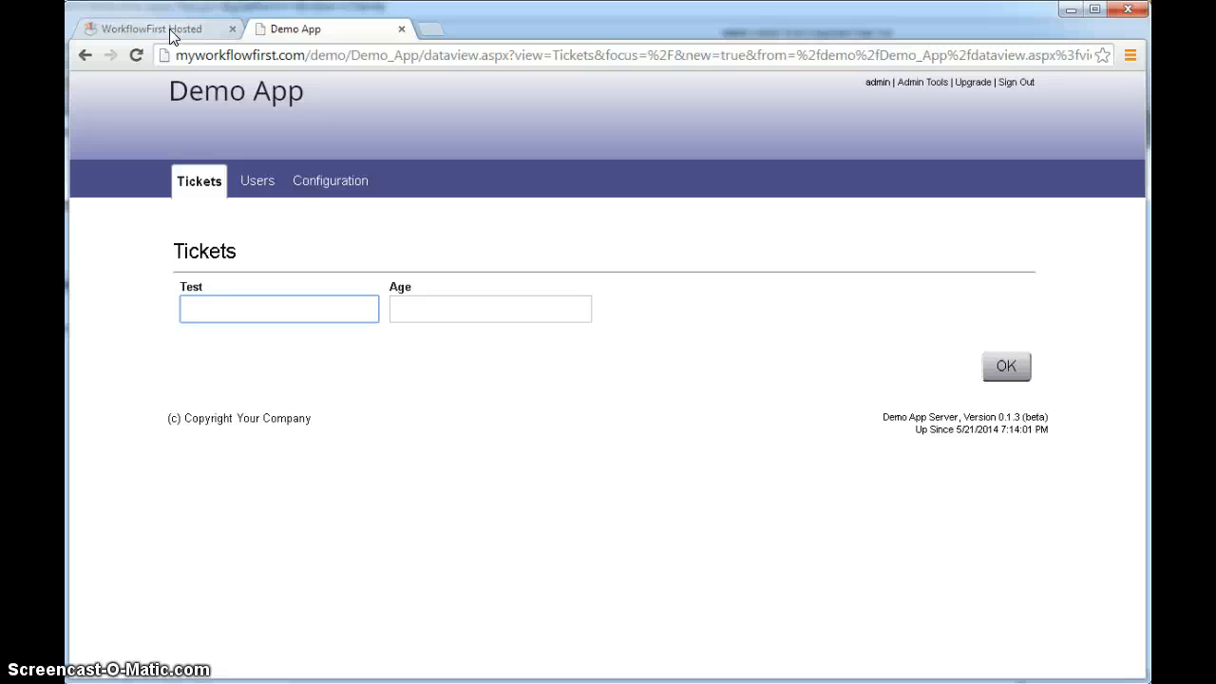
pyautogui.click(278, 308)
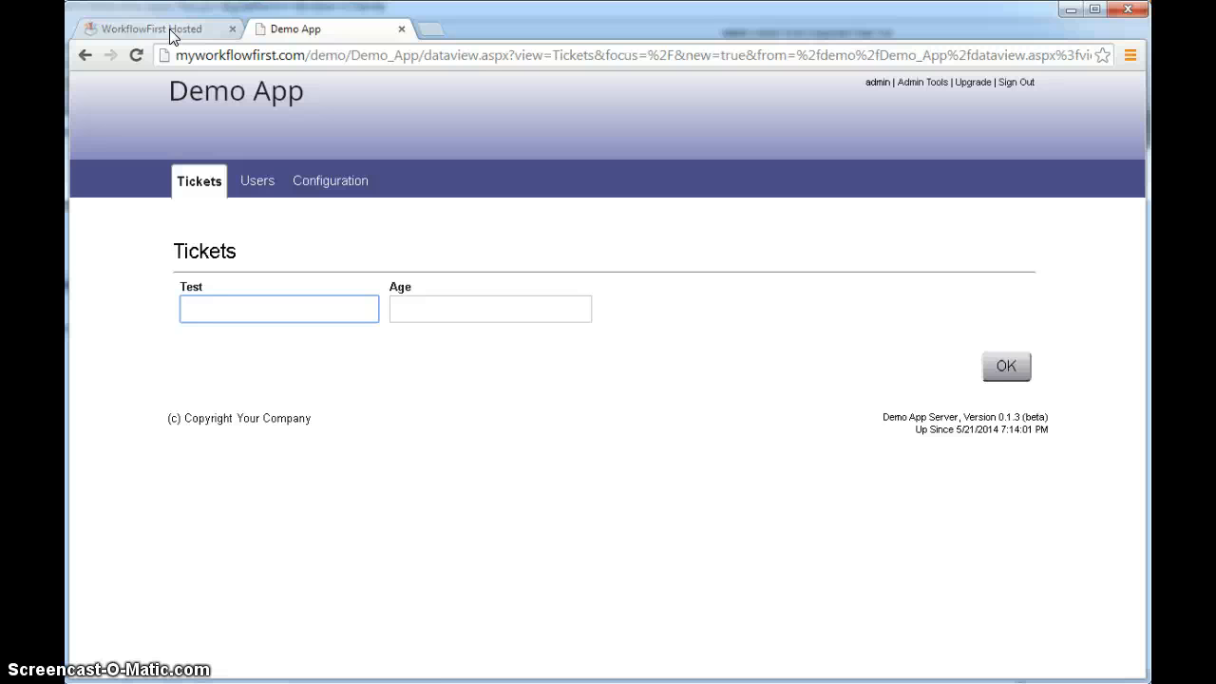
pyautogui.click(277, 308)
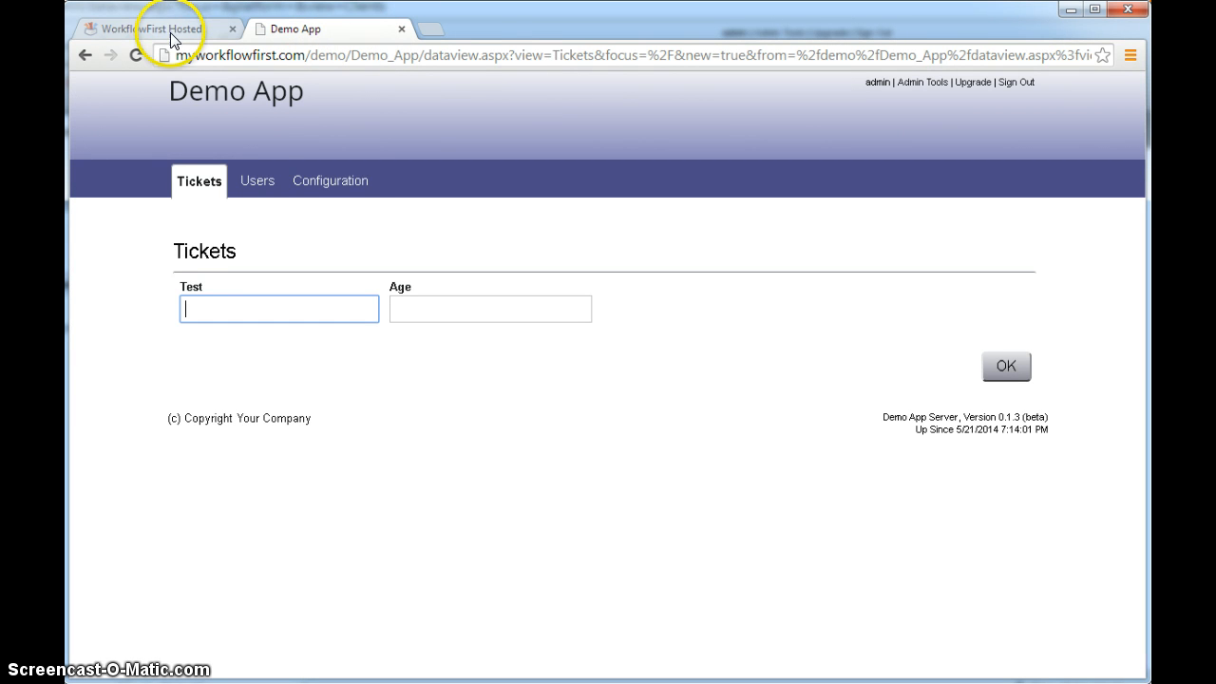
# Delete all nested fields (Test and Age) from the Tickets tab.
pyautogui.click(155, 28)
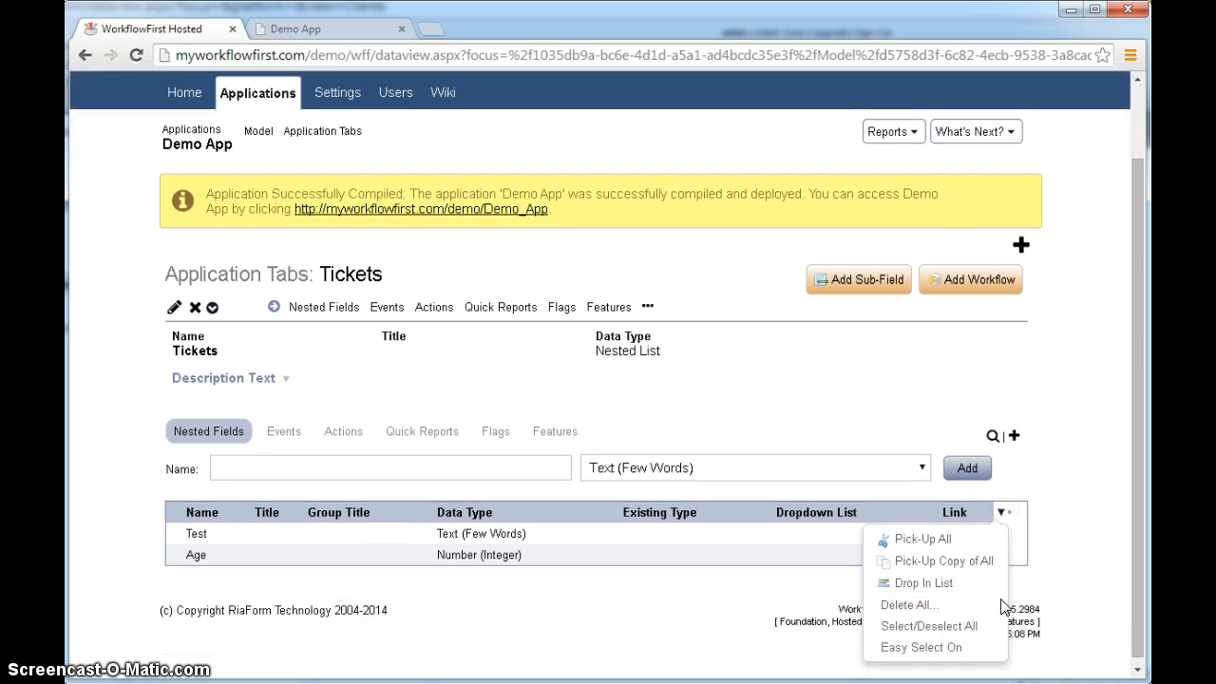
pyautogui.click(909, 604)
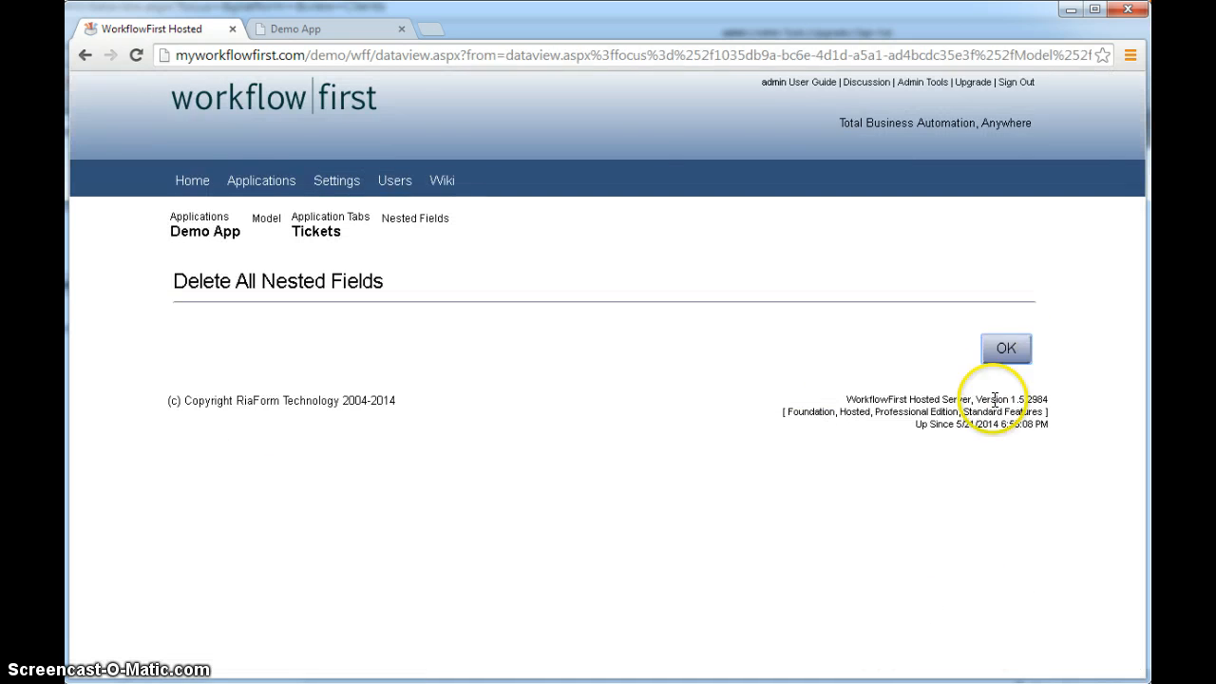
pyautogui.click(1005, 348)
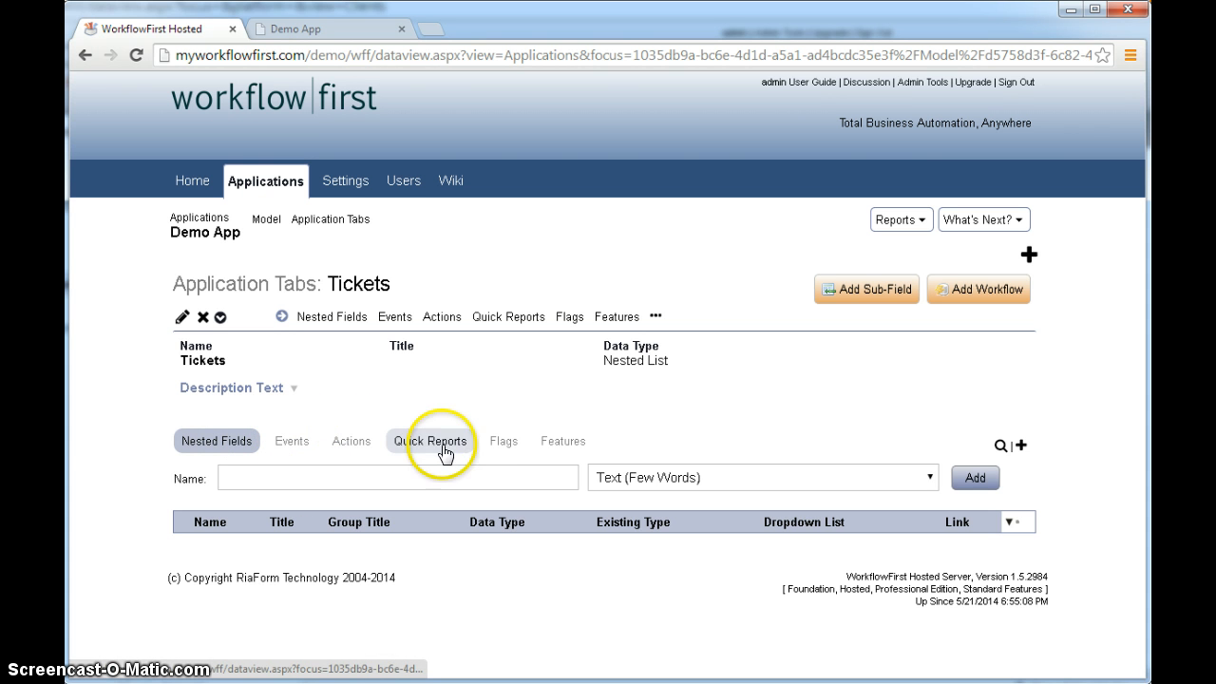
pyautogui.moveTo(633, 444)
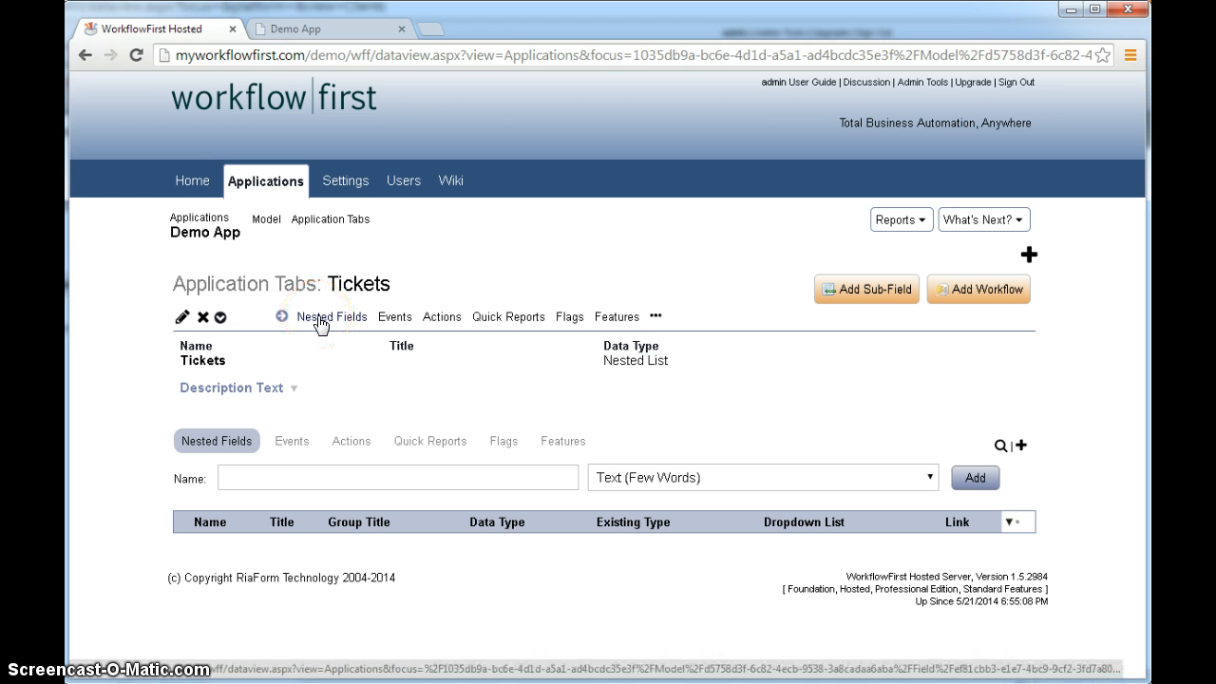
pyautogui.click(330, 316)
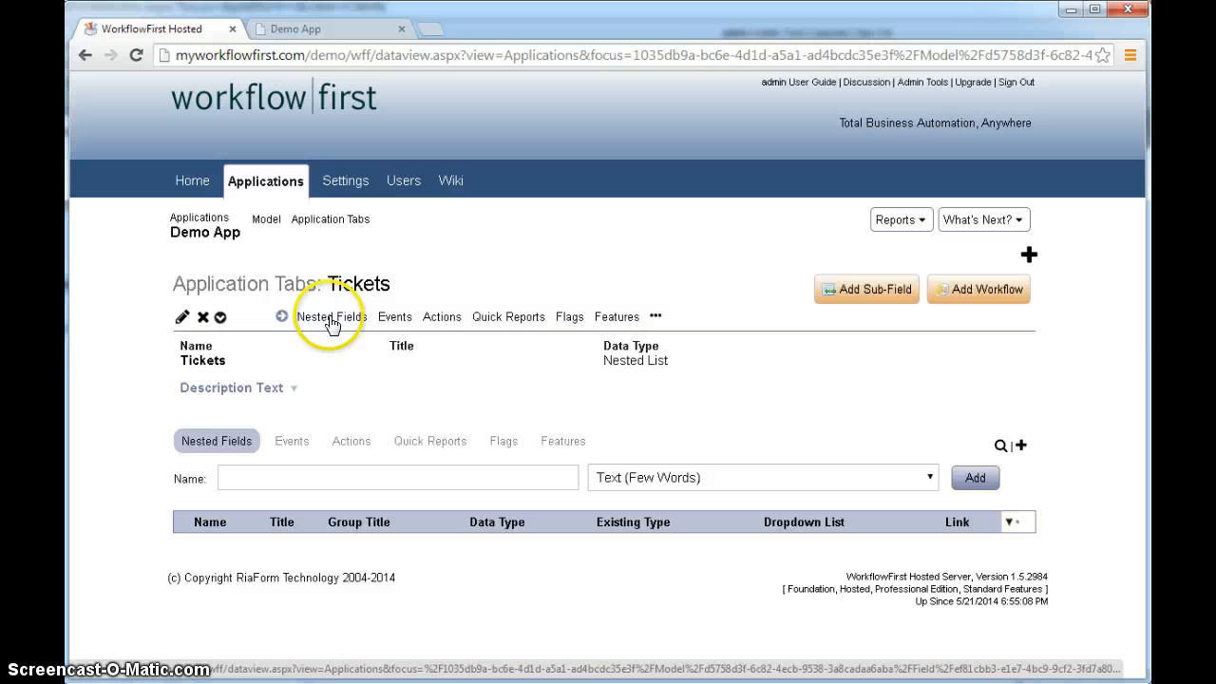
pyautogui.click(328, 315)
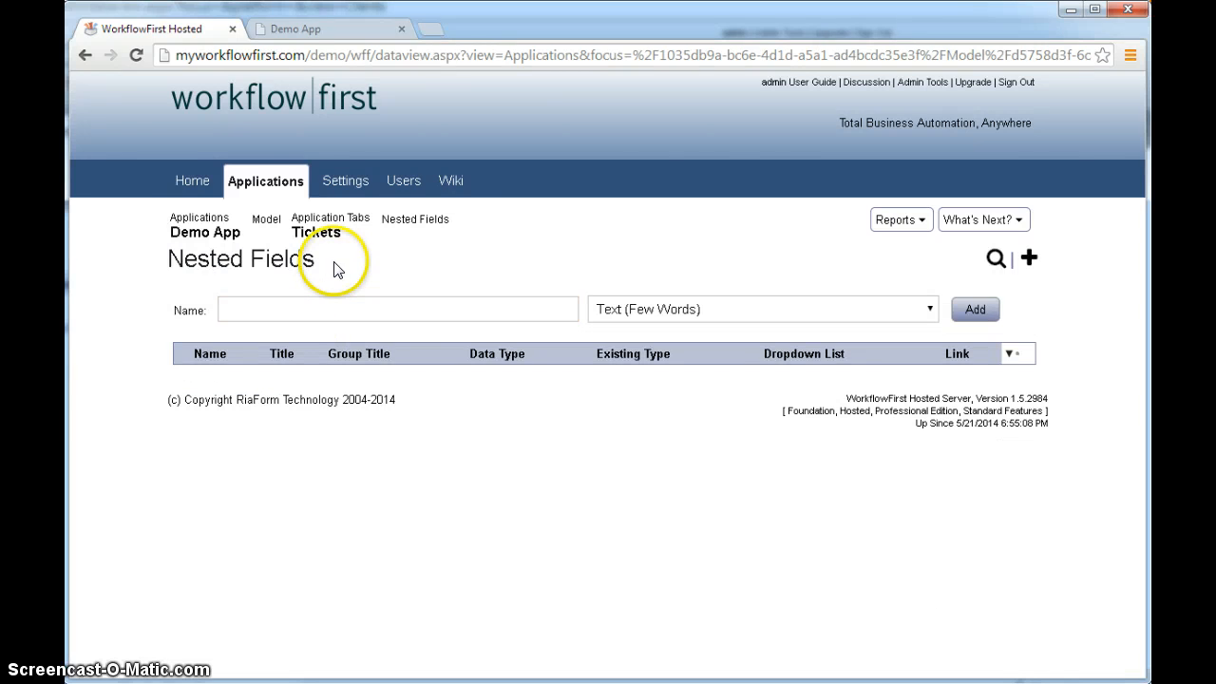
pyautogui.moveTo(211, 549)
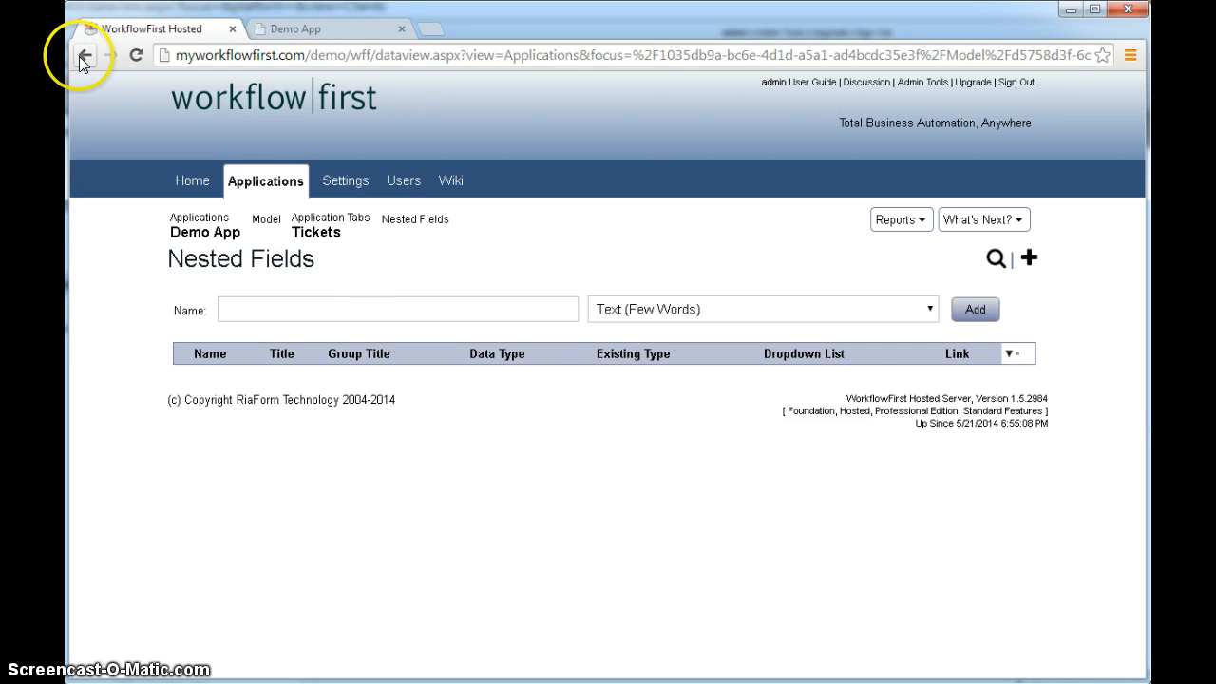
pyautogui.click(83, 53)
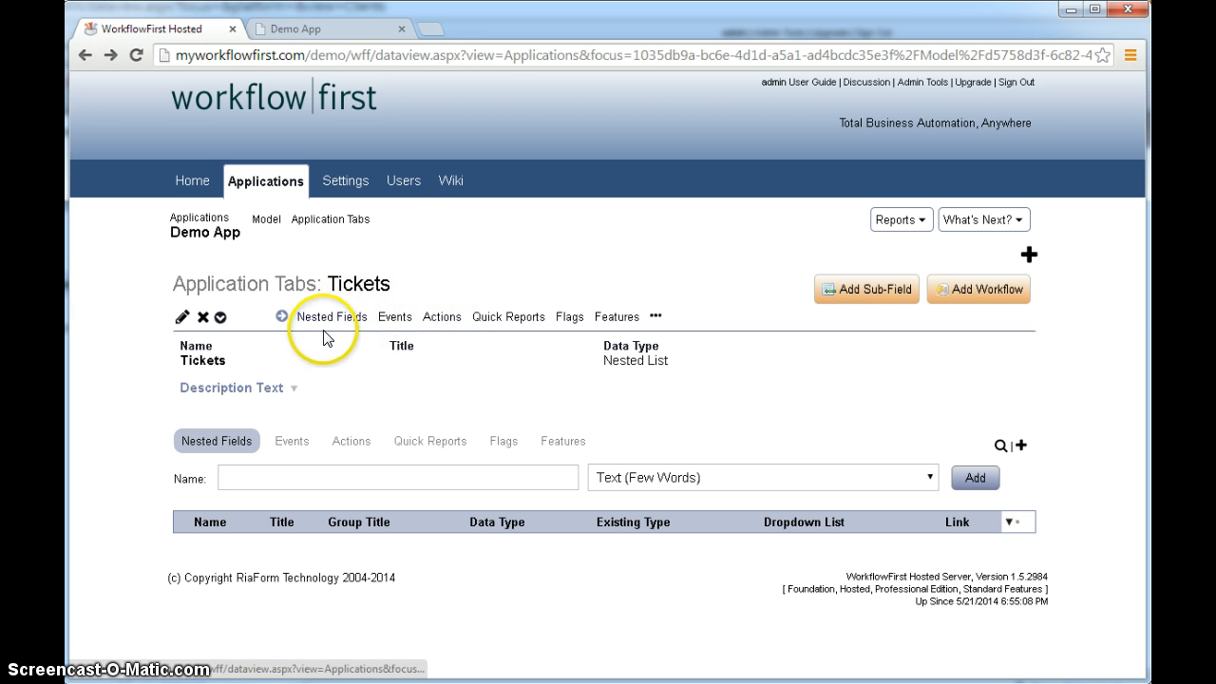
pyautogui.moveTo(409, 327)
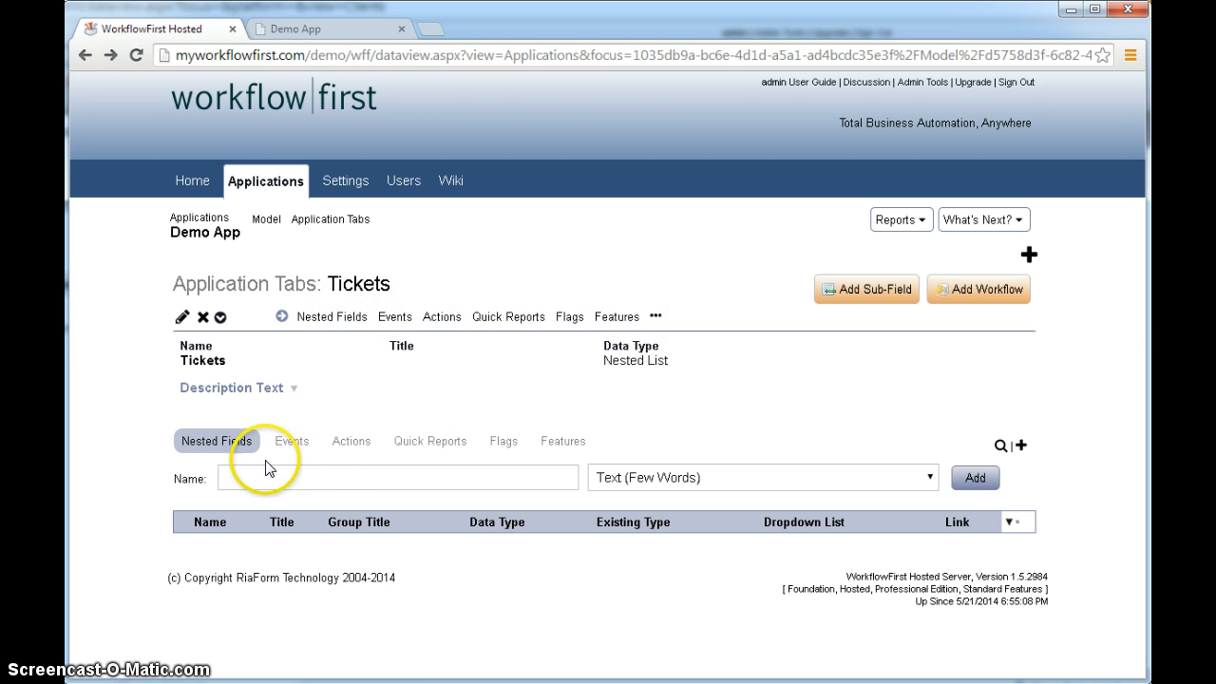
pyautogui.moveTo(608, 448)
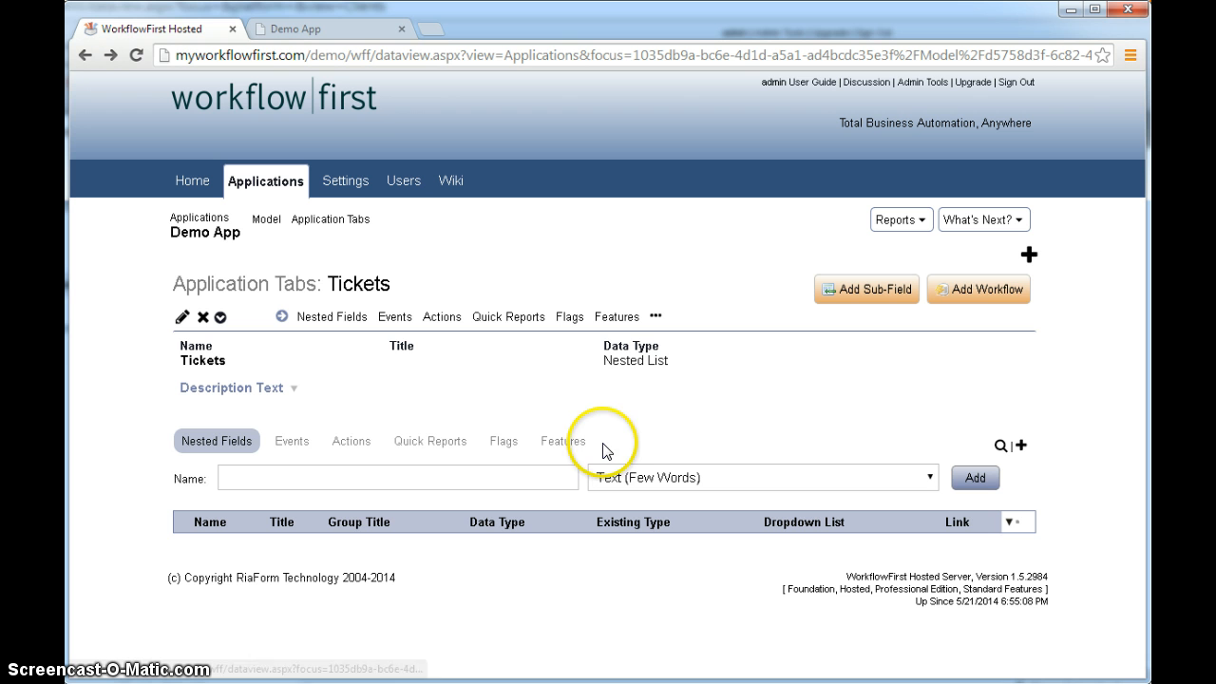
pyautogui.moveTo(635, 446)
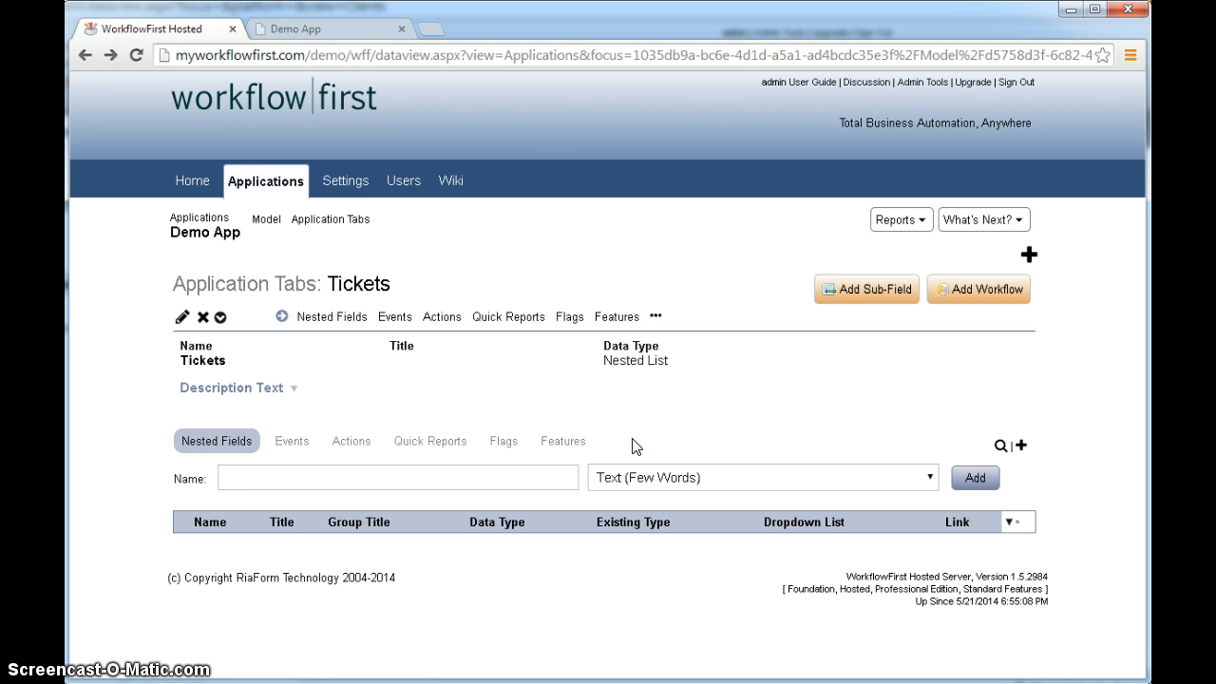
pyautogui.moveTo(557, 251)
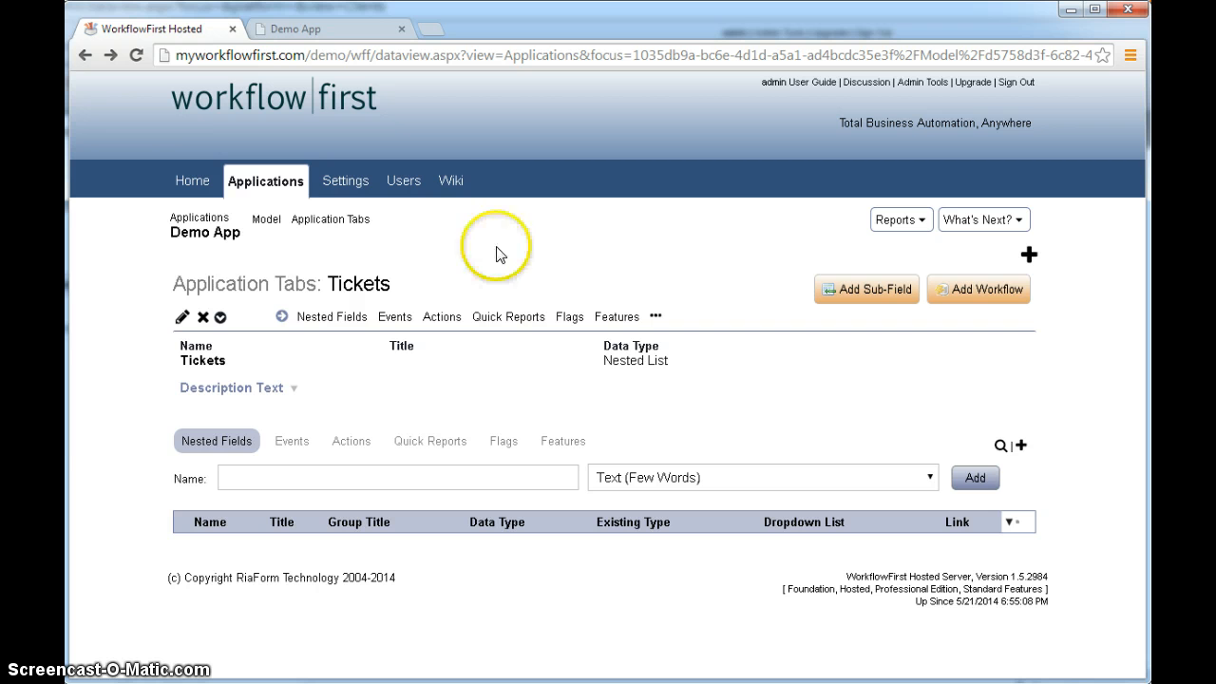
pyautogui.moveTo(548, 266)
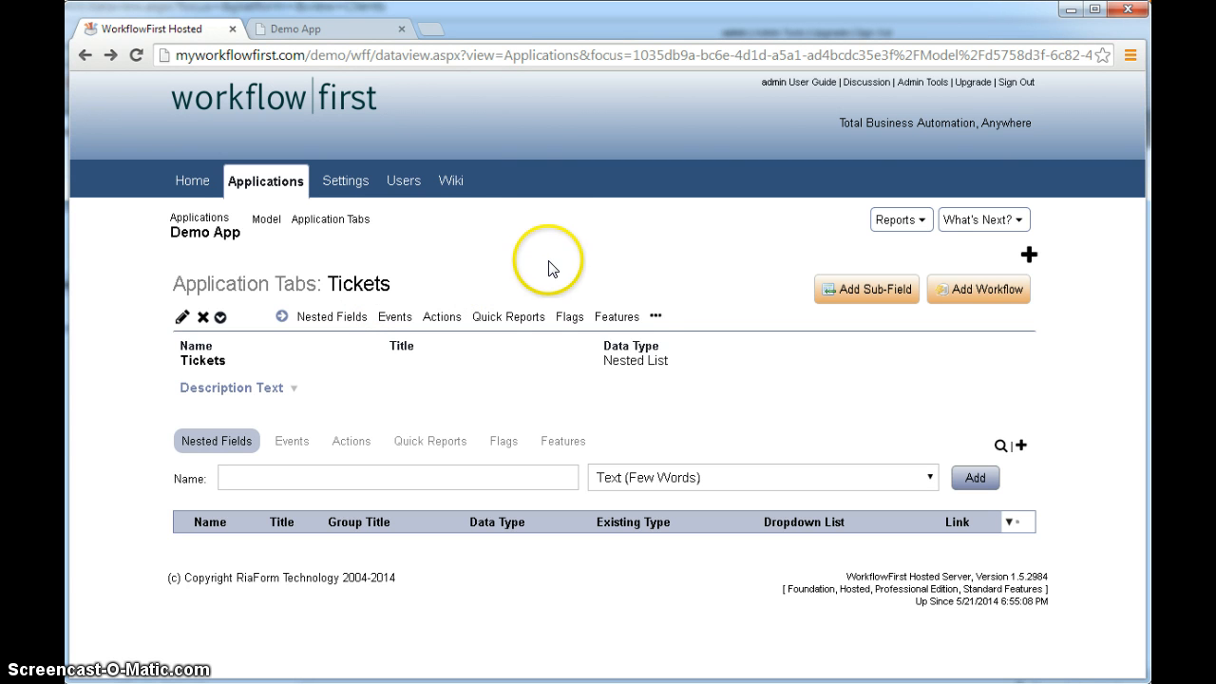
pyautogui.moveTo(661, 292)
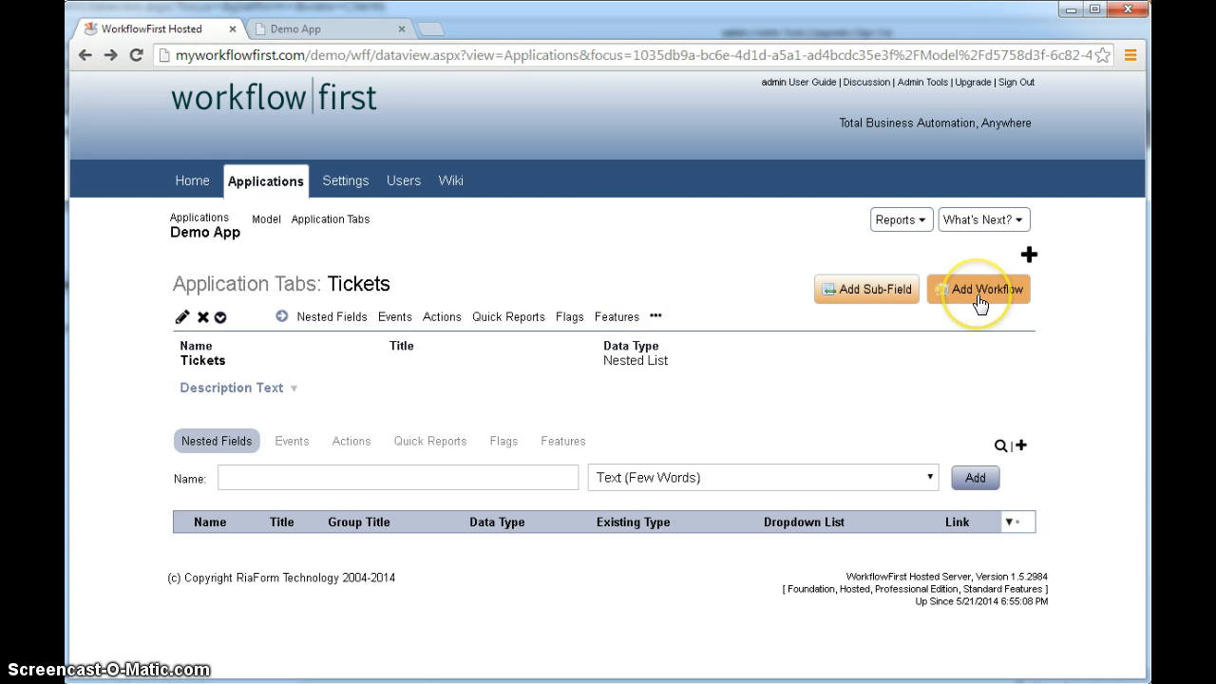
# Add a Tickets workflow of type Creates New Item with Show State Yes.
pyautogui.click(980, 289)
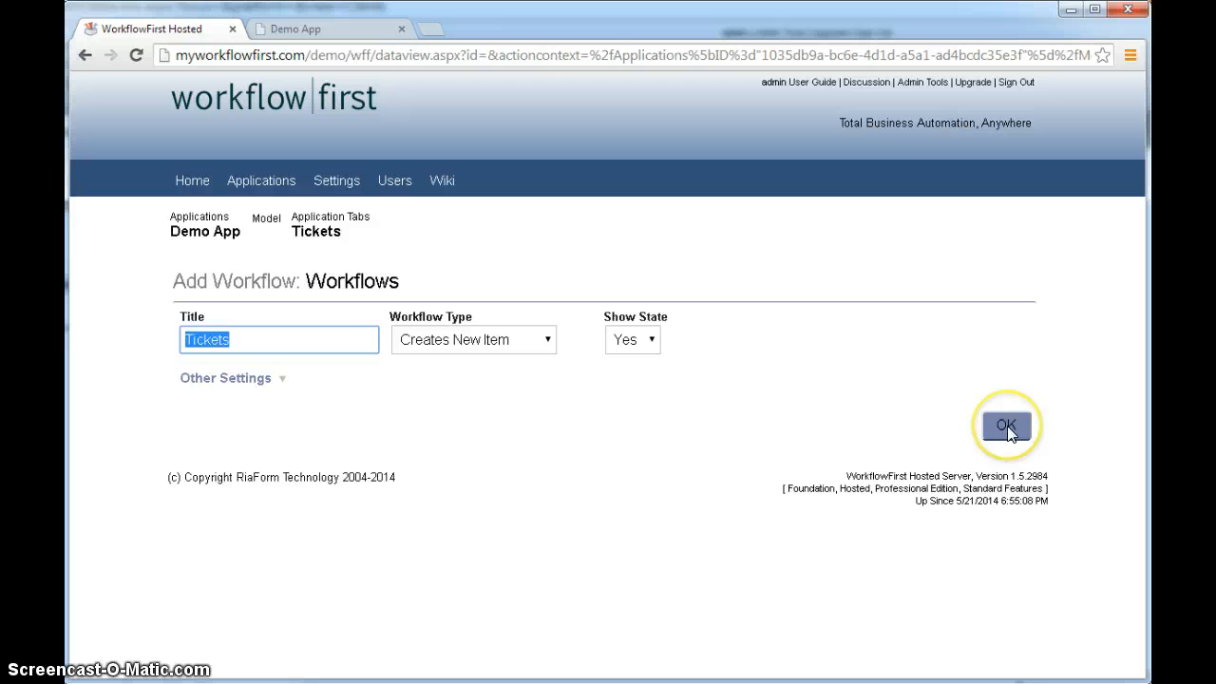
pyautogui.click(1007, 426)
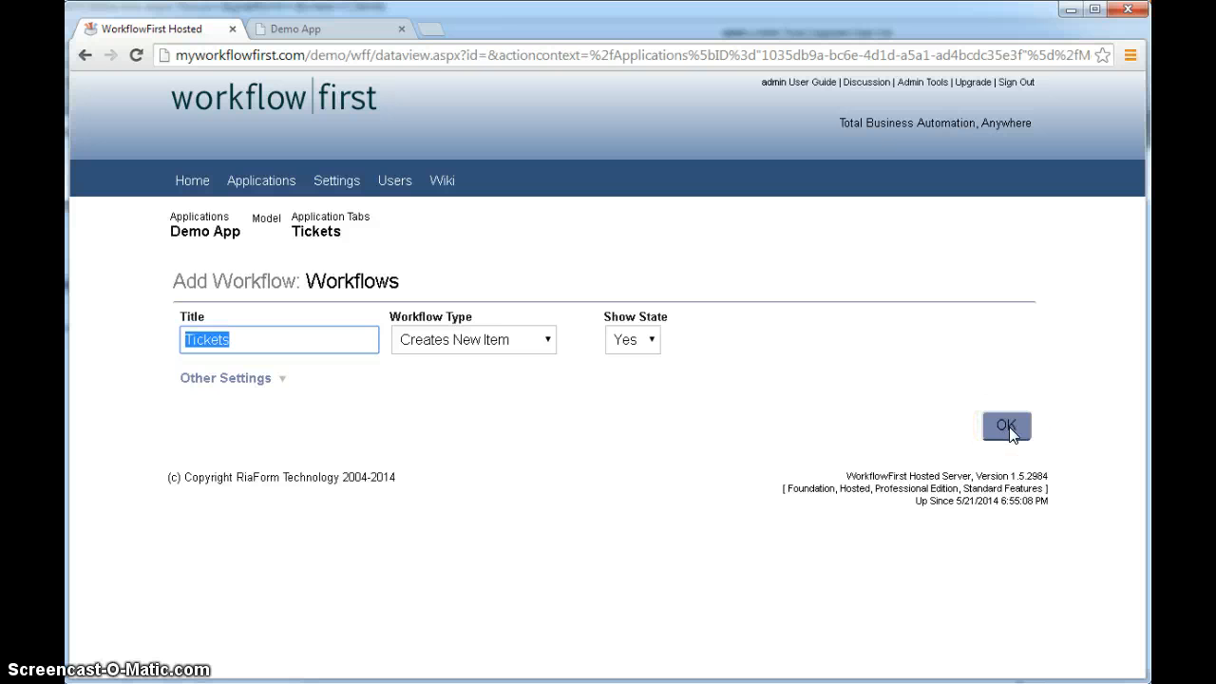
pyautogui.click(1005, 426)
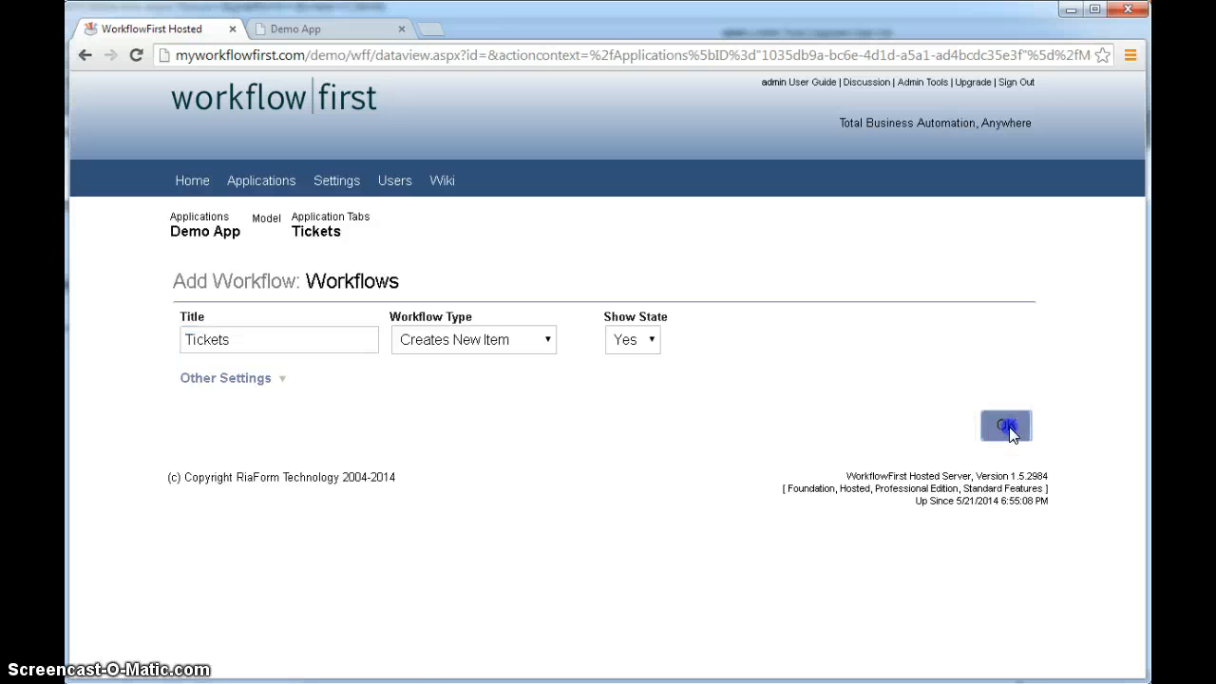
pyautogui.click(1005, 426)
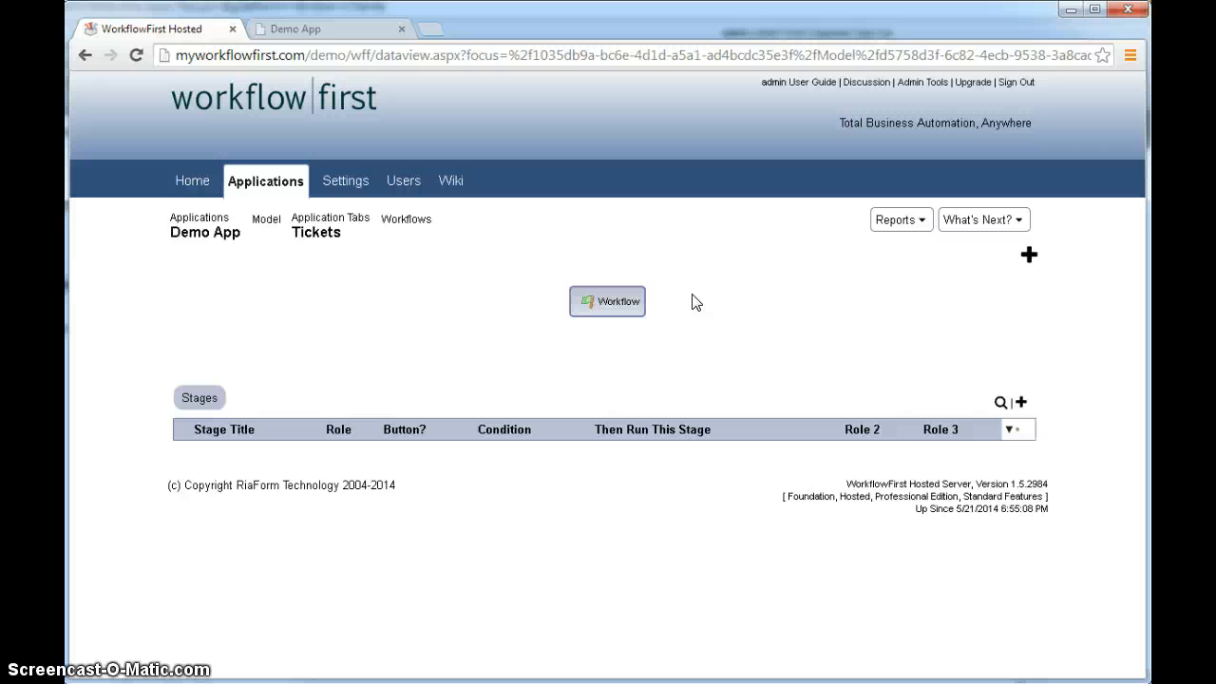
pyautogui.moveTo(701, 299)
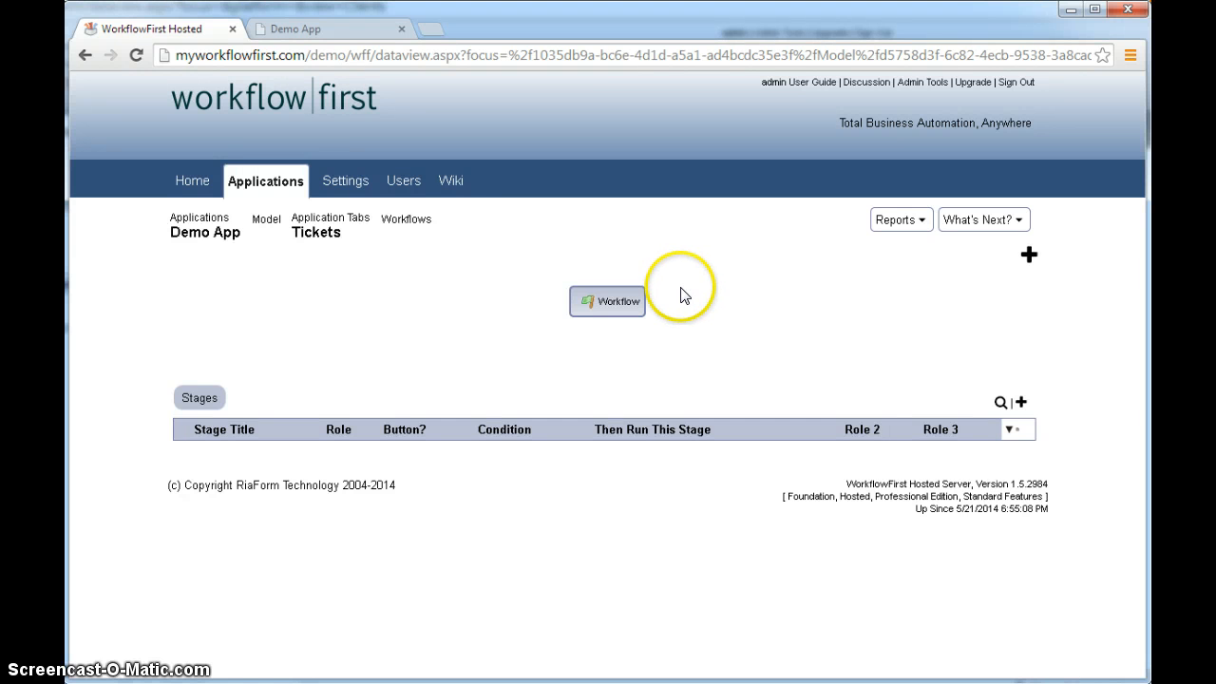
pyautogui.moveTo(650, 302)
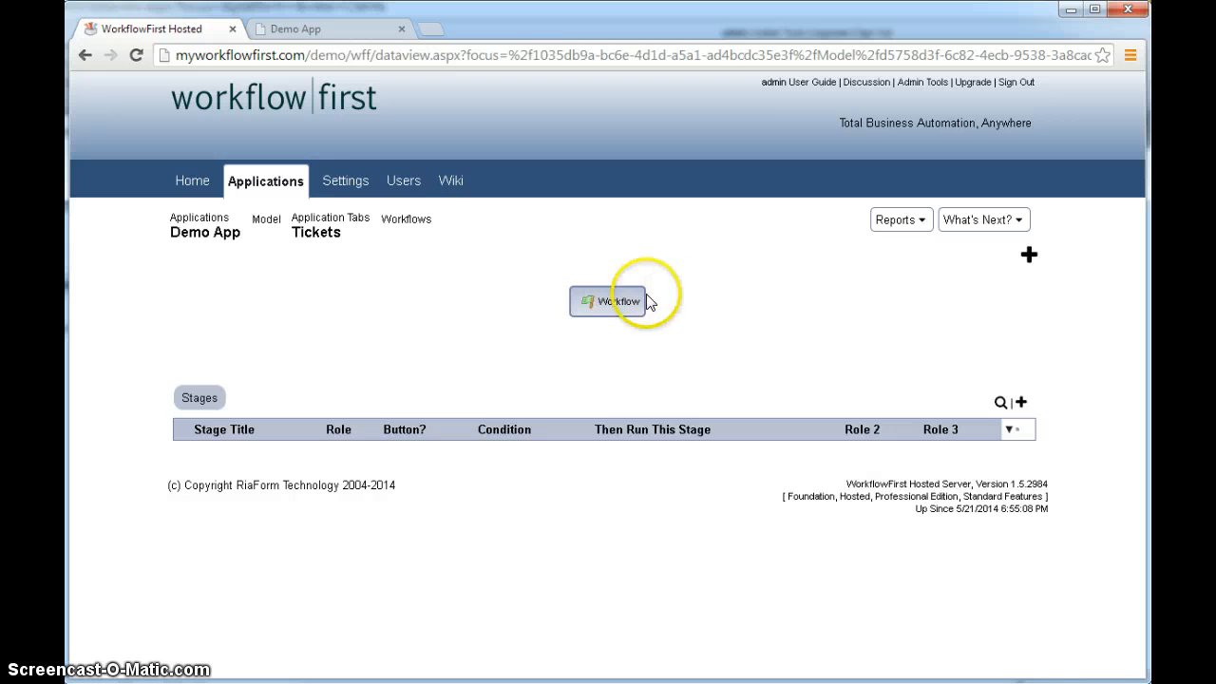
# Select the Tickets workflow's starting node to reveal its Add Stage options.
pyautogui.click(608, 300)
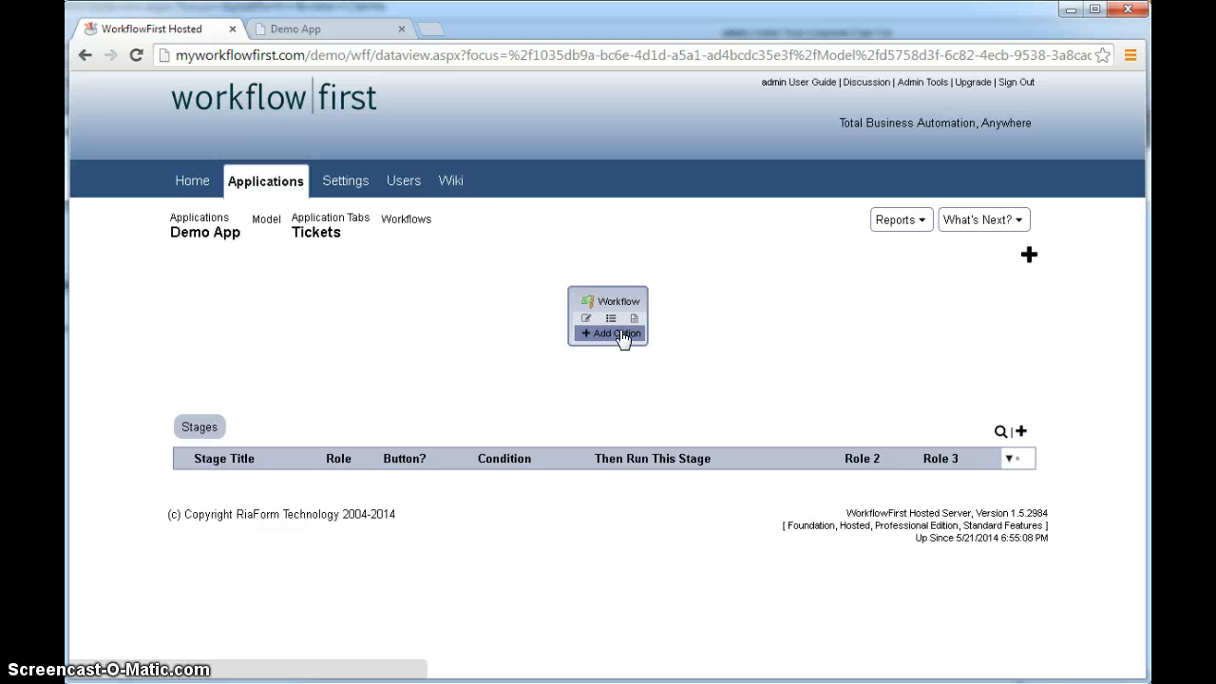
# Add a stage to the Tickets workflow and title it 'Enter Ticket'.
pyautogui.click(608, 335)
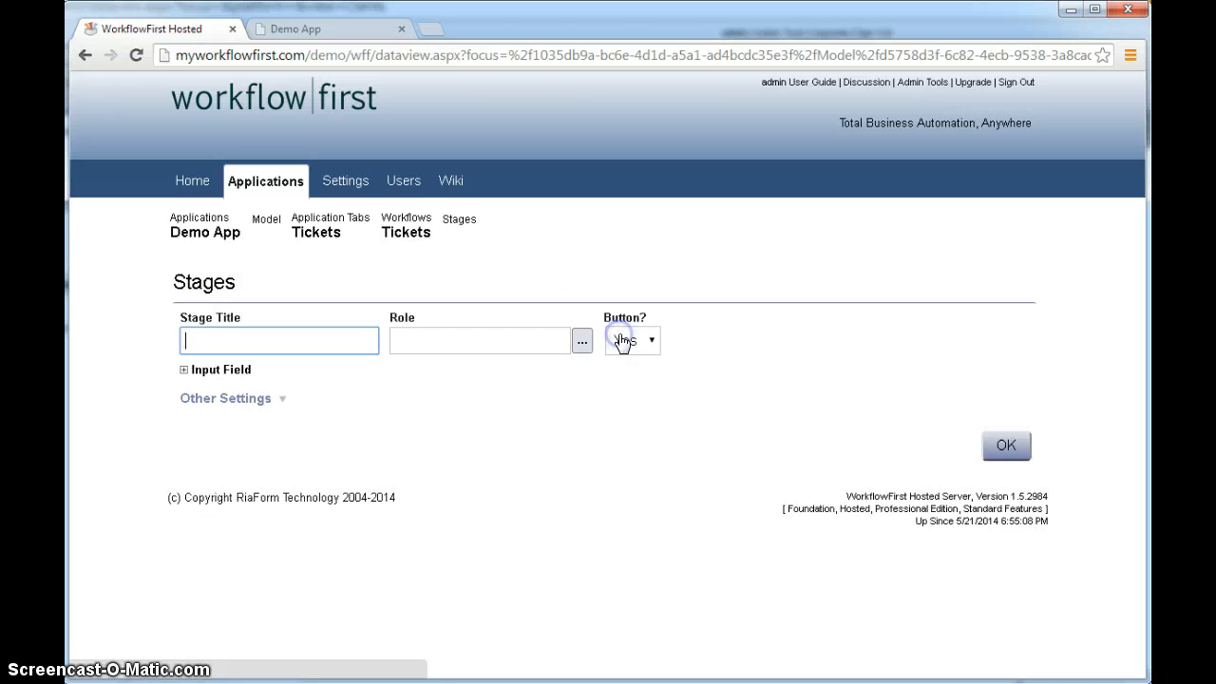
pyautogui.click(631, 340)
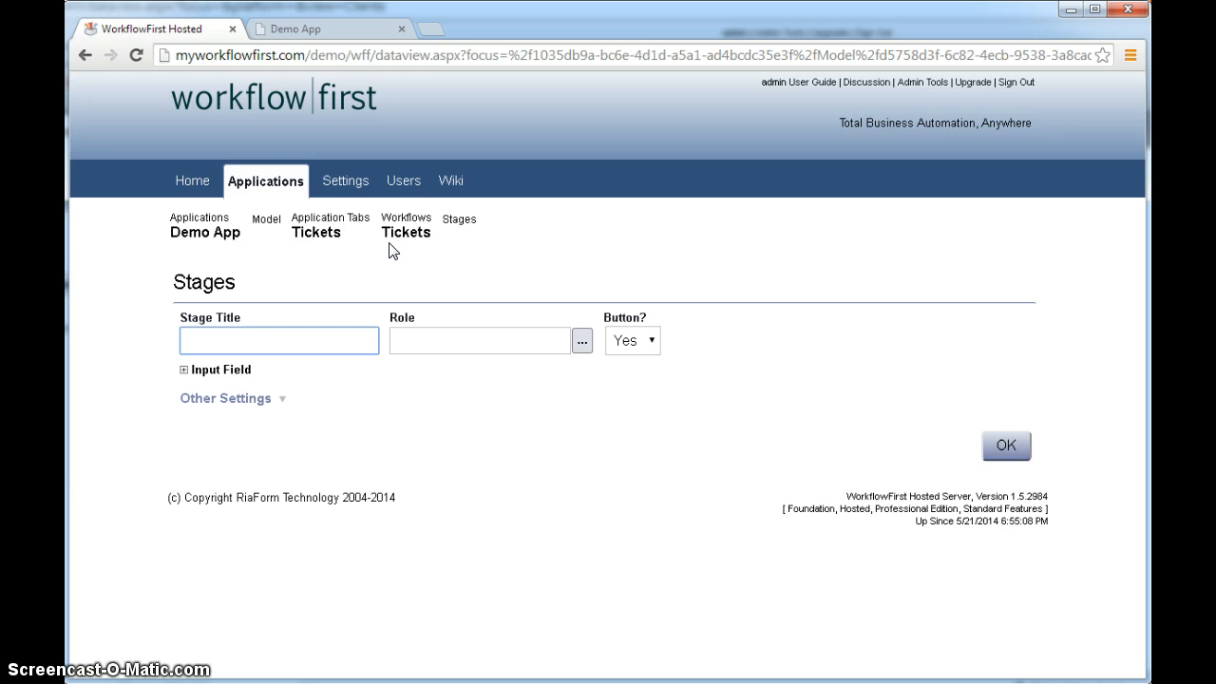
pyautogui.write('Enter Ticket')
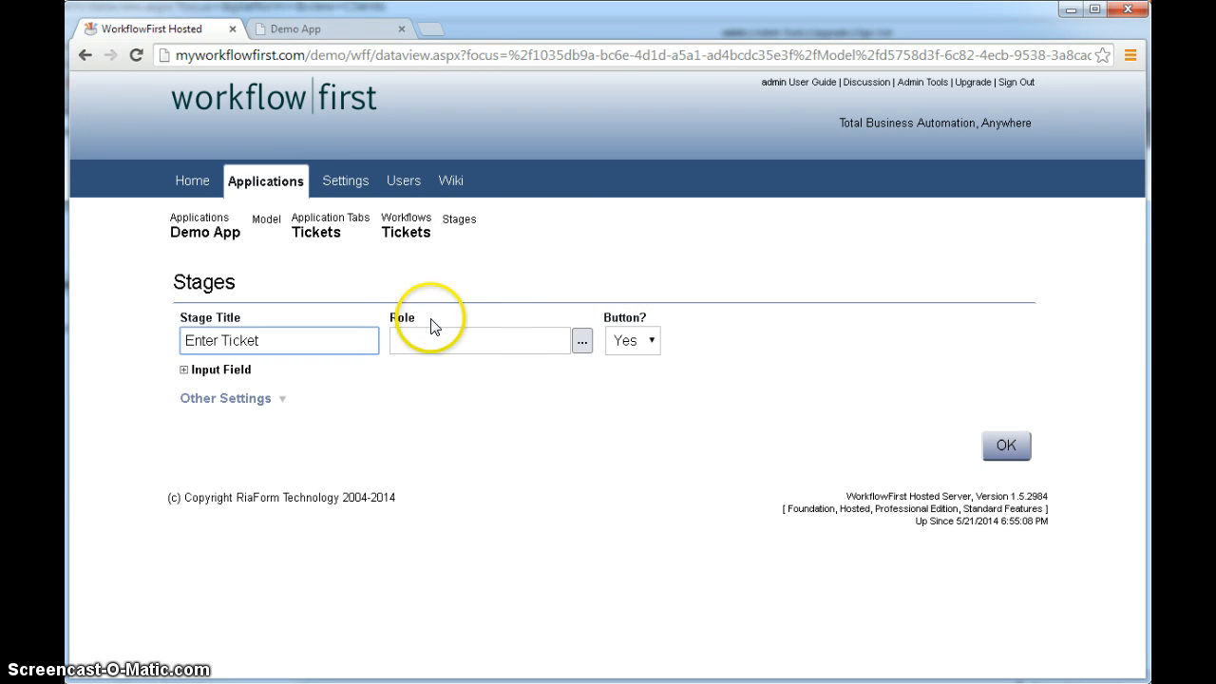
pyautogui.moveTo(444, 311)
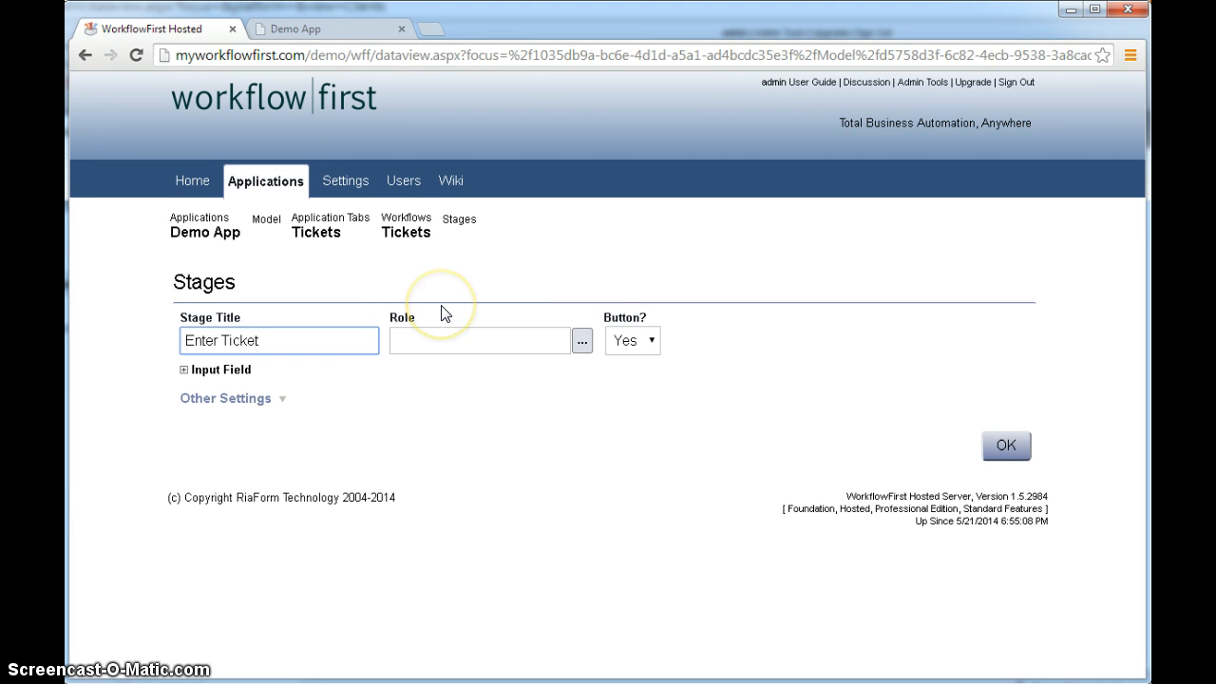
pyautogui.click(277, 340)
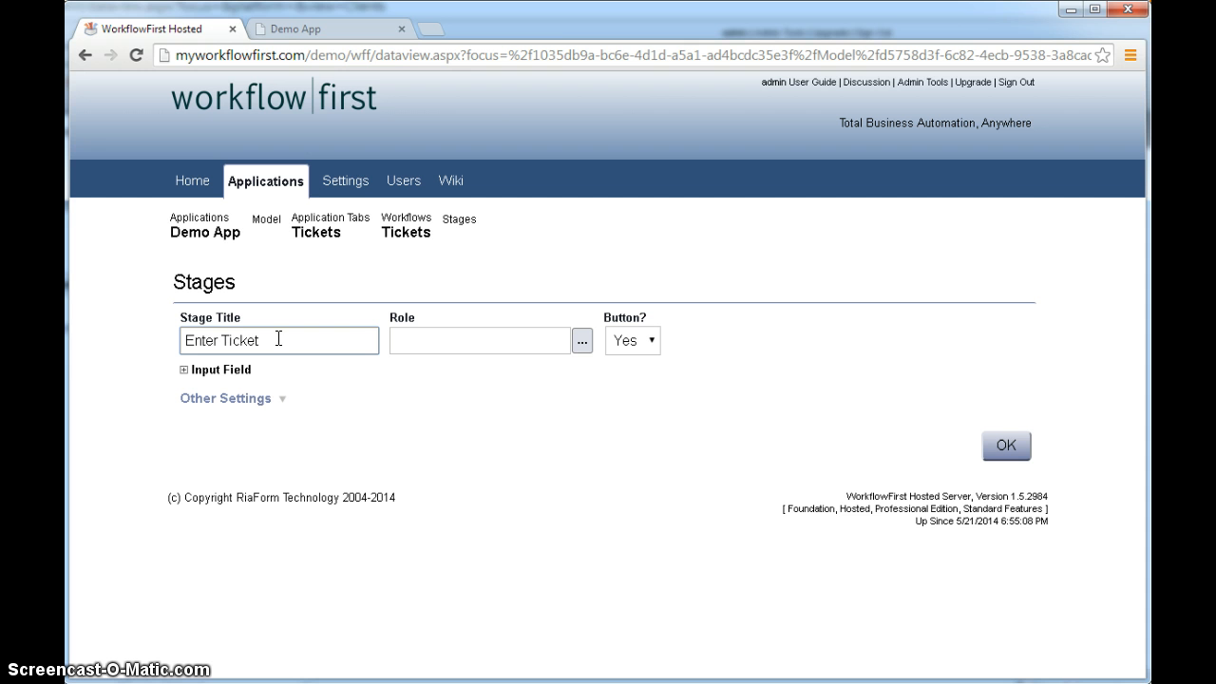
pyautogui.moveTo(278, 341)
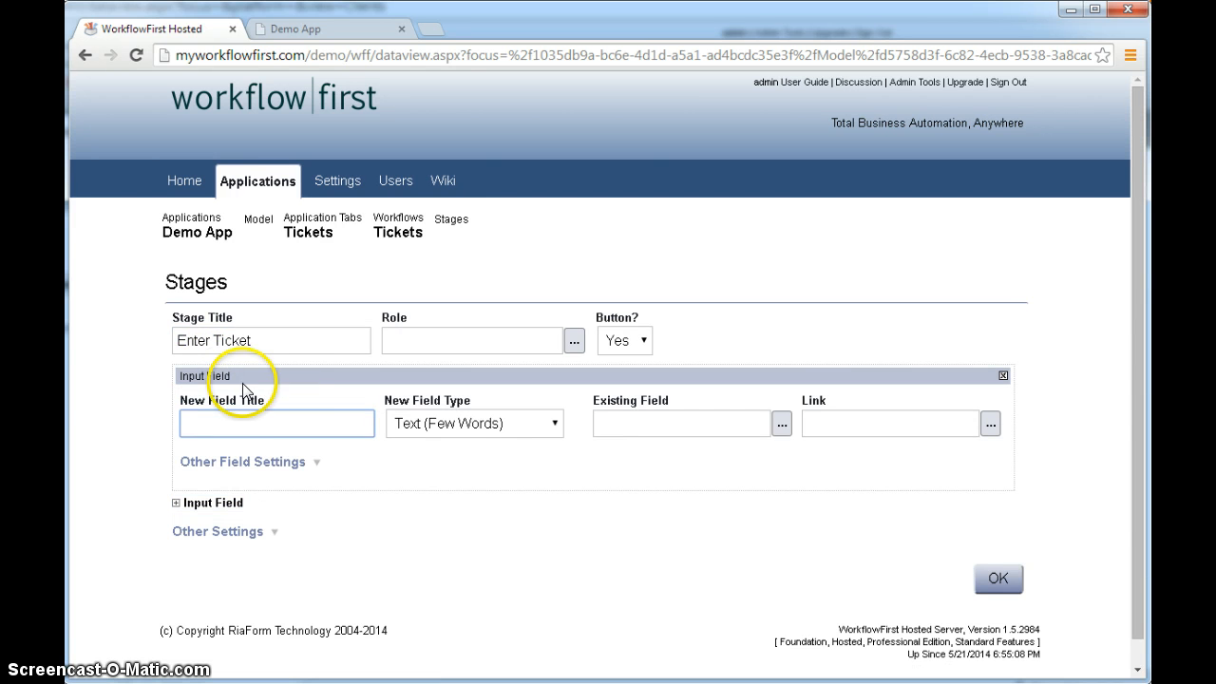
pyautogui.moveTo(114, 444)
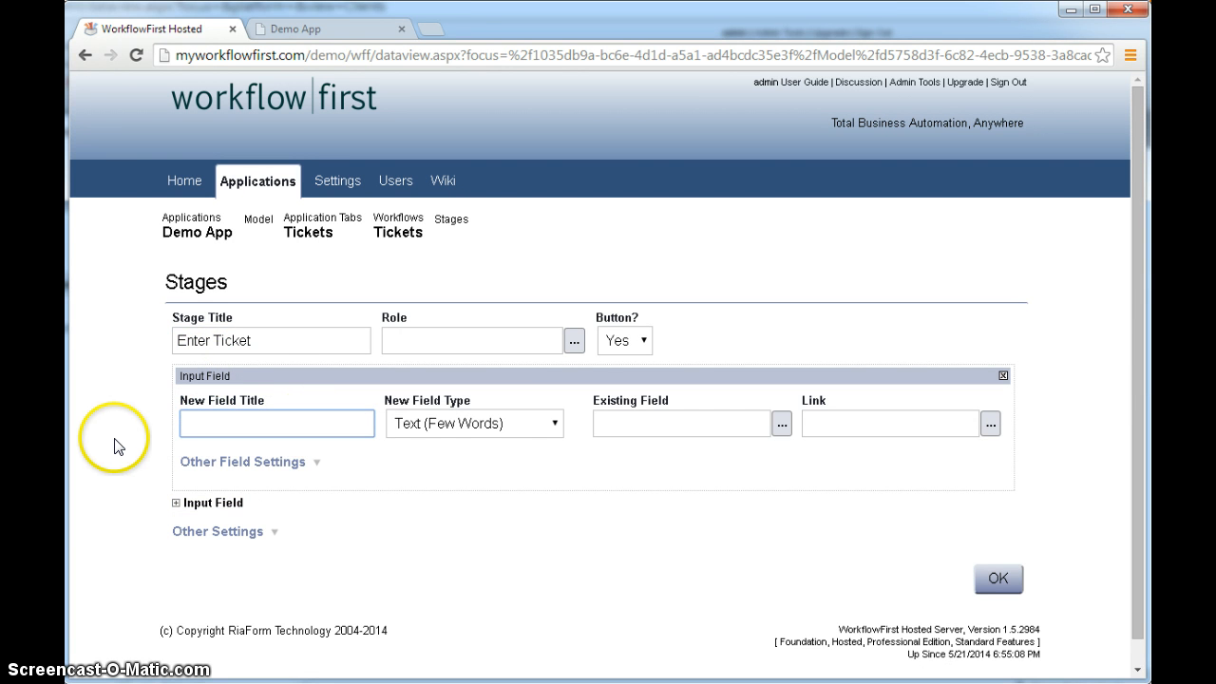
pyautogui.moveTo(116, 446)
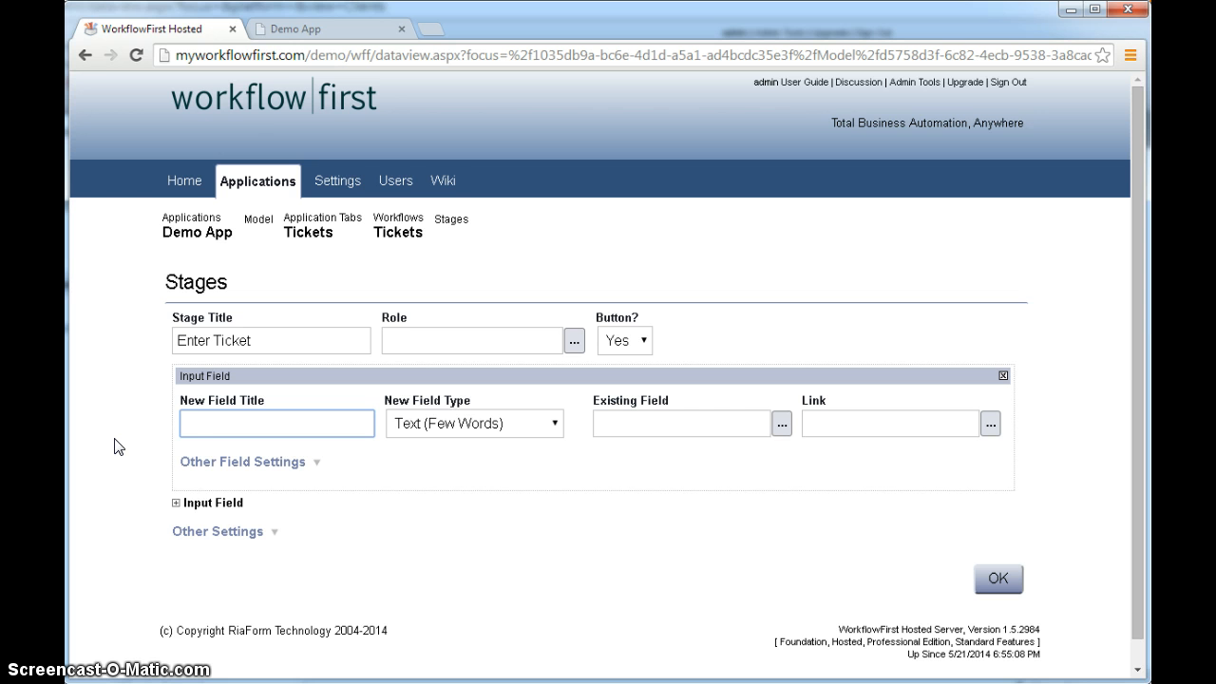
# Add input fields named Title and Details to the Enter Ticket stage.
pyautogui.click(278, 422)
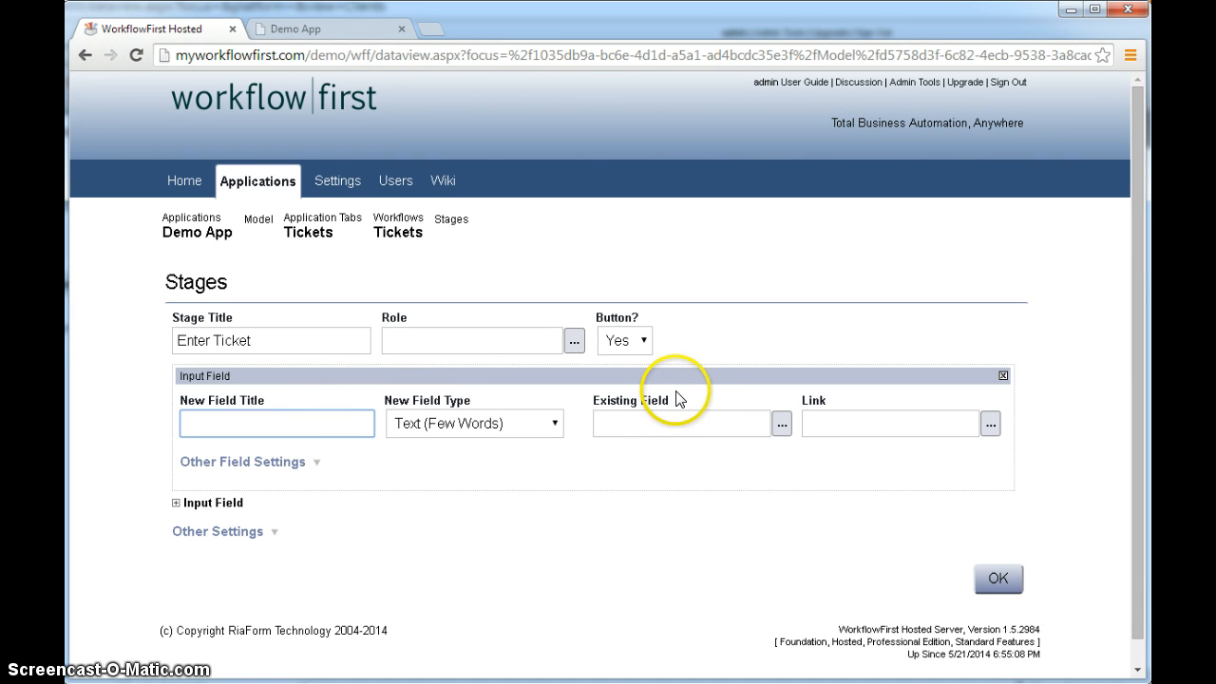
pyautogui.moveTo(683, 403)
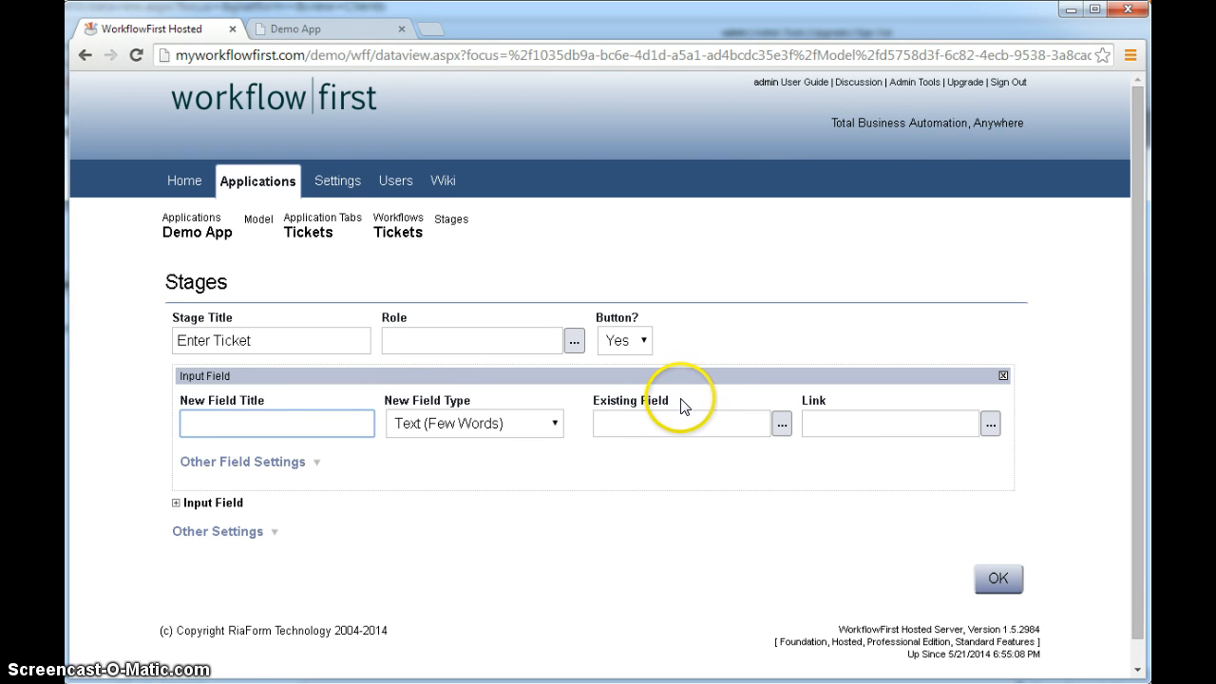
pyautogui.moveTo(704, 403)
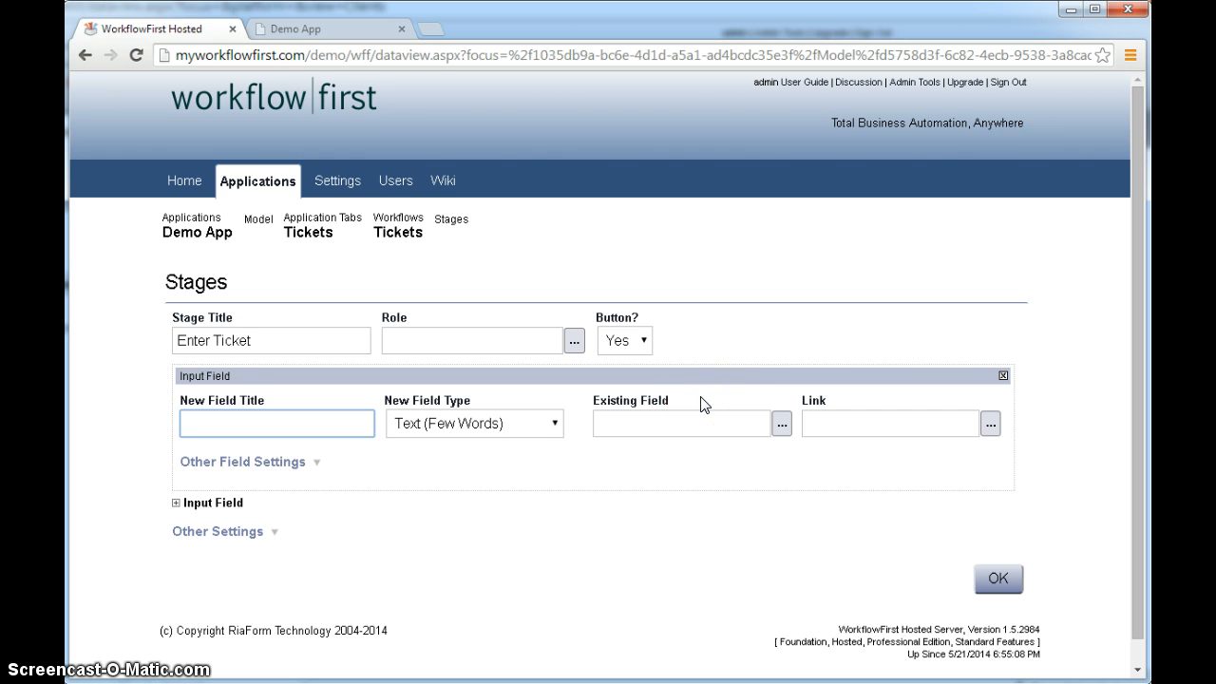
pyautogui.click(278, 422)
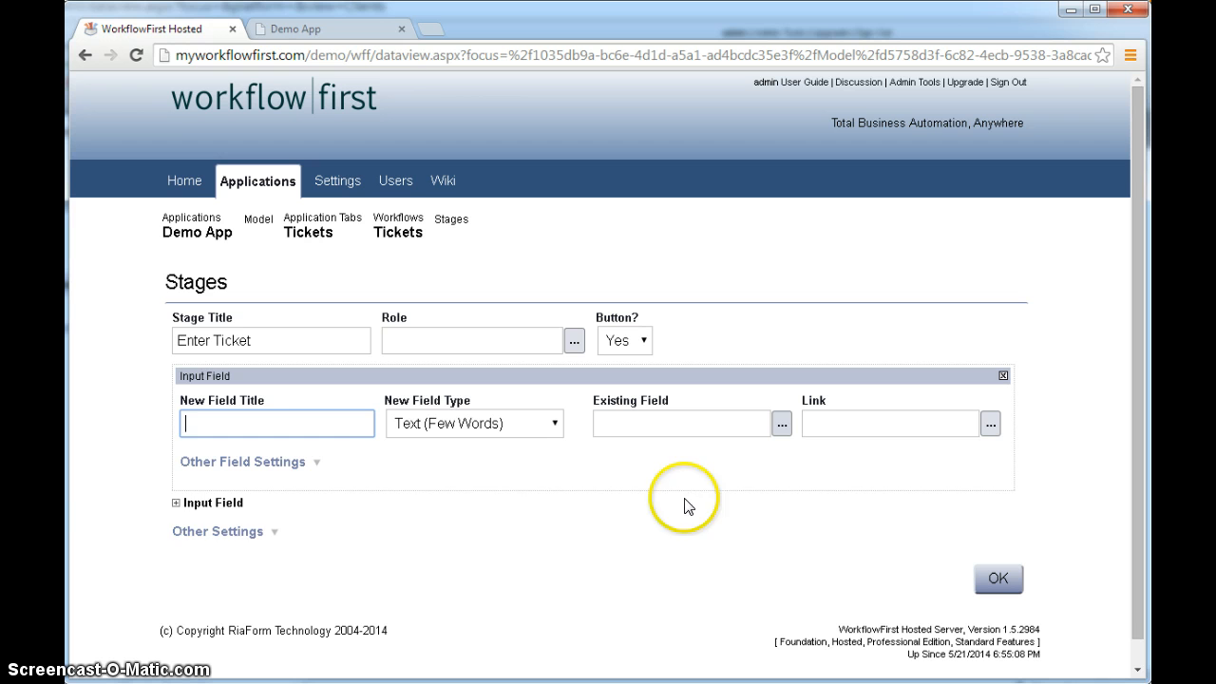
pyautogui.moveTo(80, 502)
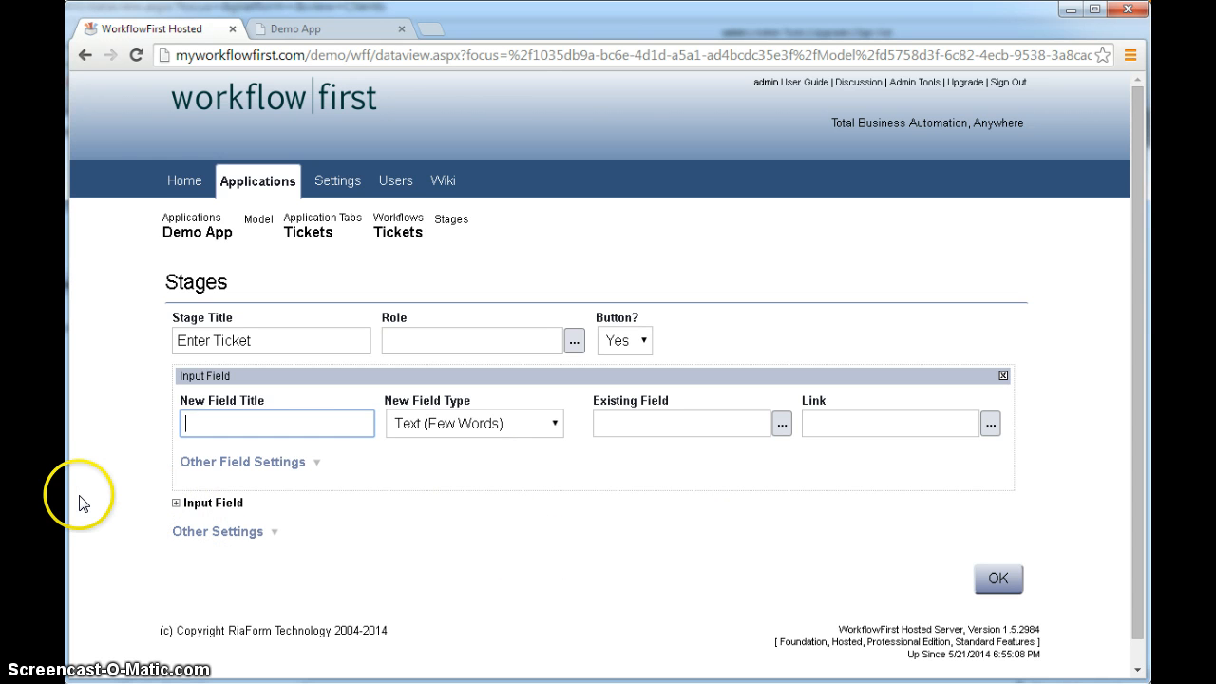
pyautogui.moveTo(88, 486)
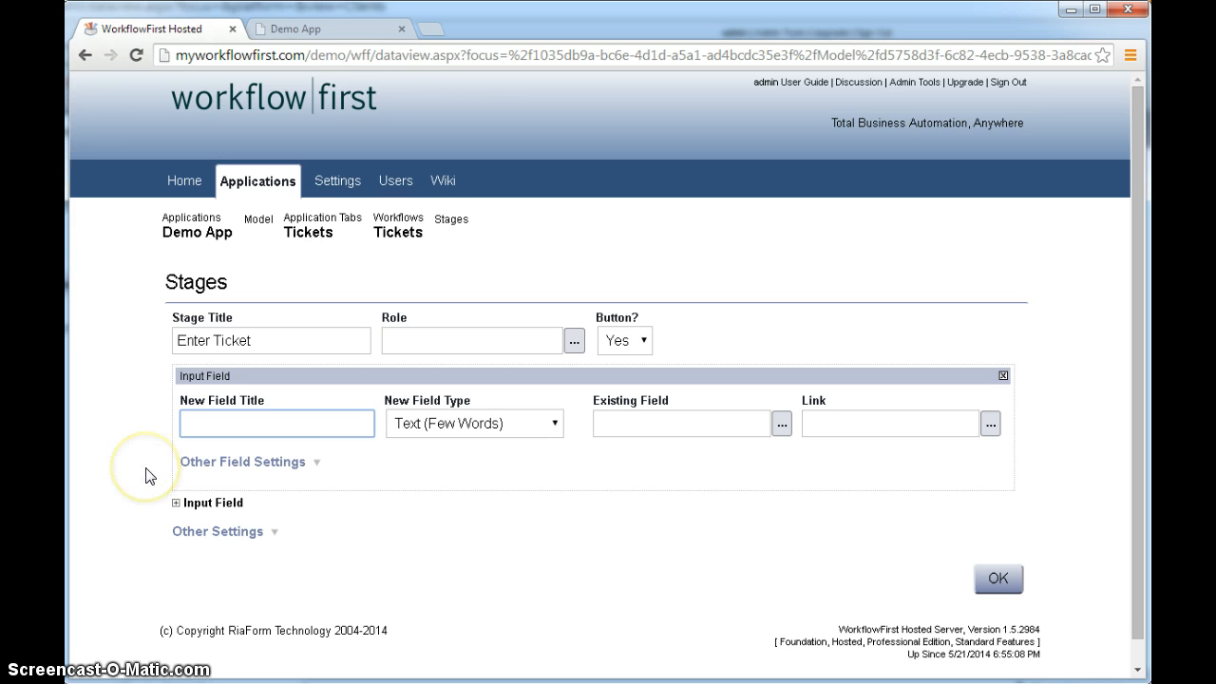
pyautogui.write('Title')
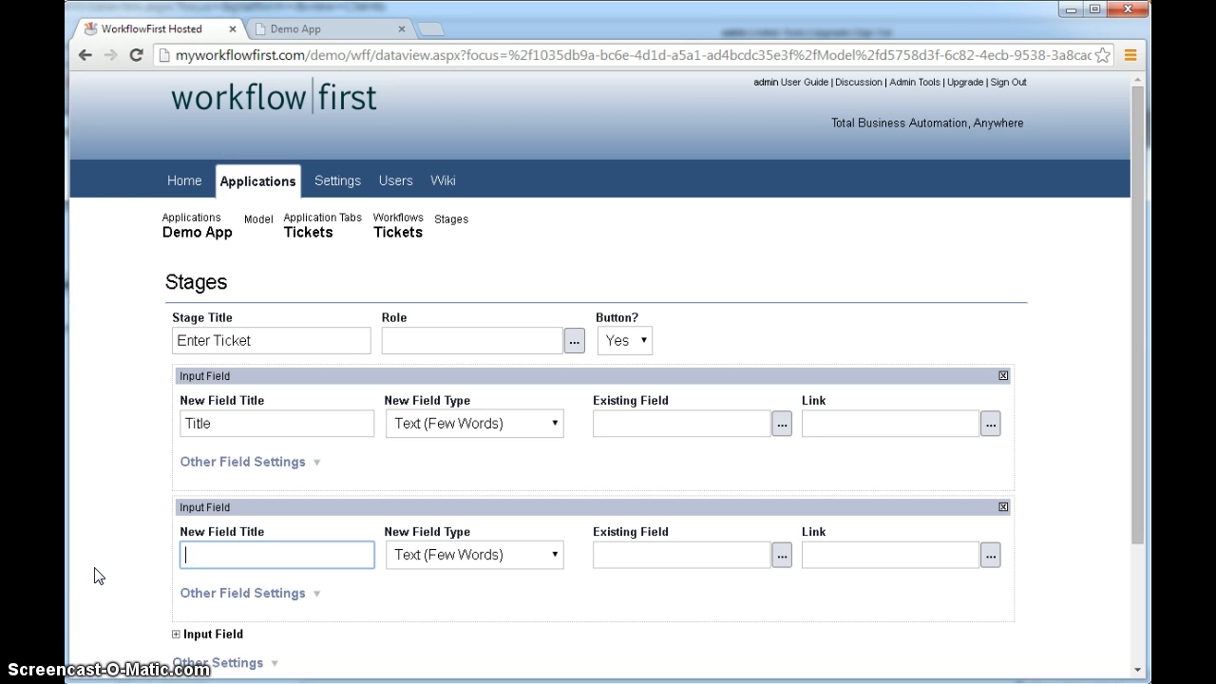
pyautogui.write('Details')
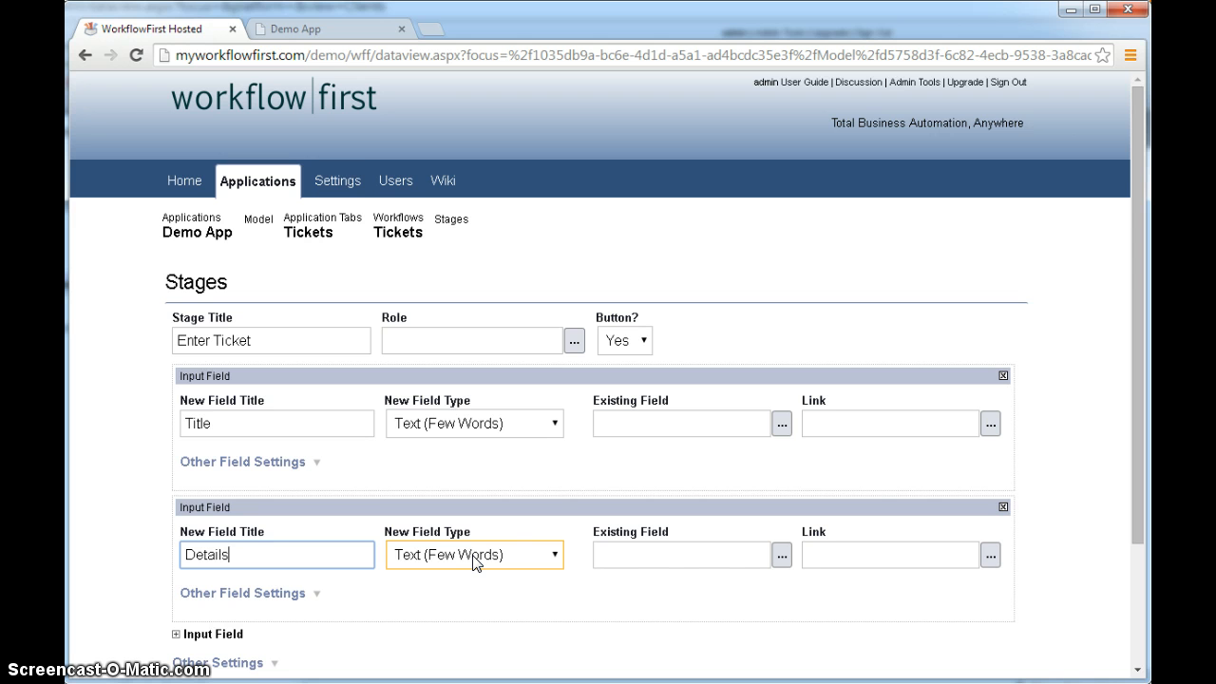
# Make Details a Text (Paragraphs) field and save the Enter Ticket stage.
pyautogui.click(475, 555)
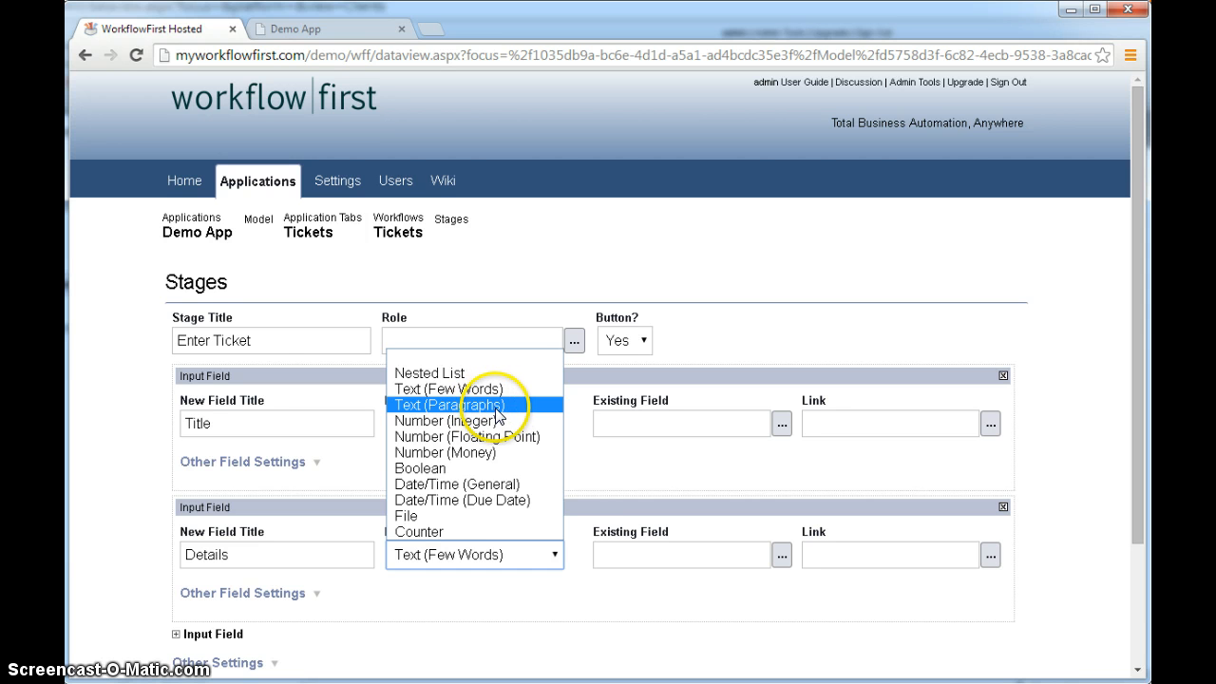
pyautogui.click(449, 405)
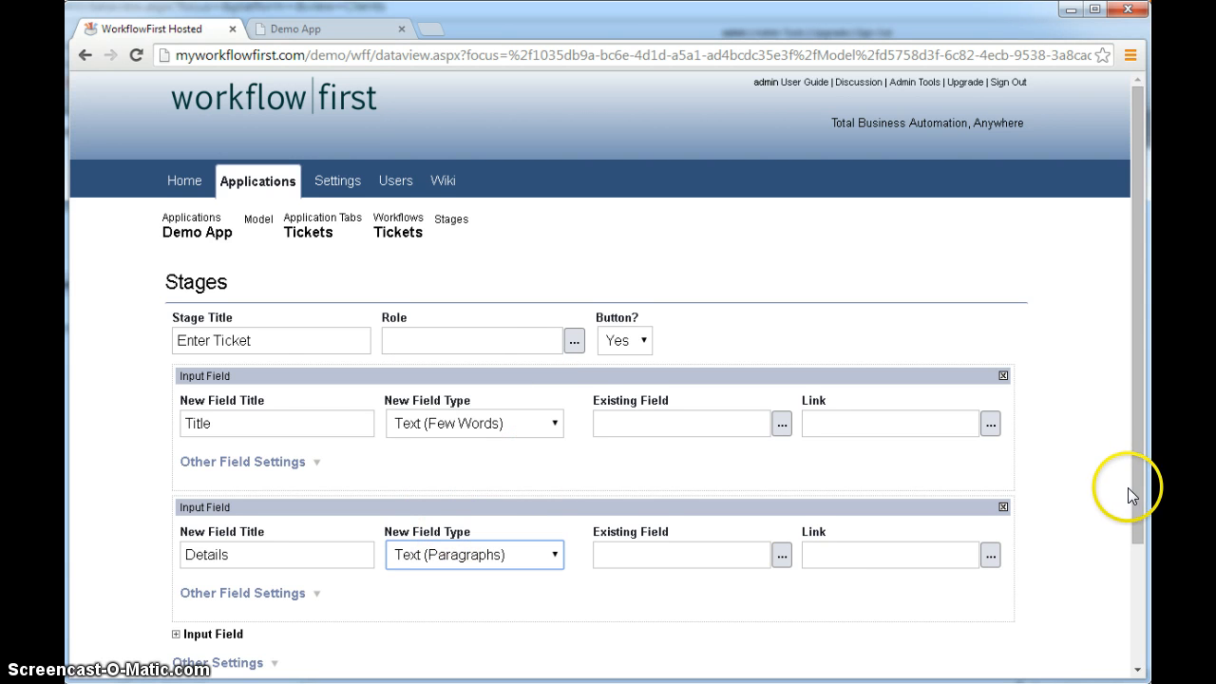
pyautogui.scroll(-3)
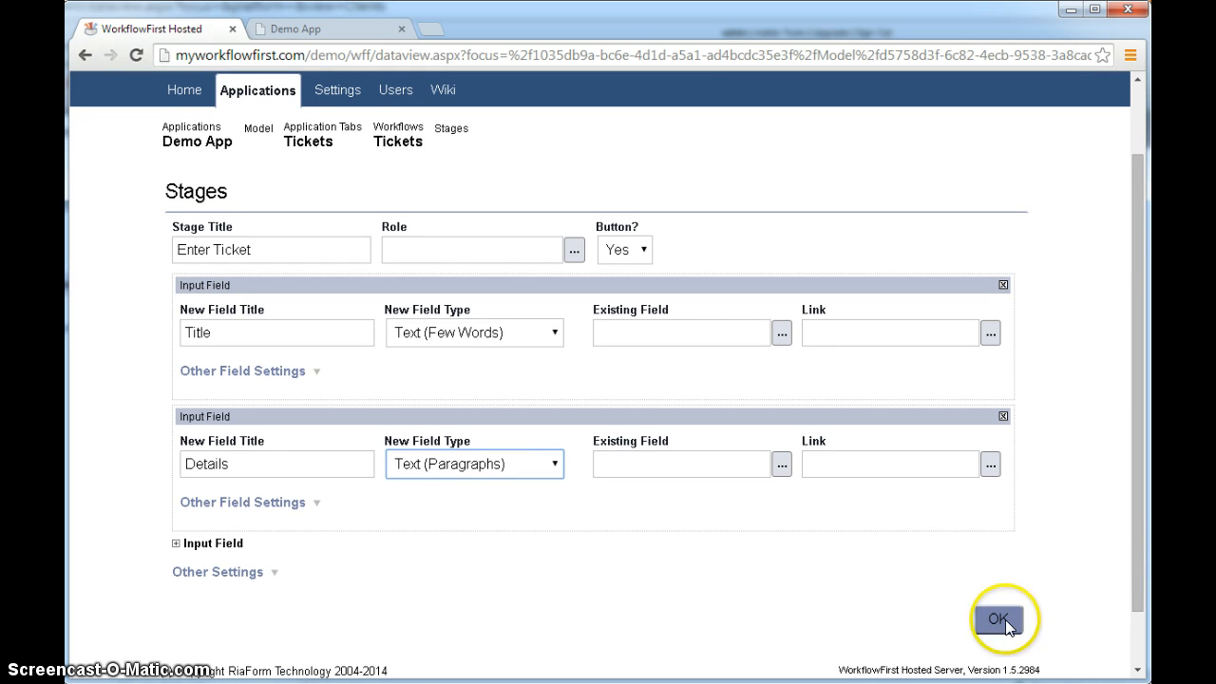
pyautogui.click(998, 619)
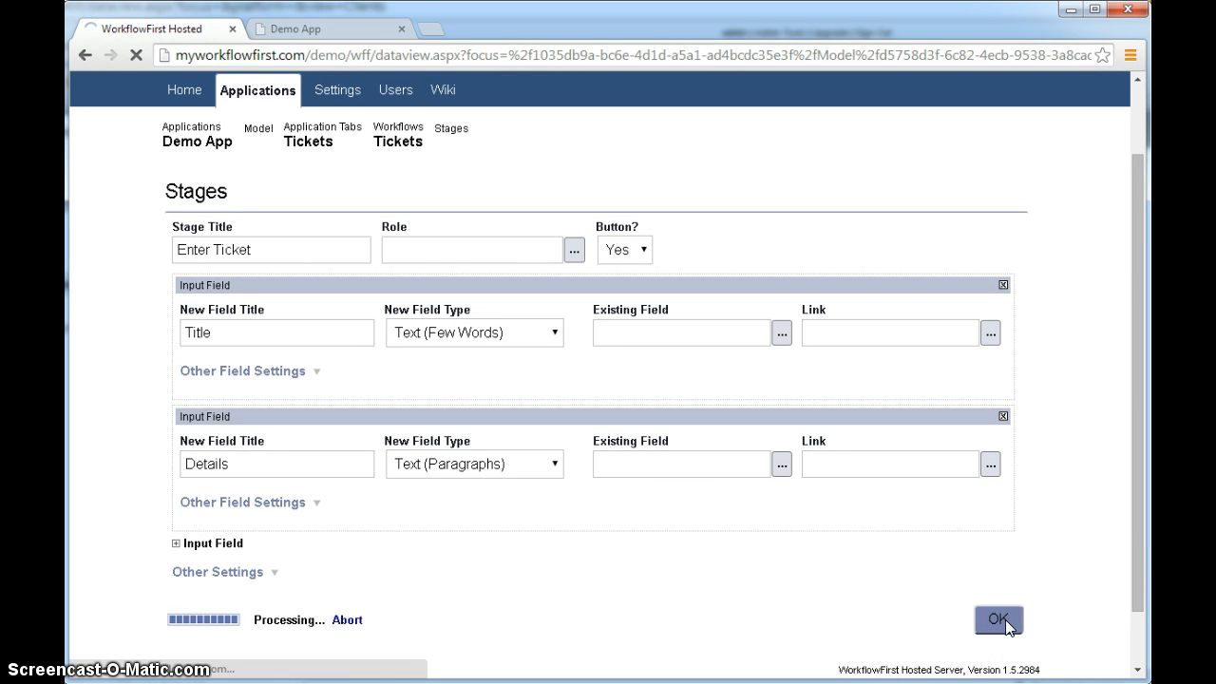
pyautogui.click(1000, 619)
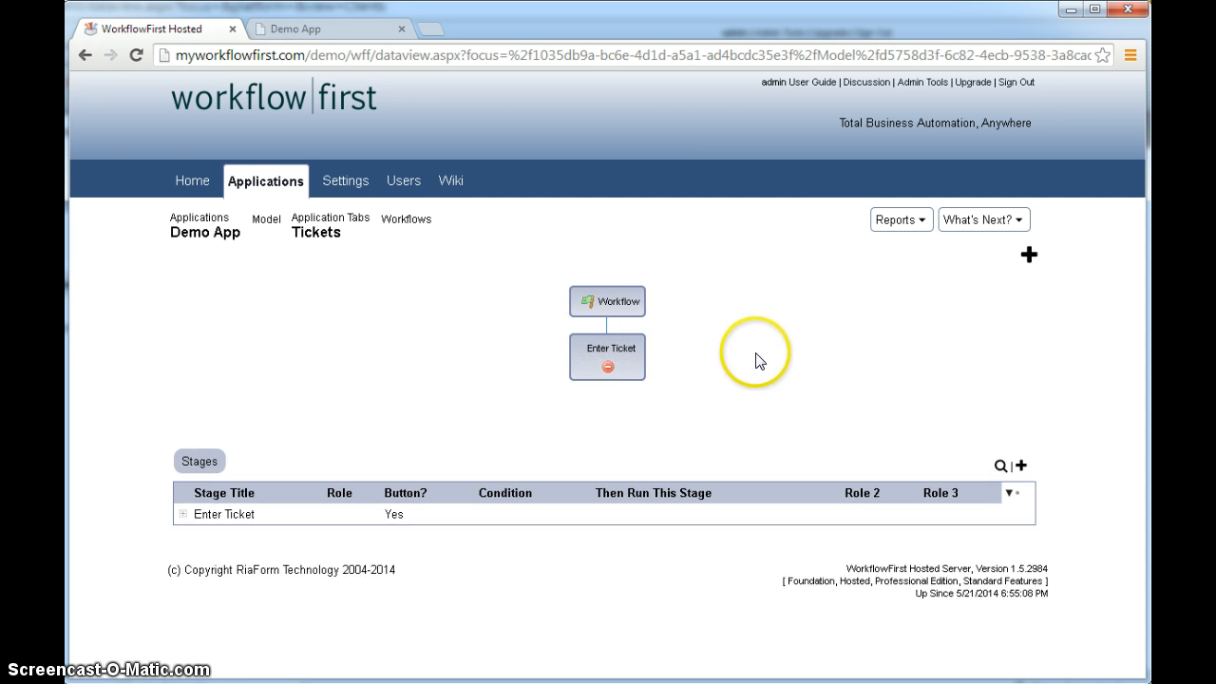
pyautogui.moveTo(981, 221)
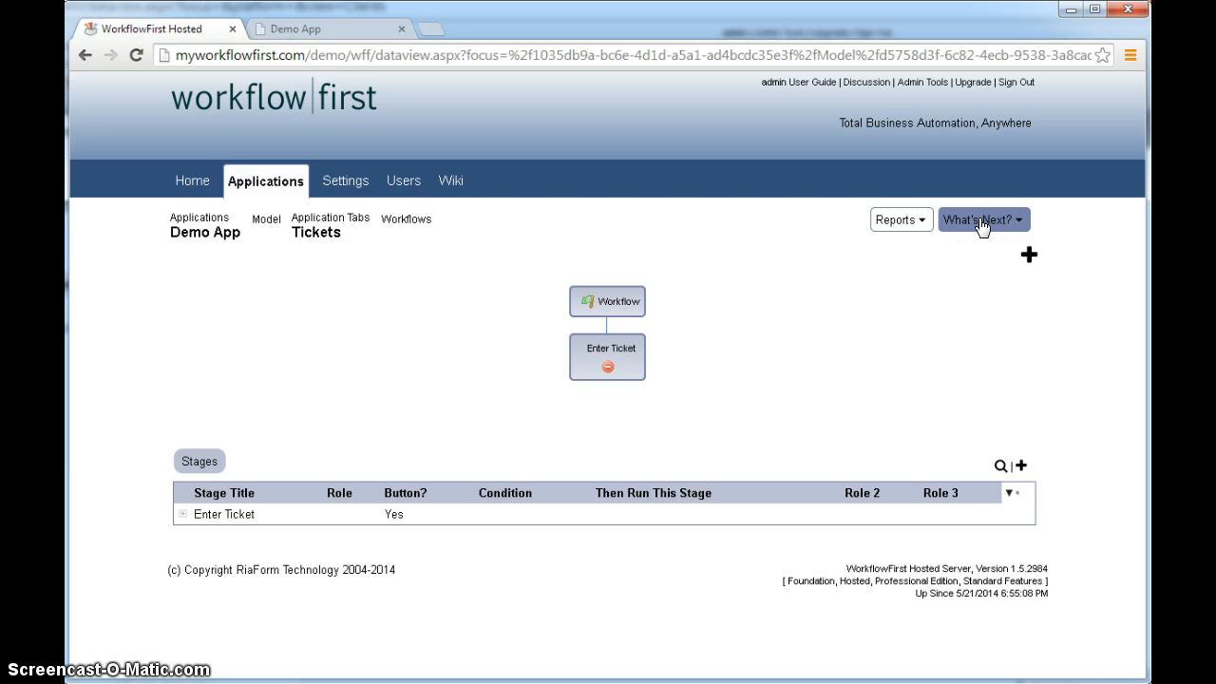
# Publish Demo App keeping the default publishing options.
pyautogui.click(979, 220)
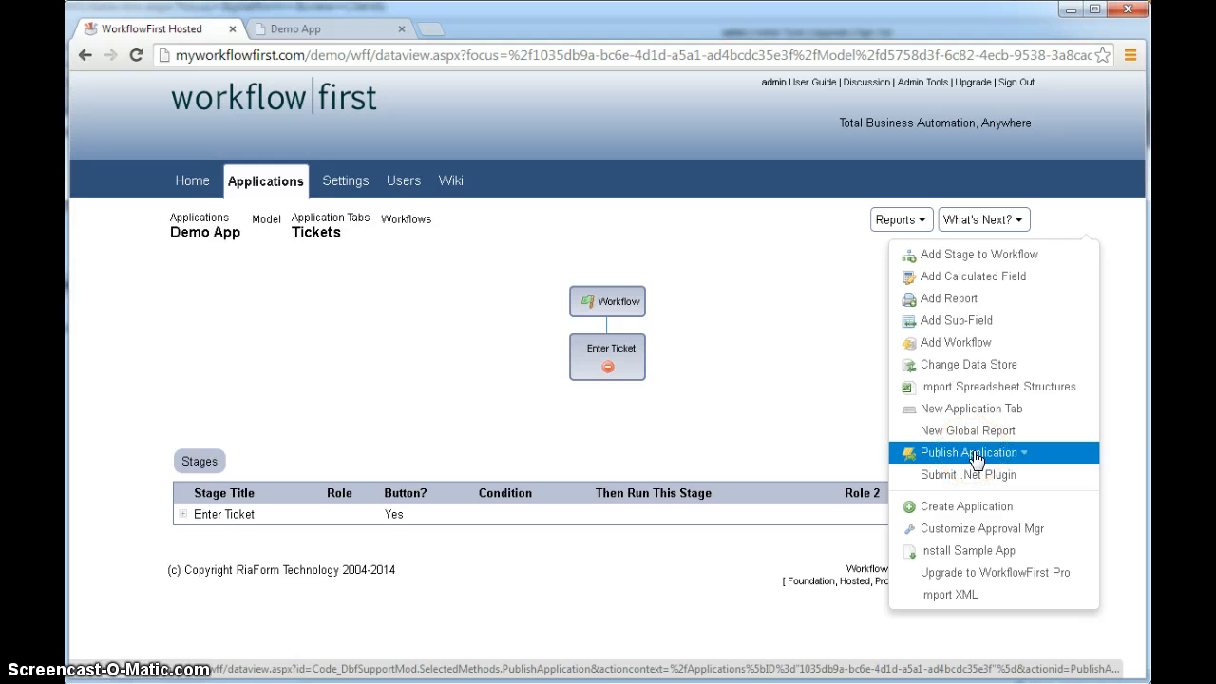
pyautogui.click(969, 453)
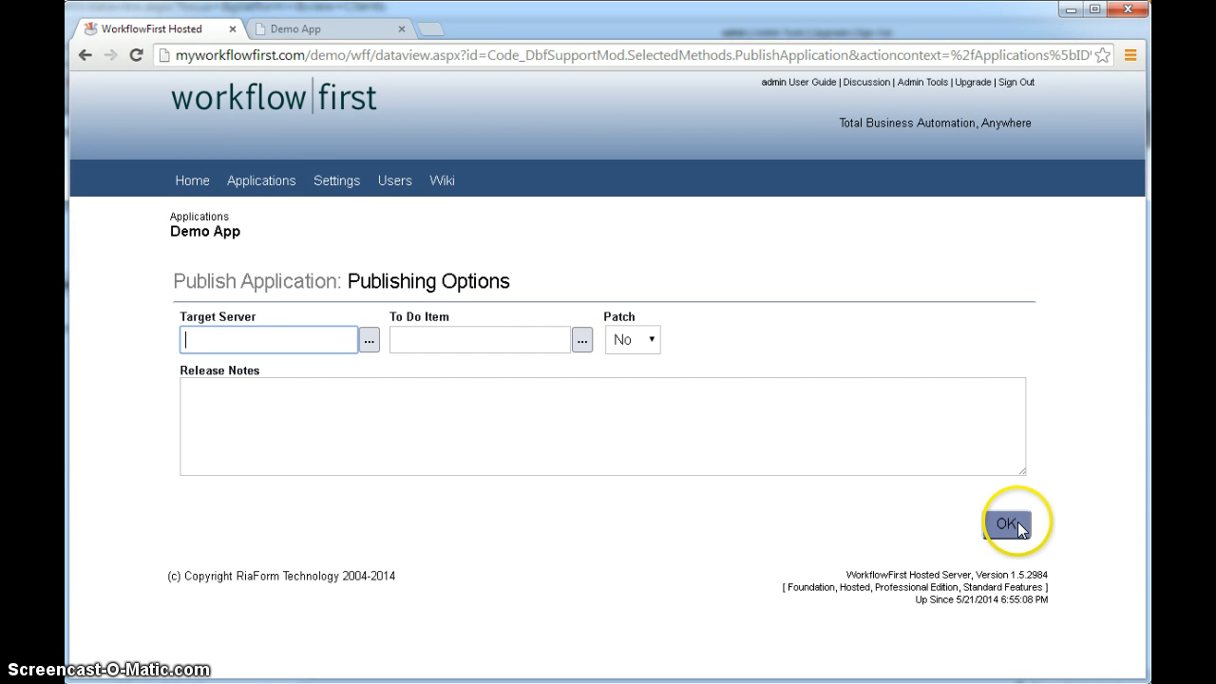
pyautogui.click(1009, 524)
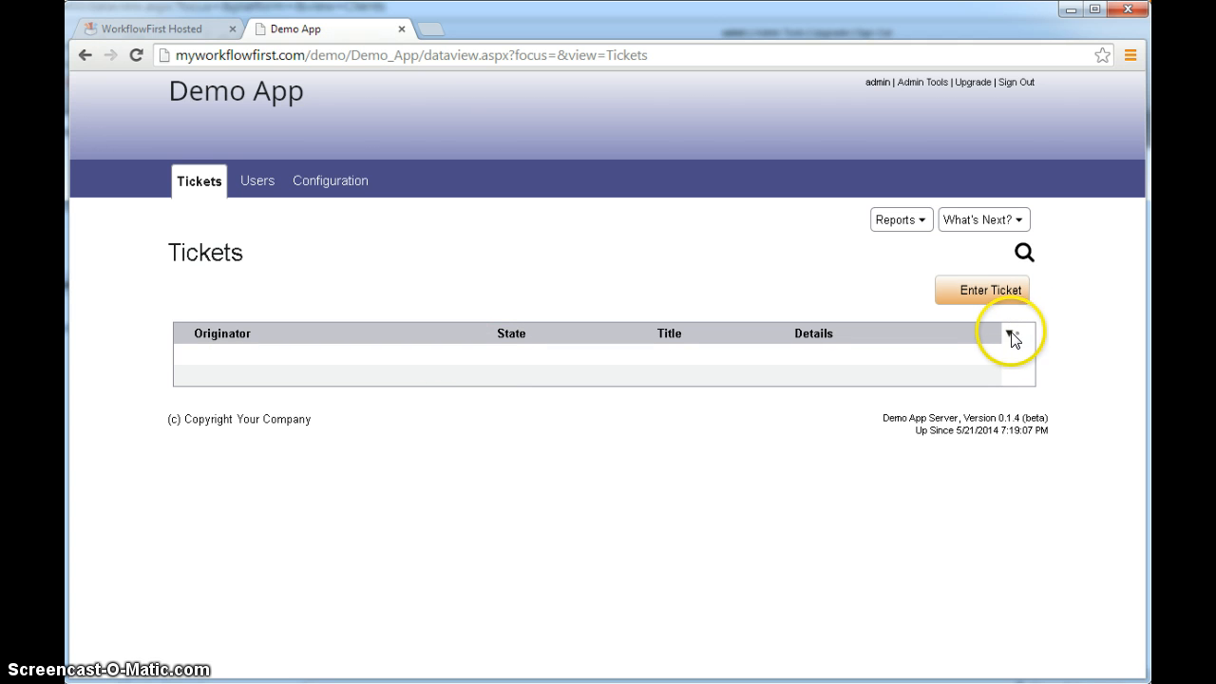
pyautogui.moveTo(707, 266)
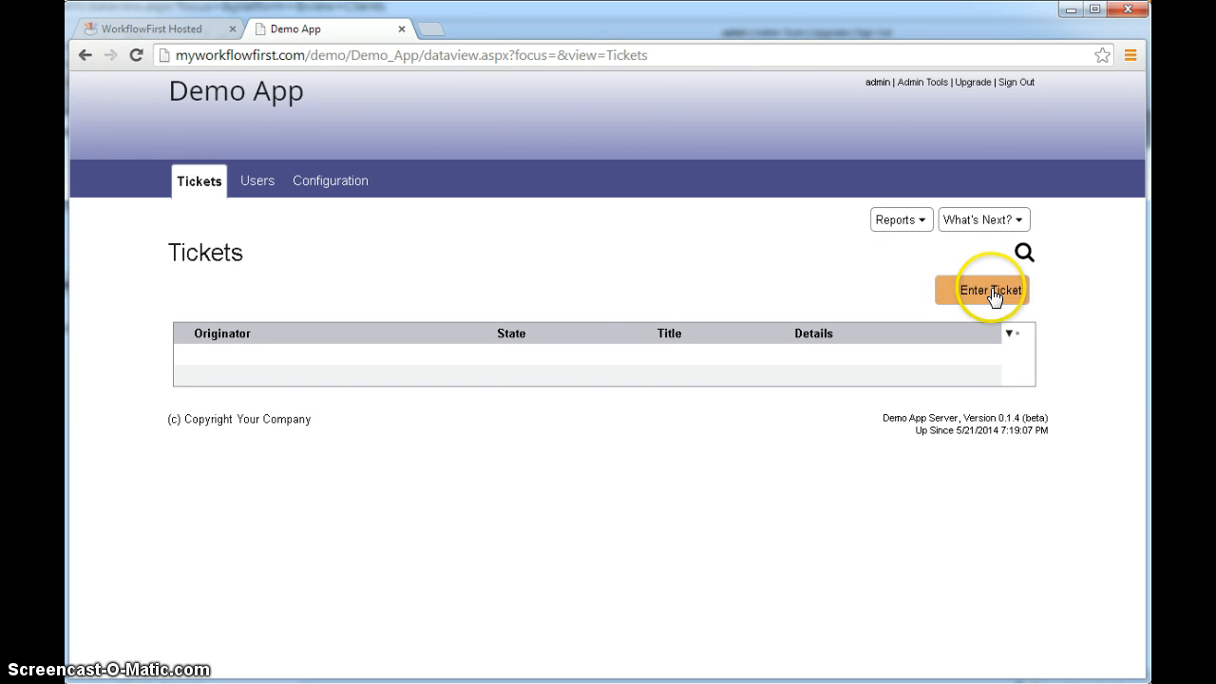
pyautogui.moveTo(1018, 300)
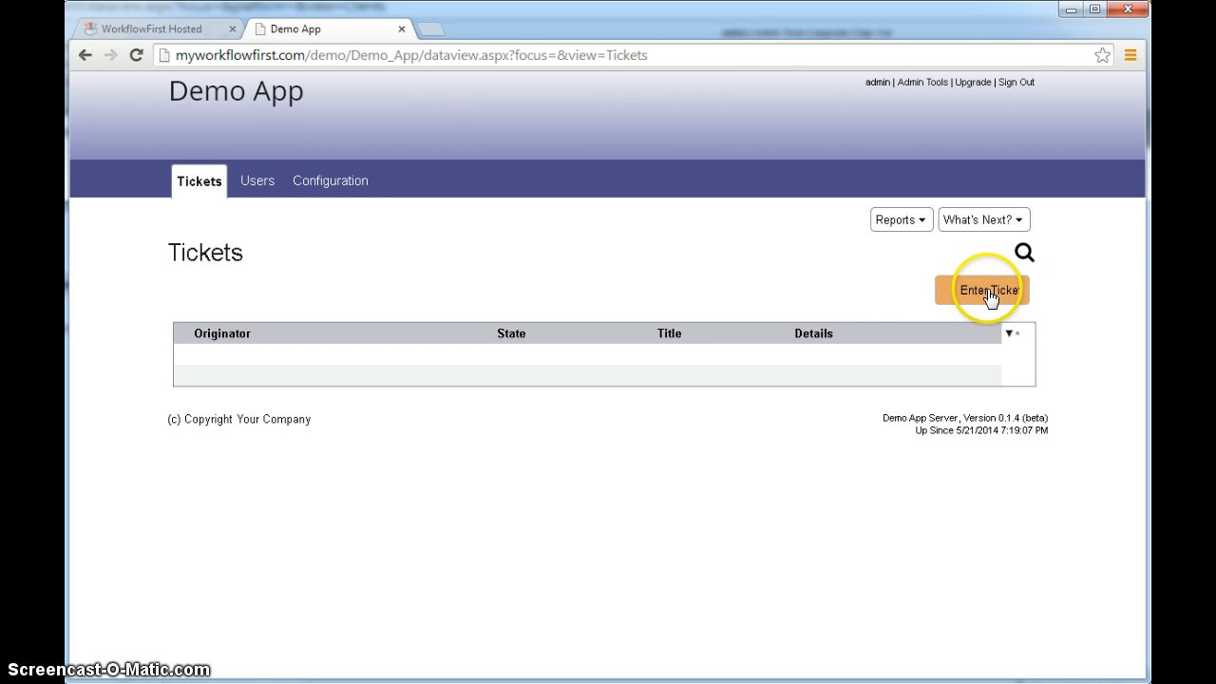
# Enter a ticket 'My phone isn't working' with details that there's no dialing tone, and submit it.
pyautogui.click(988, 289)
pyautogui.write('I need some help with my')
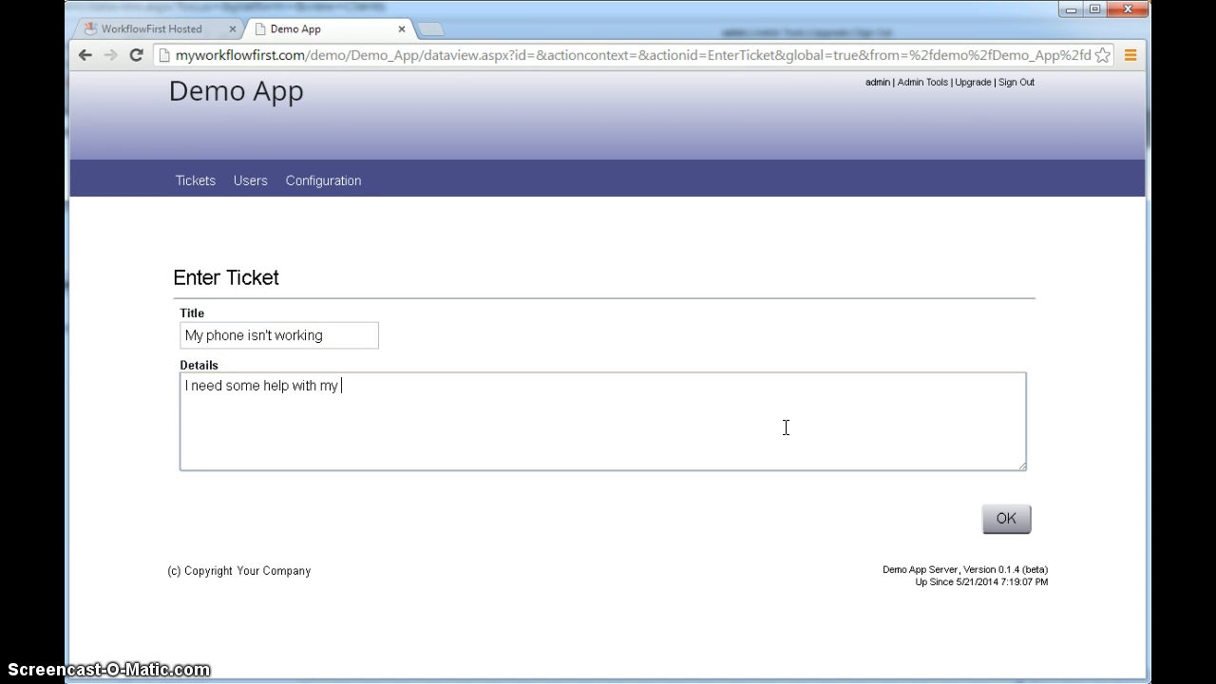
pyautogui.write("phone, there's no dialing tone.")
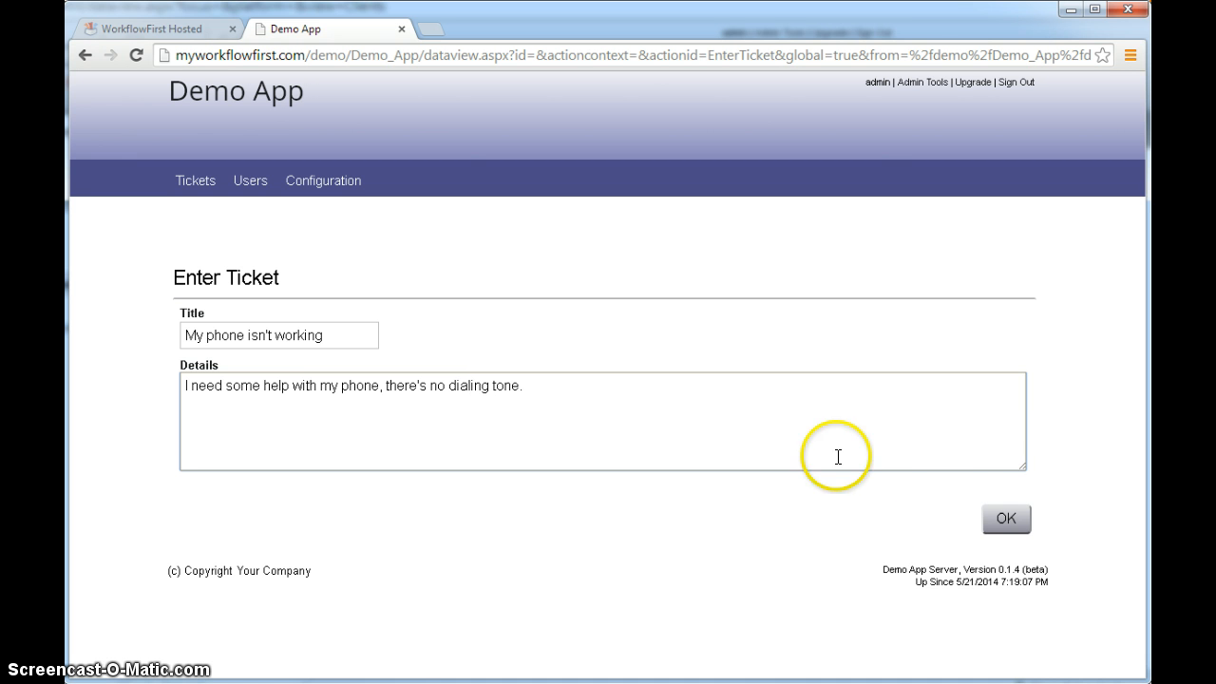
pyautogui.click(1006, 519)
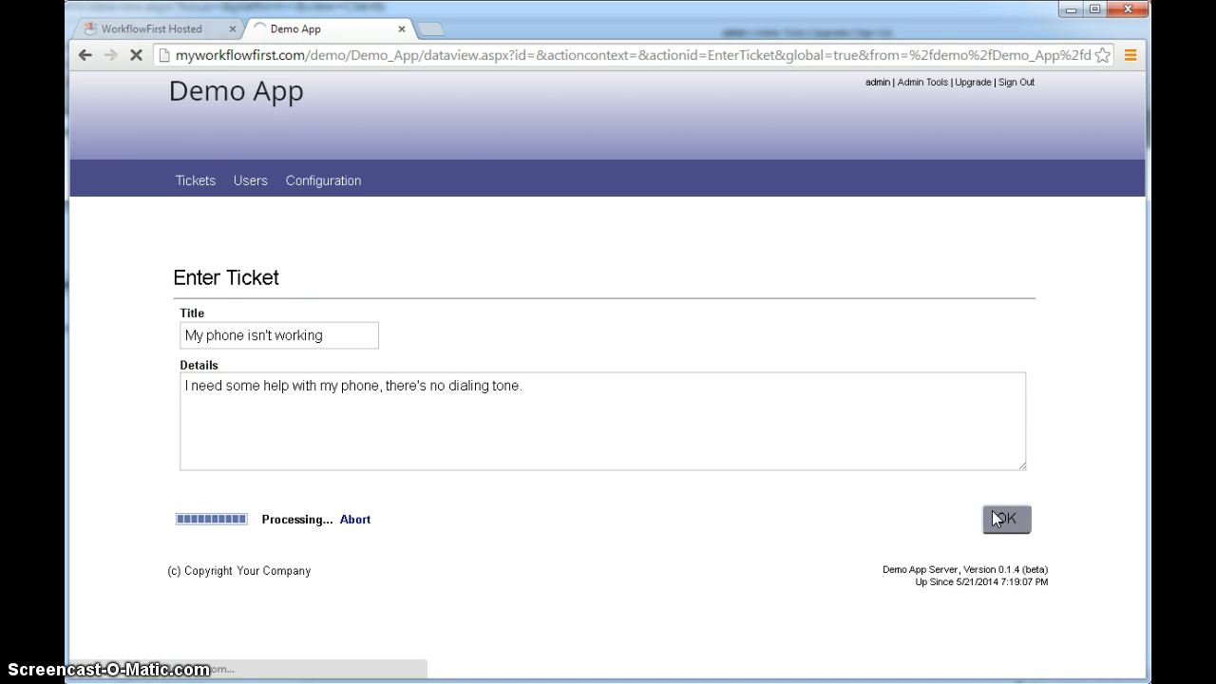
pyautogui.click(1007, 518)
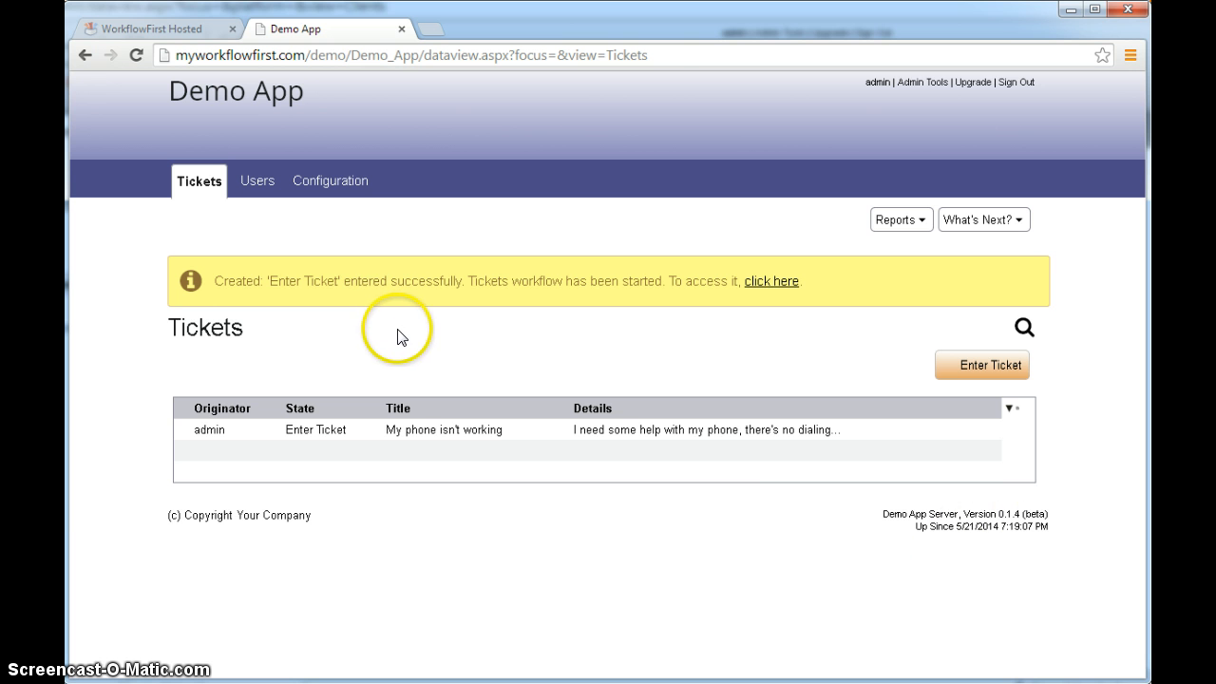
pyautogui.moveTo(434, 331)
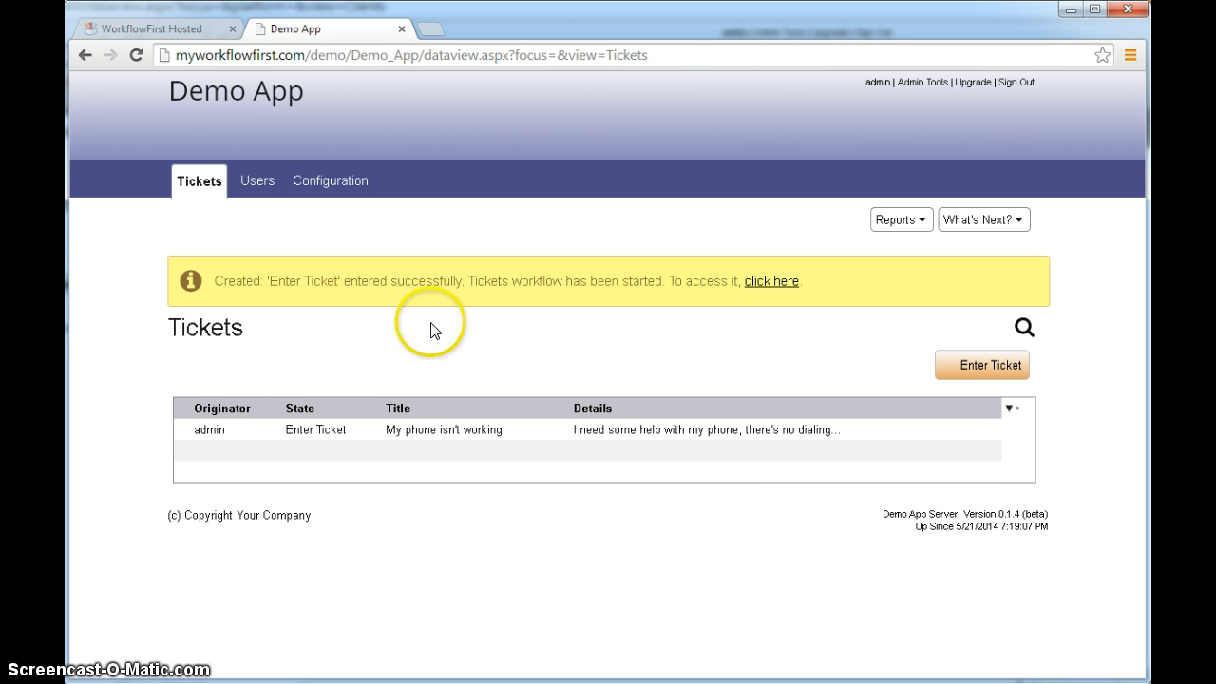
pyautogui.moveTo(574, 348)
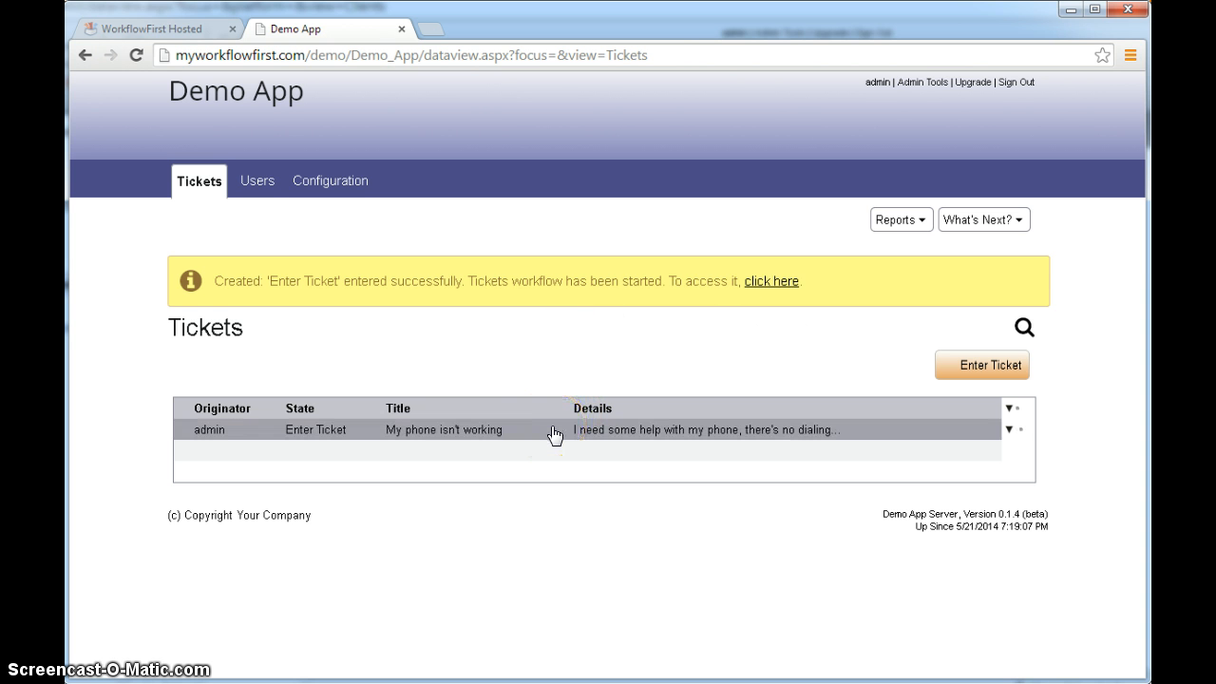
# Open the new ticket's record from the Tickets list.
pyautogui.click(555, 430)
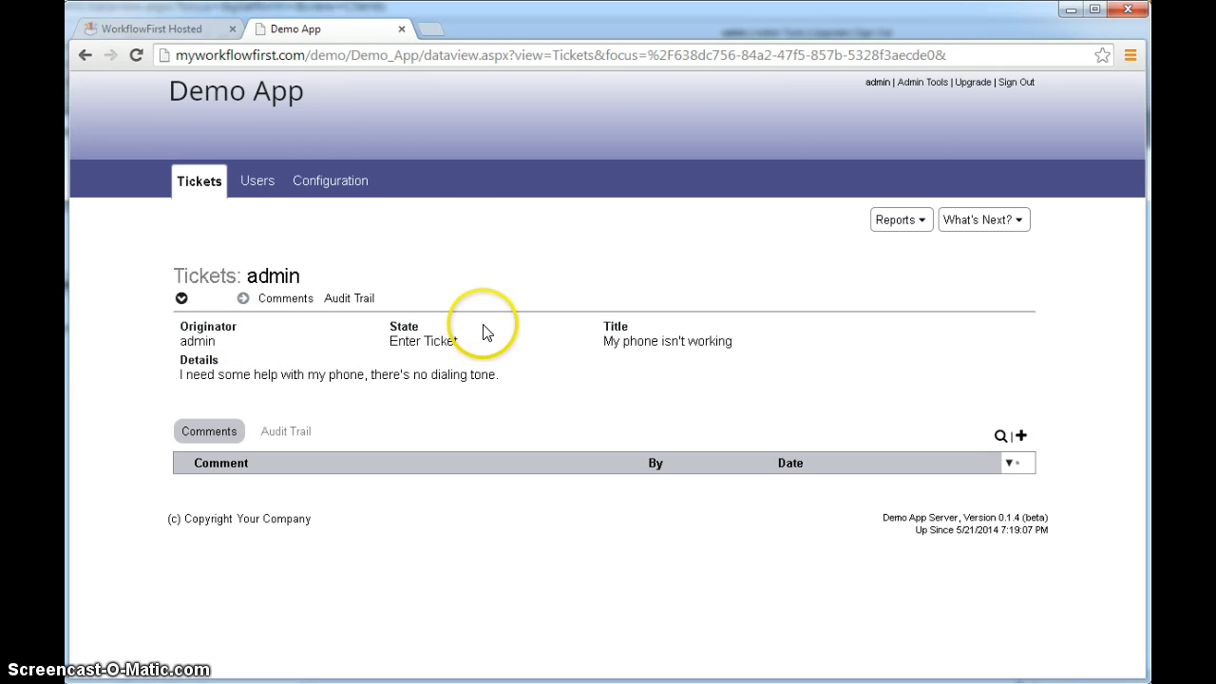
pyautogui.moveTo(249, 338)
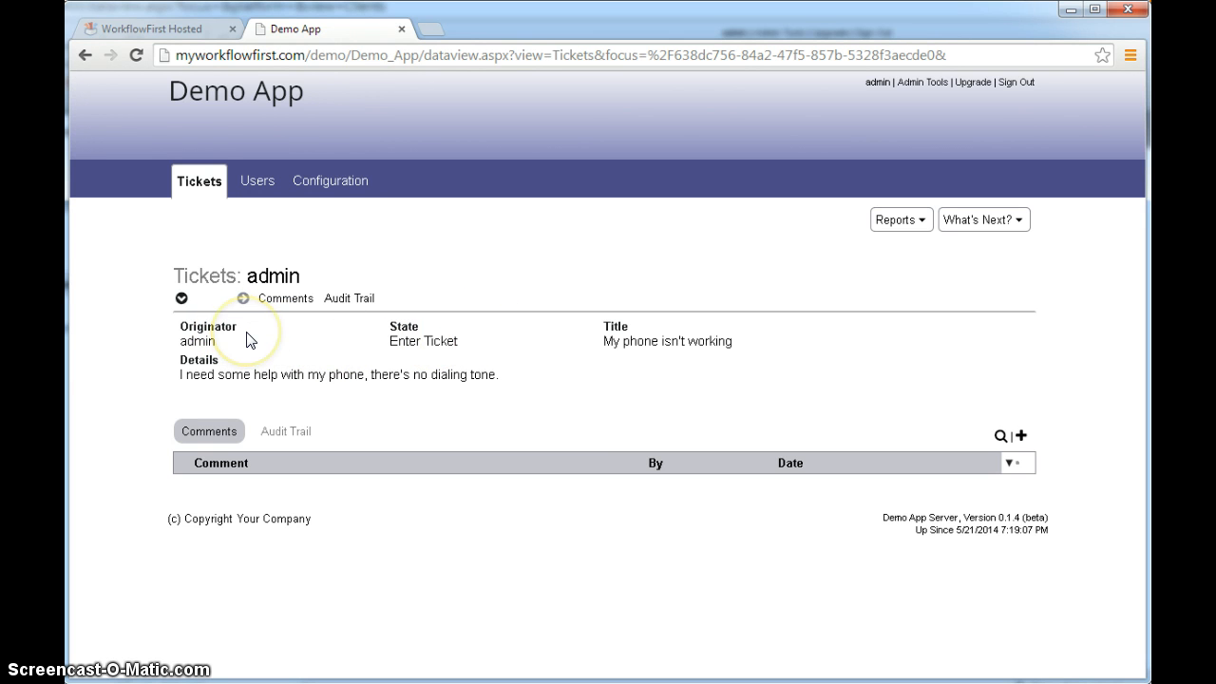
pyautogui.moveTo(405, 331)
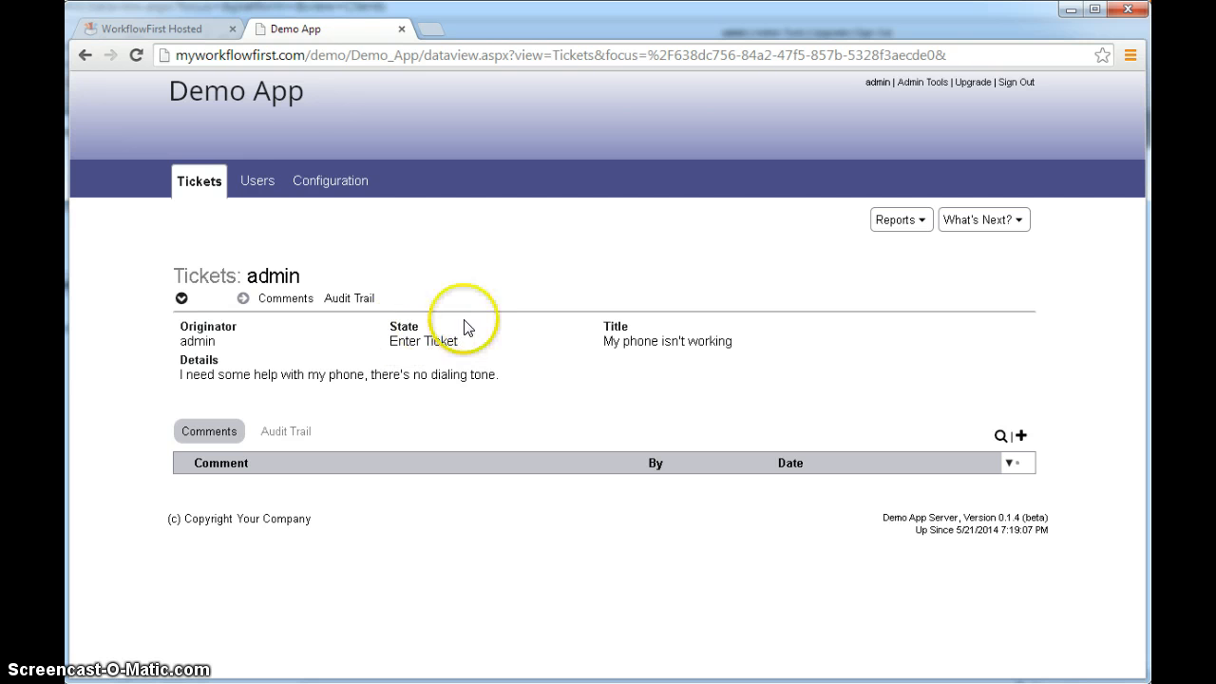
pyautogui.moveTo(393, 323)
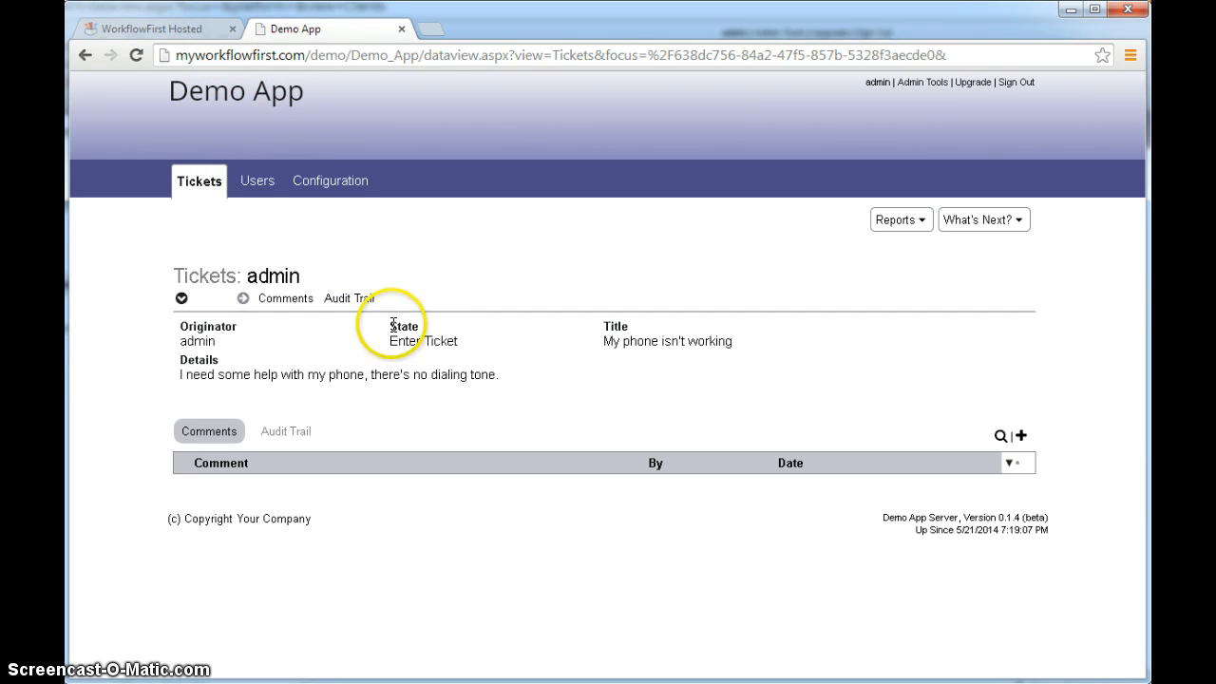
pyautogui.moveTo(454, 335)
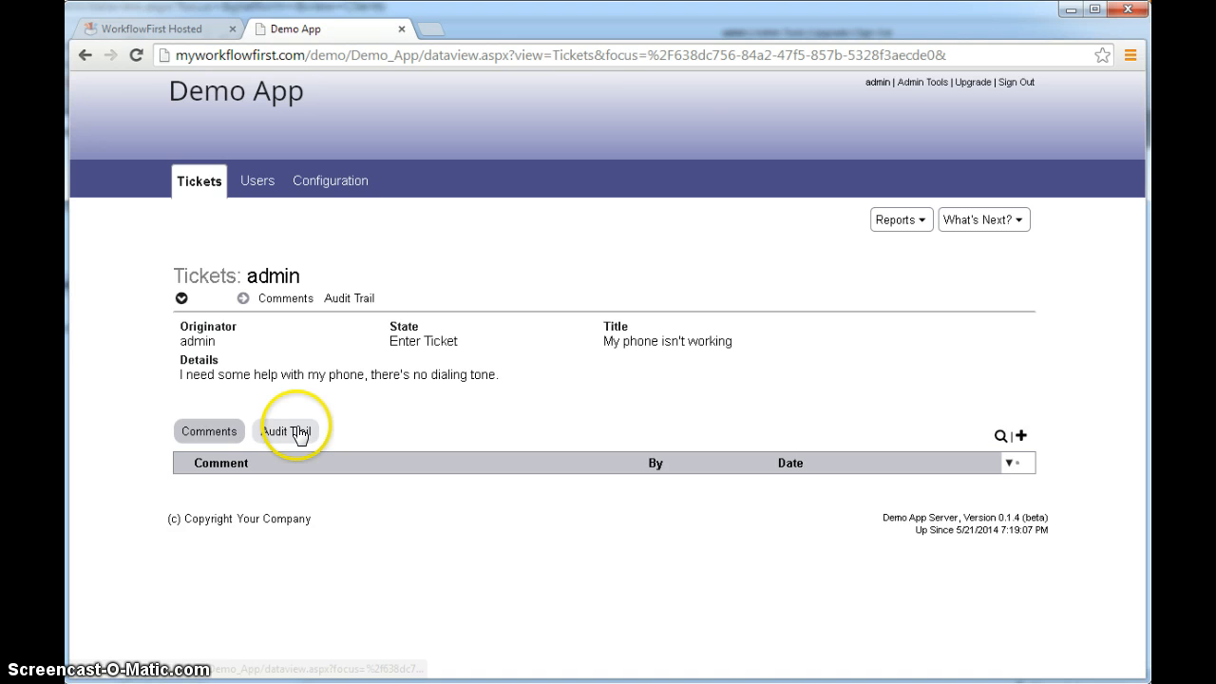
# View the ticket's Audit Trail entries recording its SYSTEM creation changes.
pyautogui.click(293, 429)
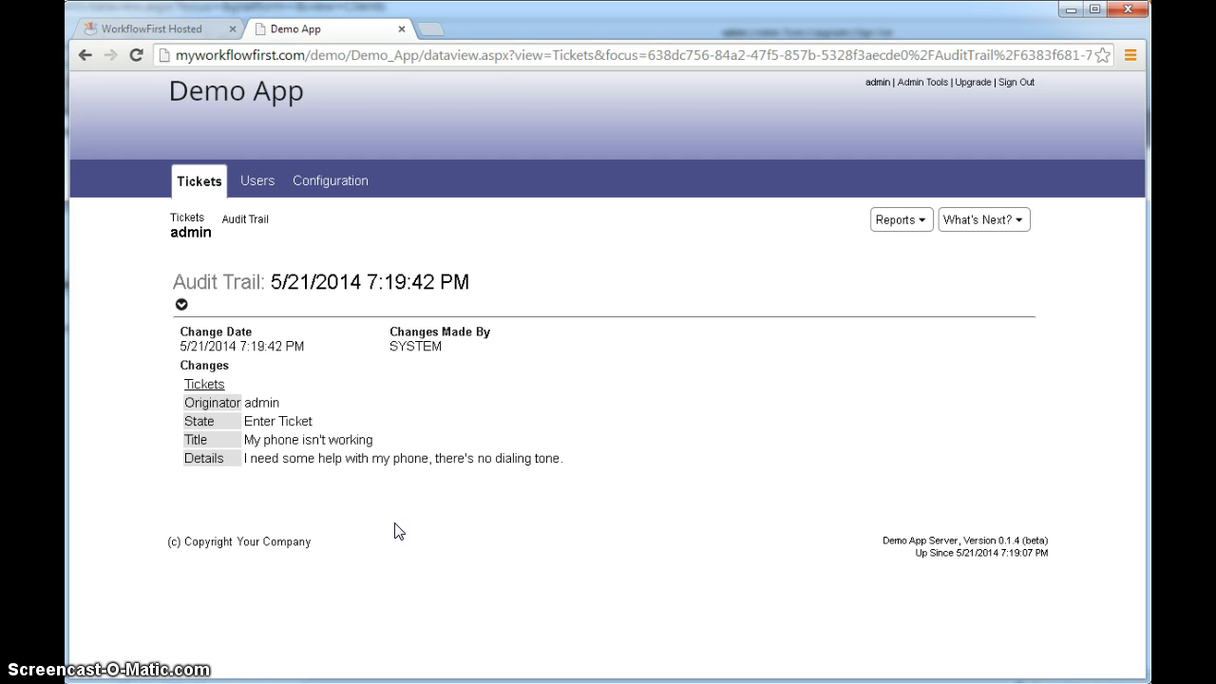
pyautogui.click(380, 494)
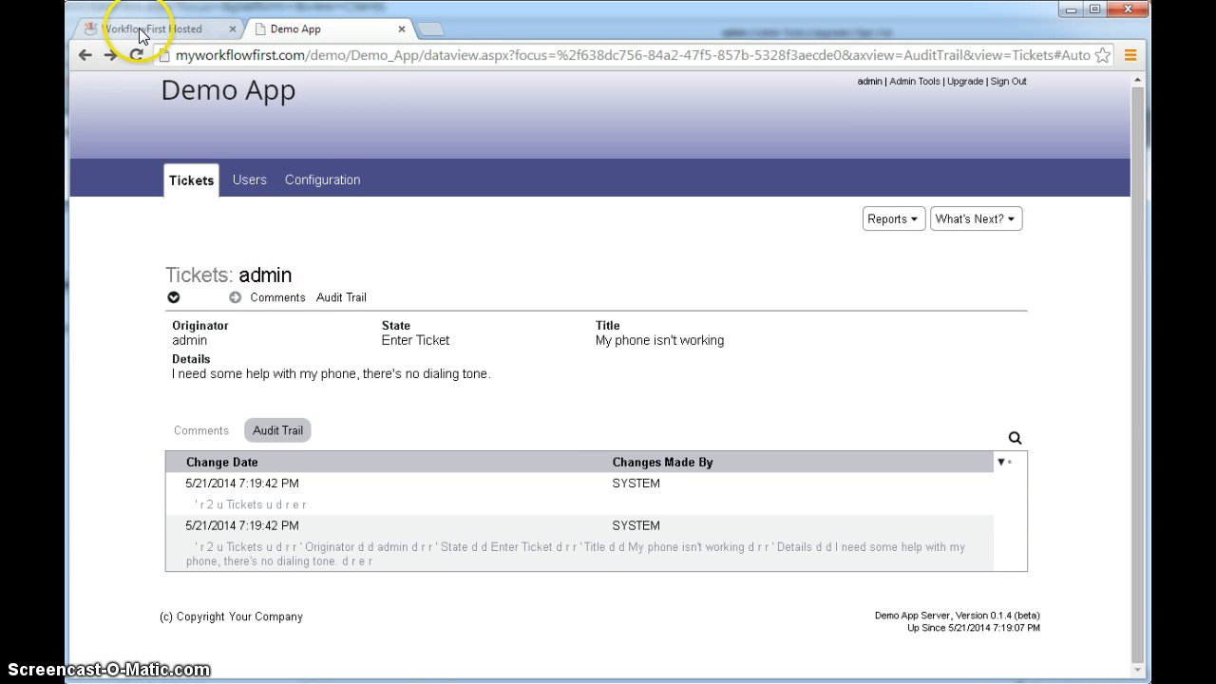
# Return to the designer and show the Tickets tab's nested fields: Originator, TicketsState, Title, Details.
pyautogui.click(152, 29)
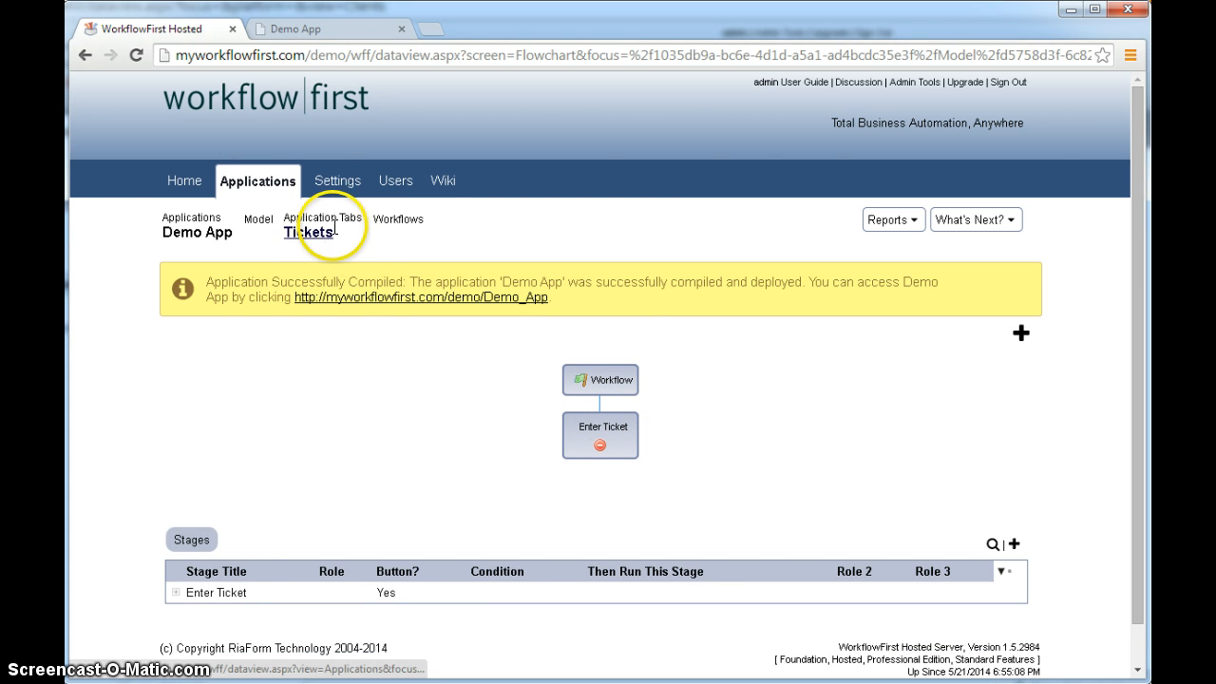
pyautogui.click(308, 231)
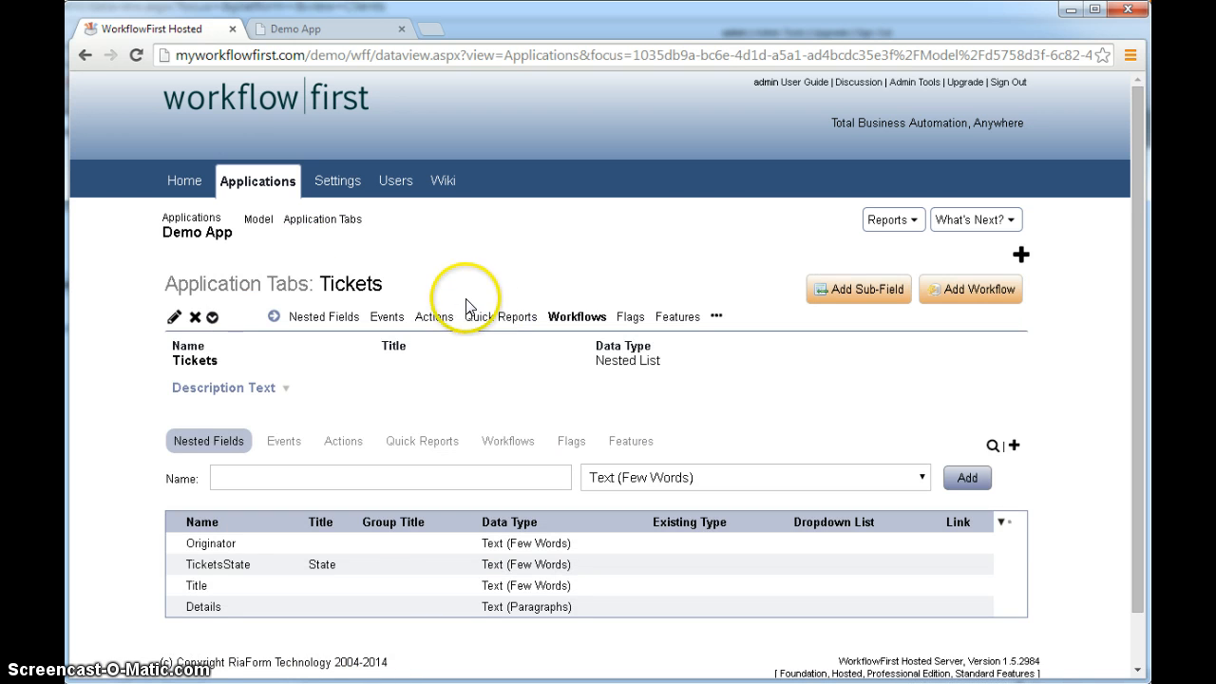
pyautogui.moveTo(490, 312)
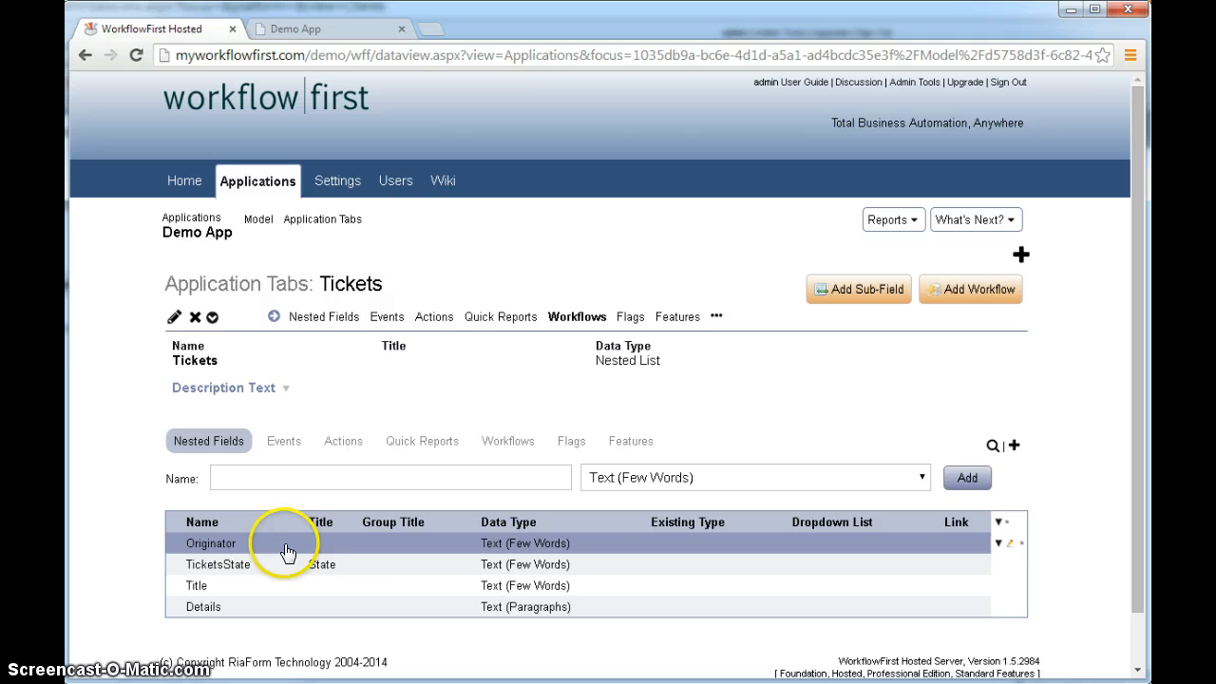
pyautogui.click(411, 606)
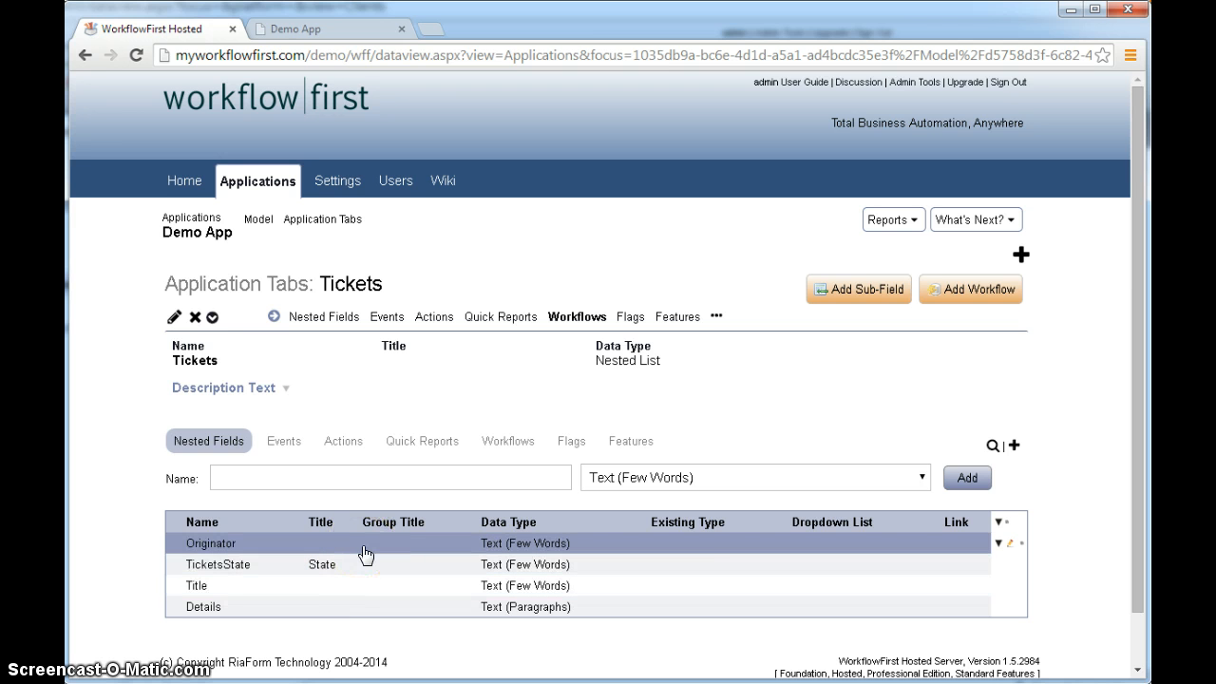
pyautogui.click(370, 564)
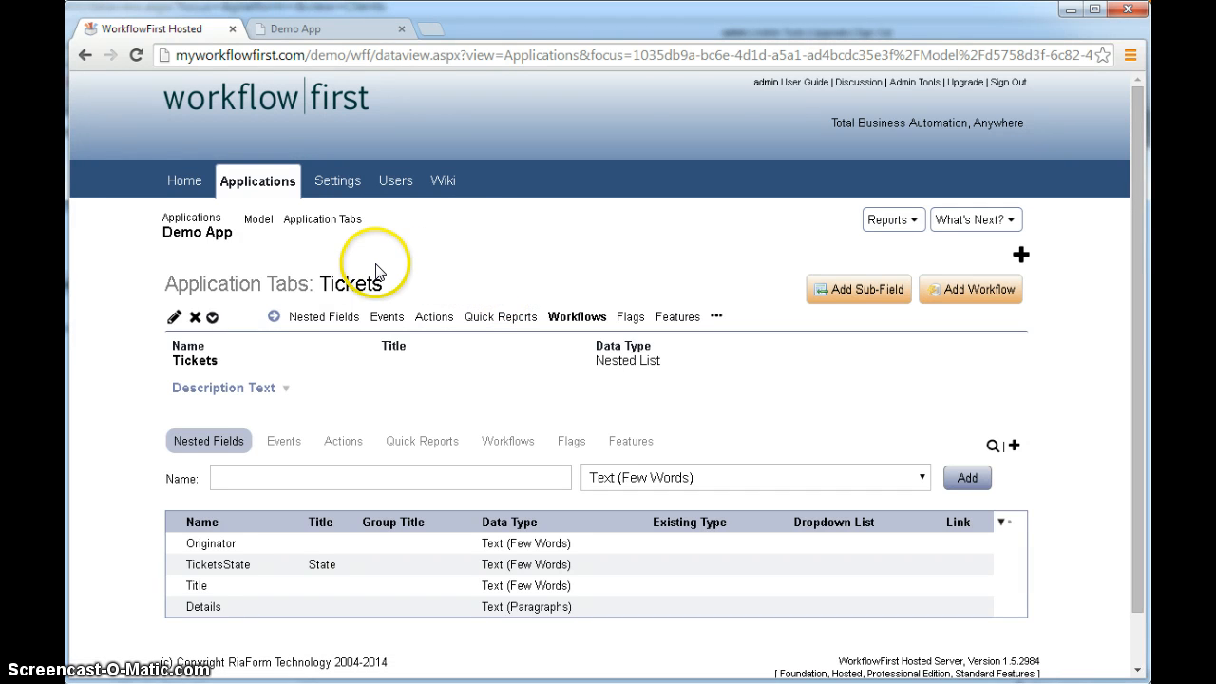
pyautogui.moveTo(435, 270)
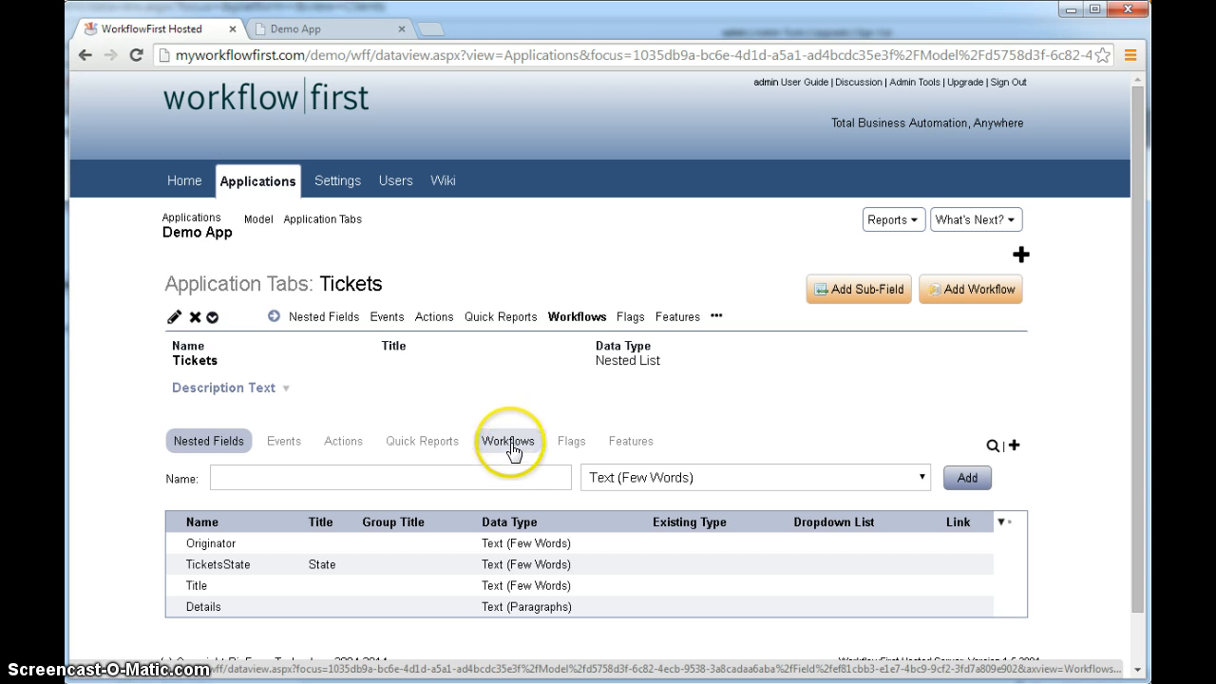
# List the Tickets workflows and show the Tickets workflow's actions, including adding a stage.
pyautogui.click(509, 440)
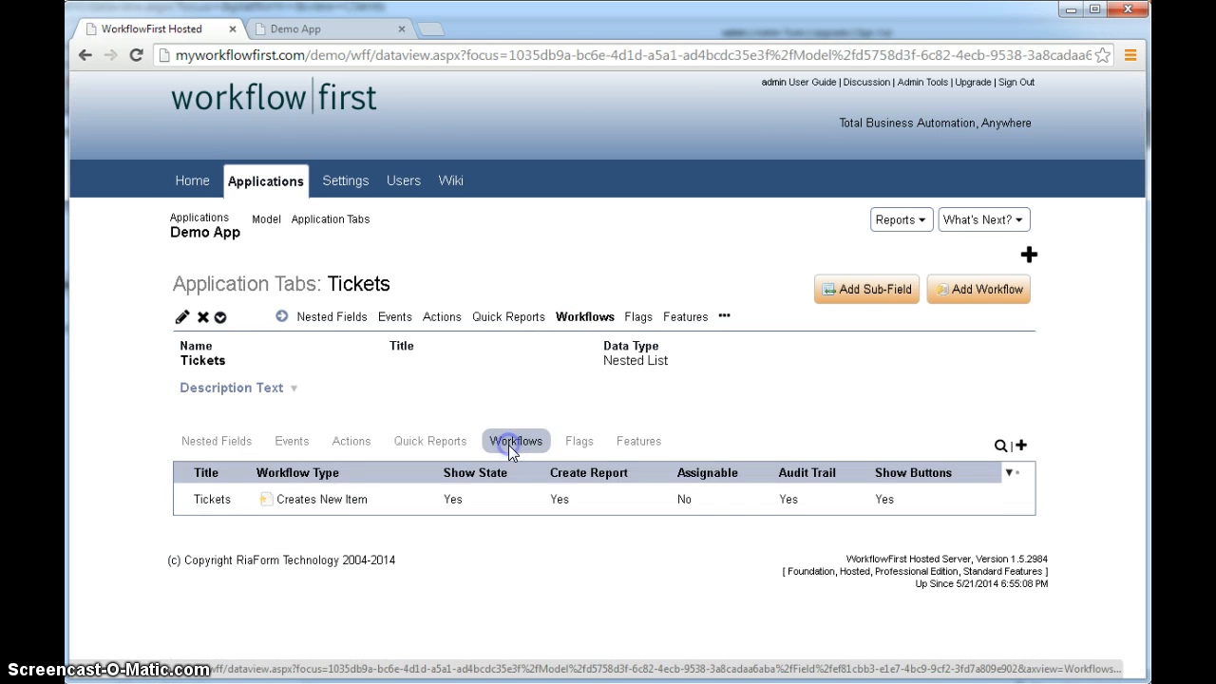
pyautogui.moveTo(529, 549)
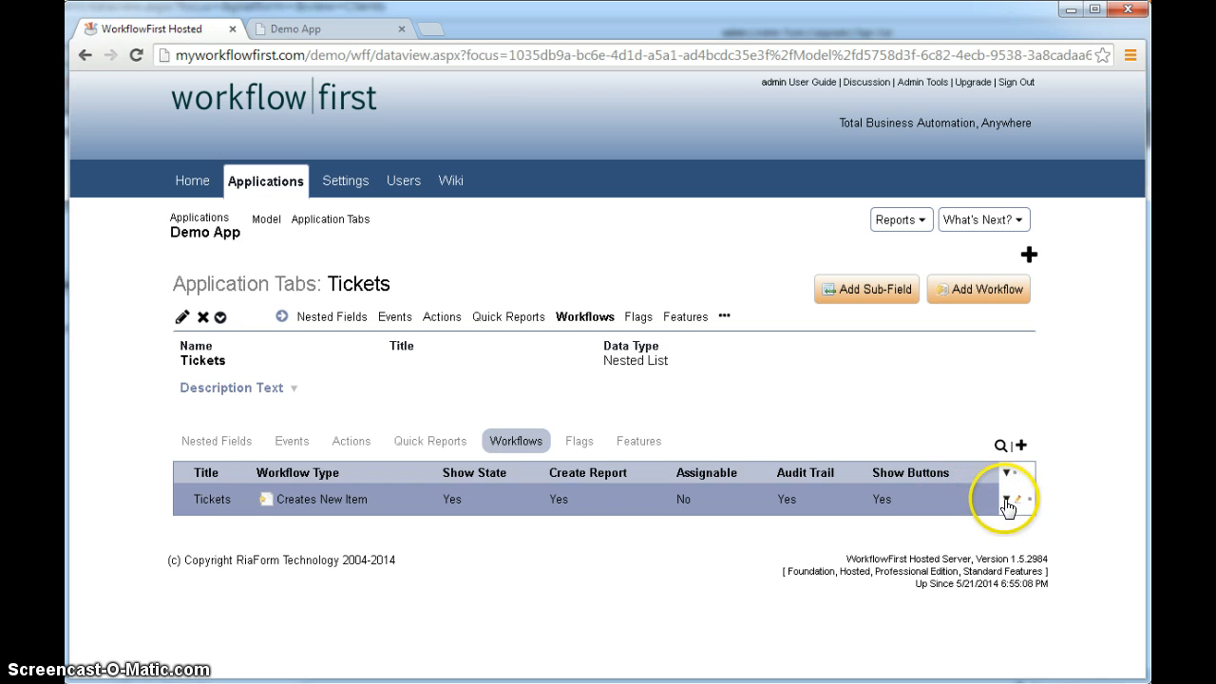
pyautogui.click(999, 498)
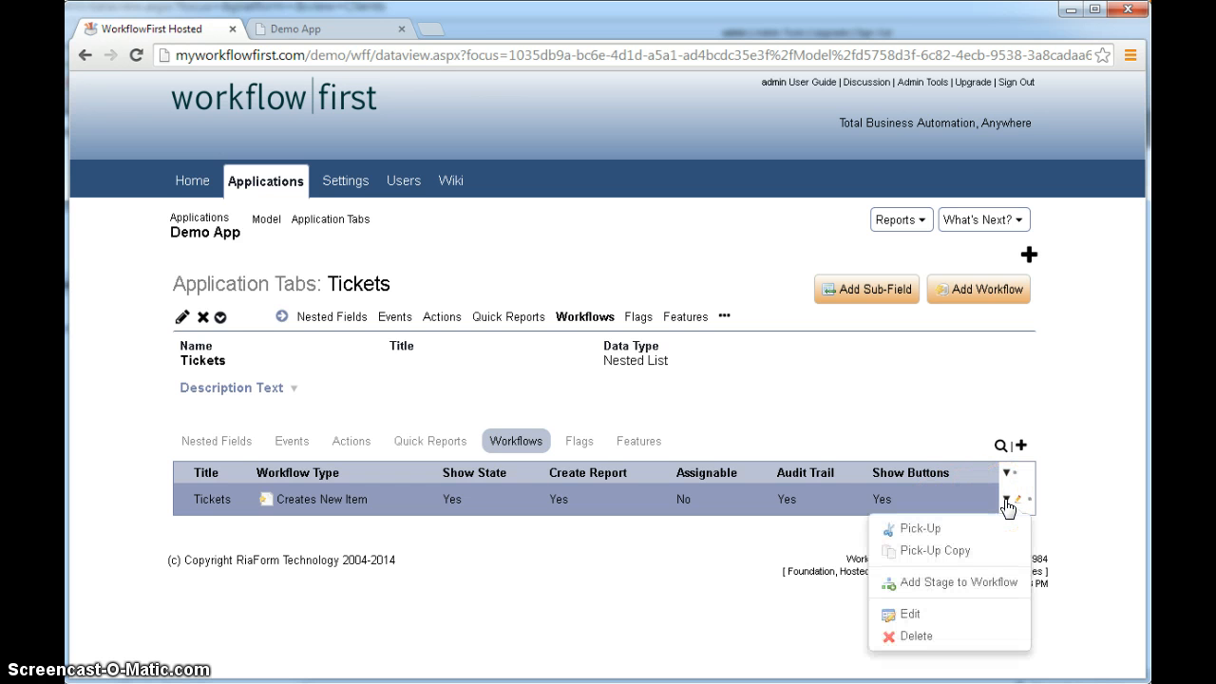
pyautogui.moveTo(916, 634)
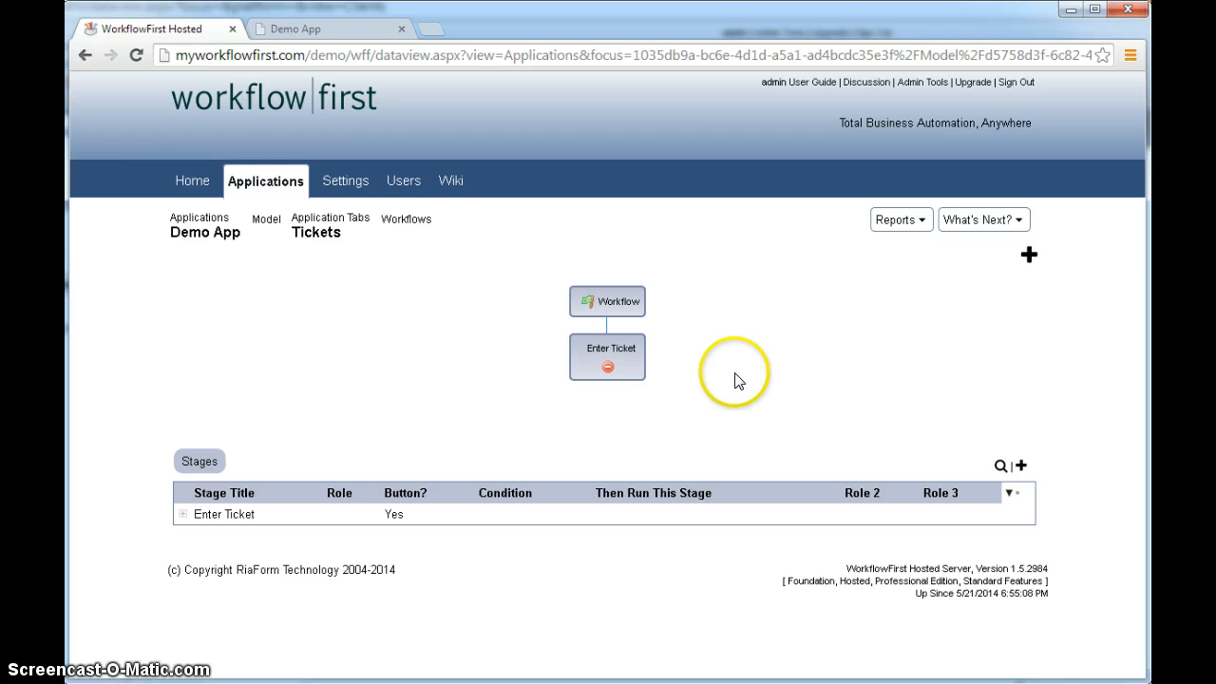
pyautogui.moveTo(738, 373)
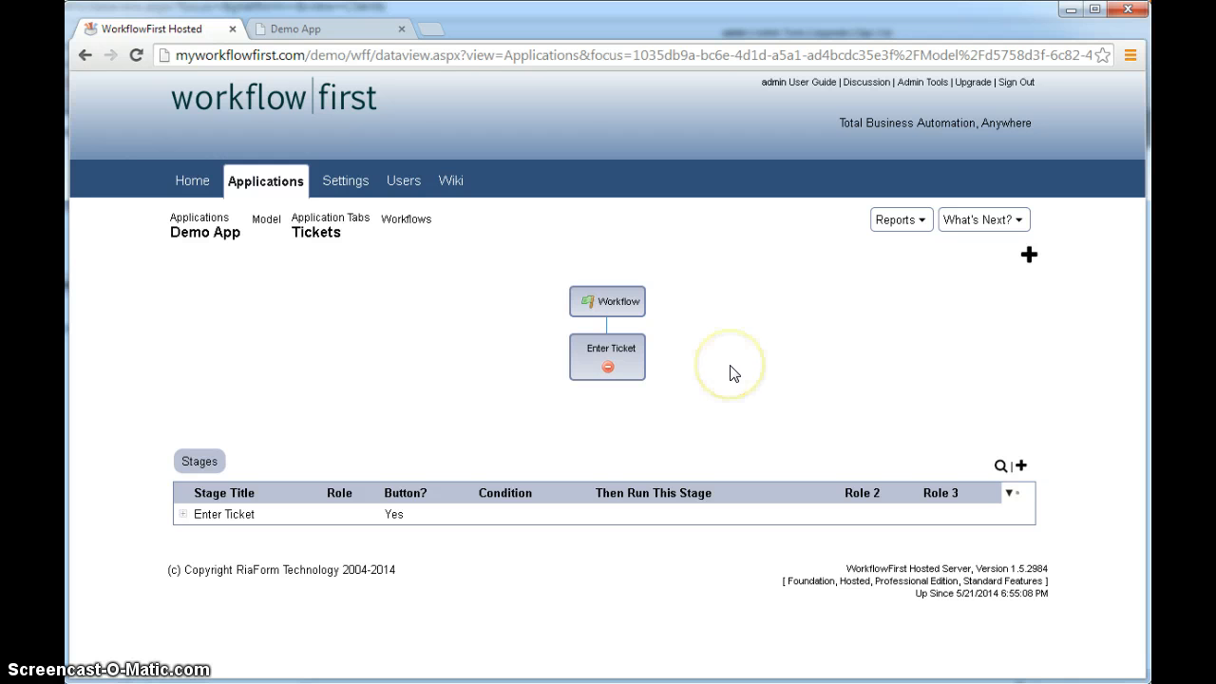